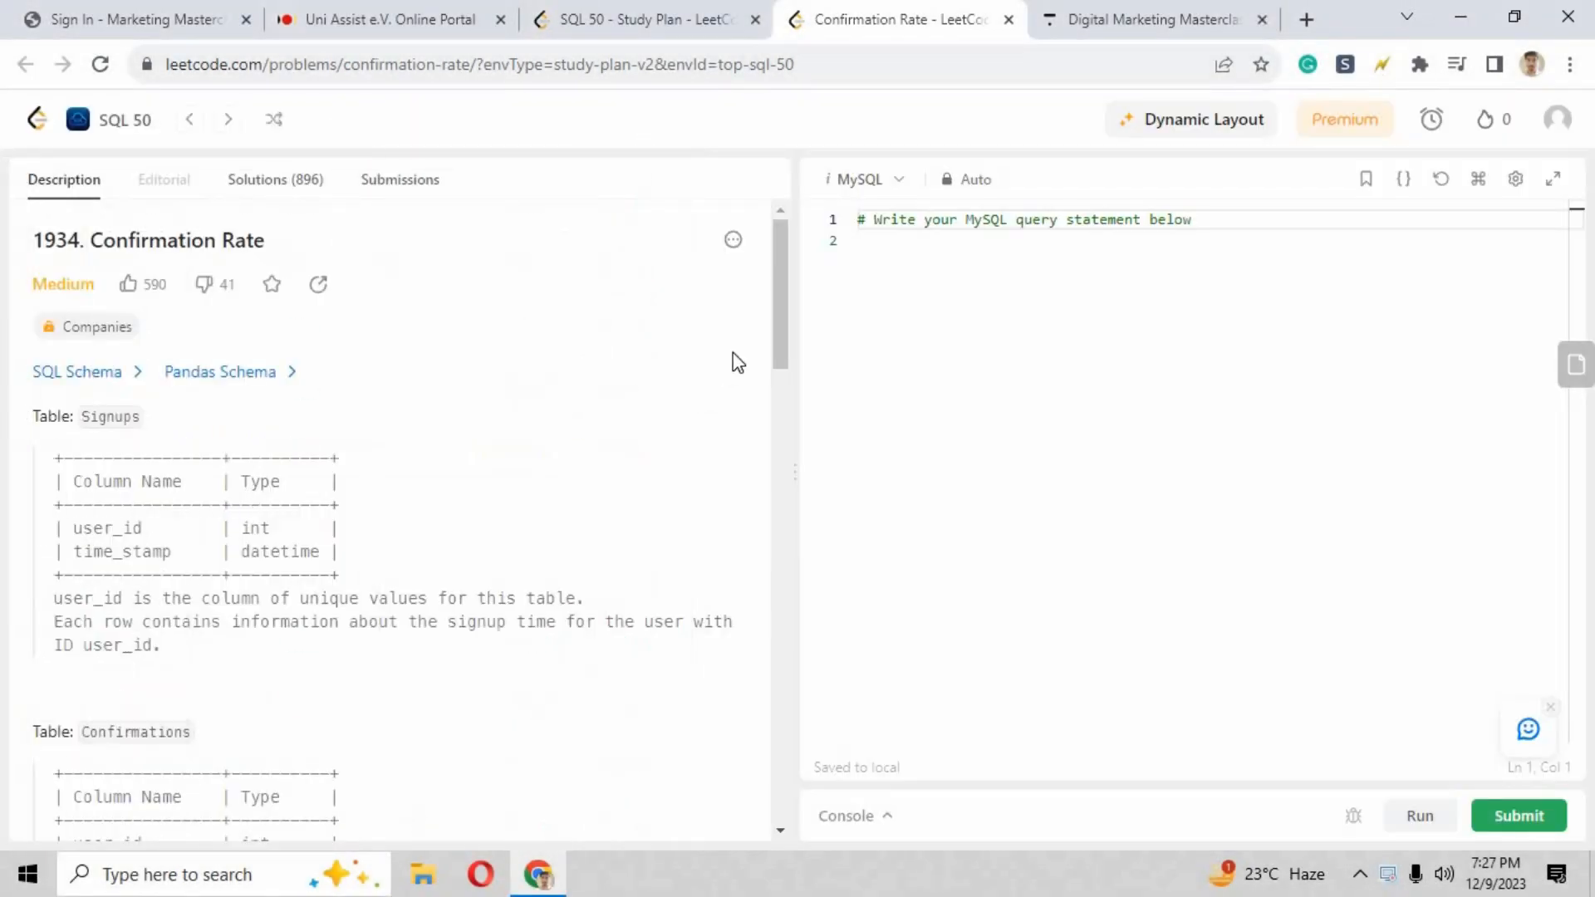
Step: Review the problem's Confirmations action column and example confirmation_rate outputs (user 7, user 2's 0.50)
scroll(down, 3)
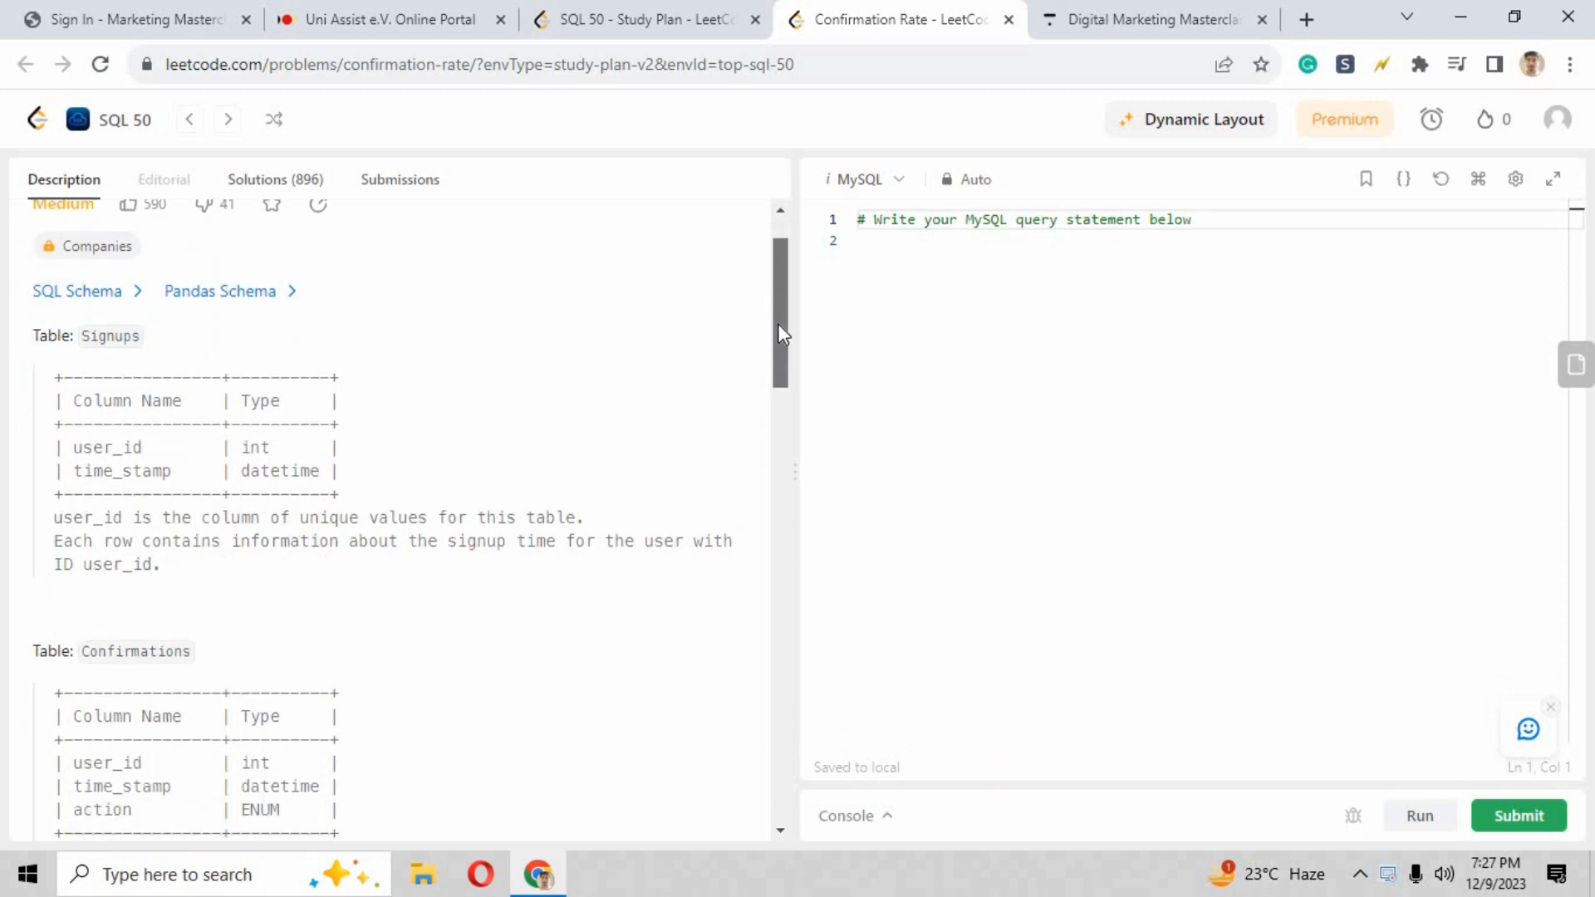
scroll(down, 3)
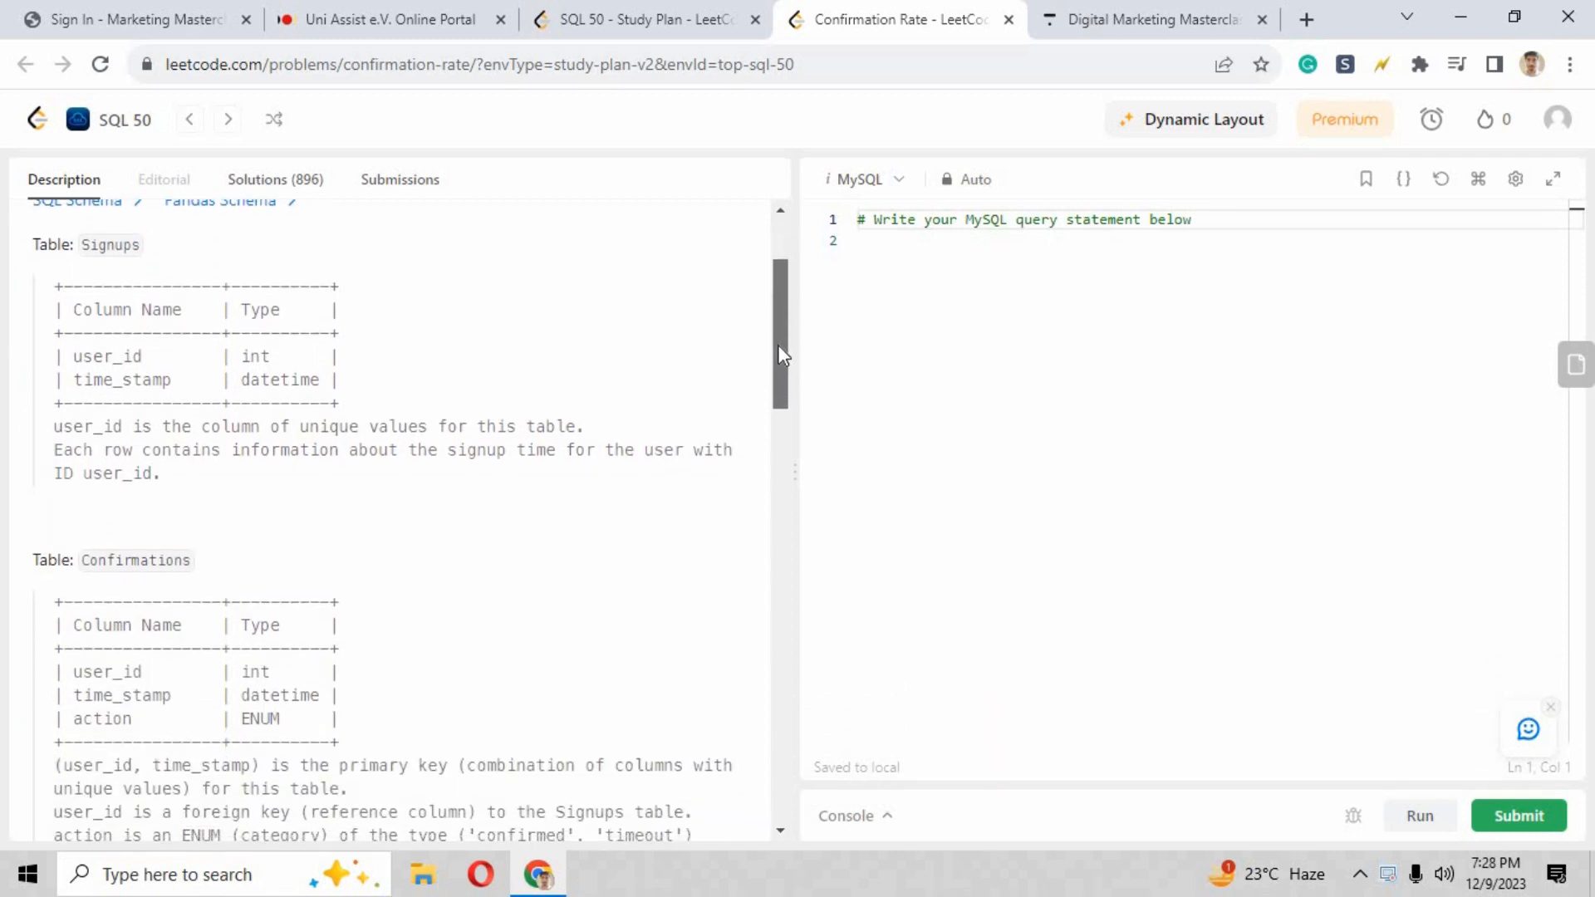
scroll(down, 3)
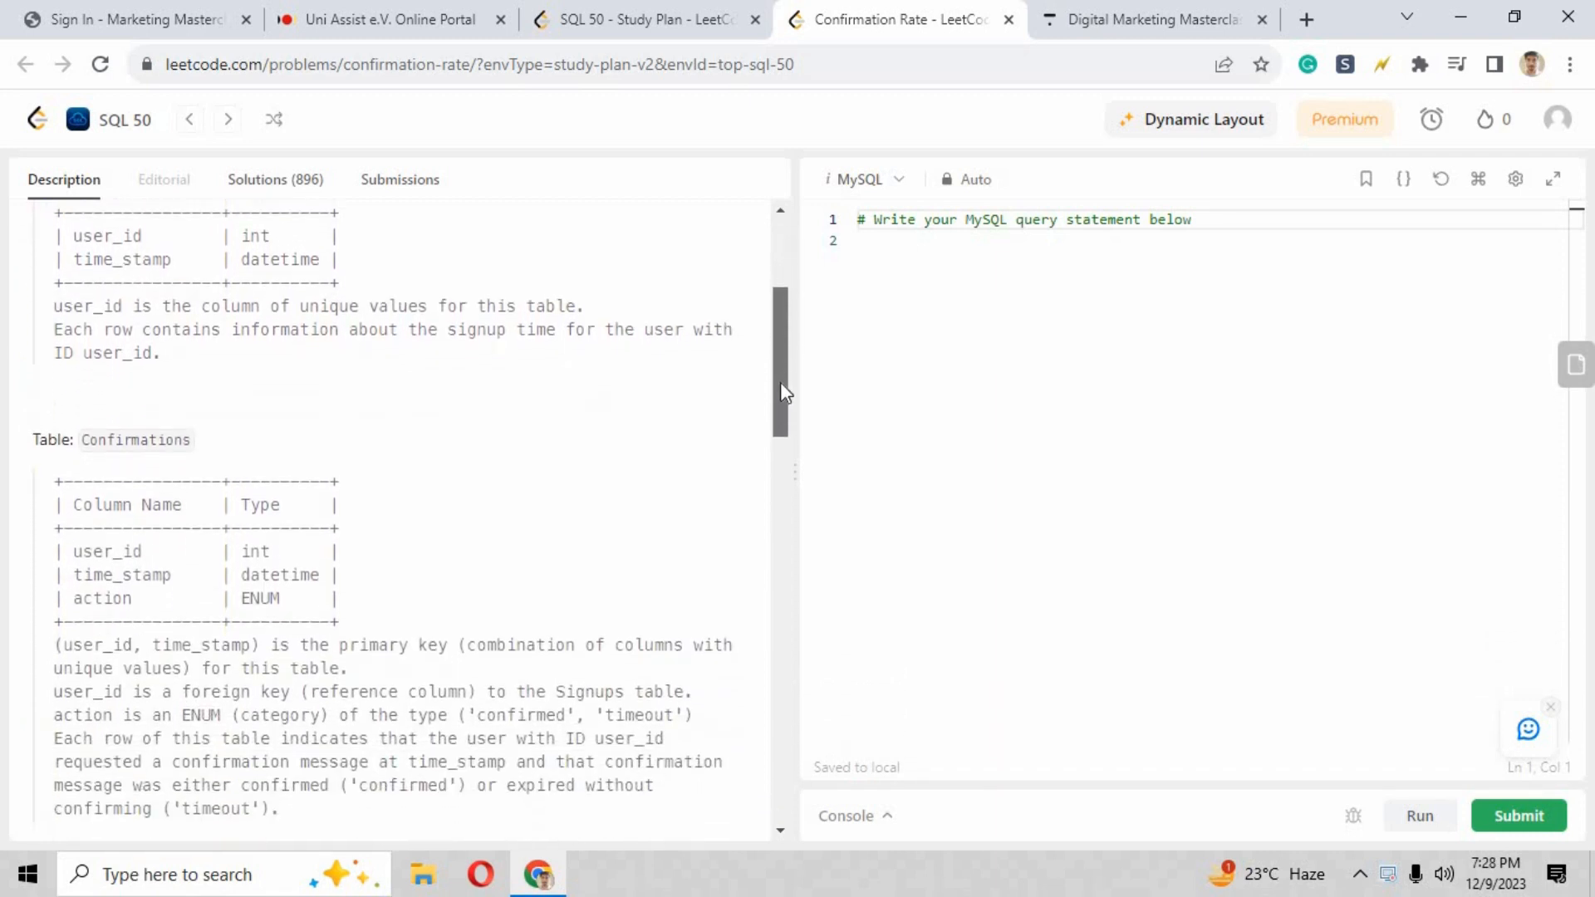
scroll(down, 3)
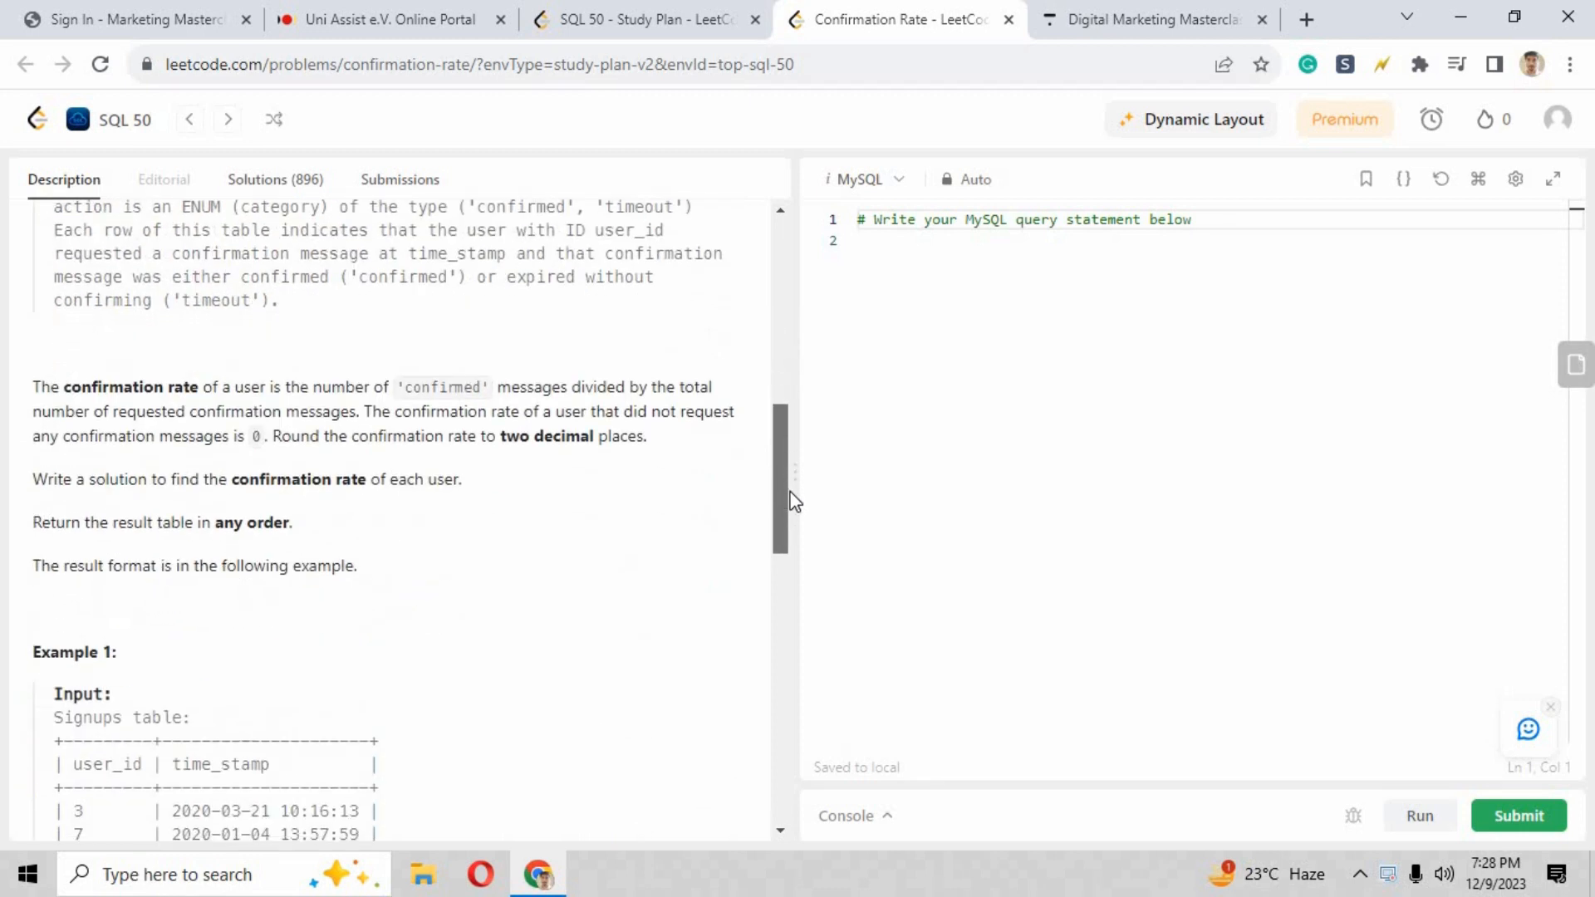
mouse_move(424, 395)
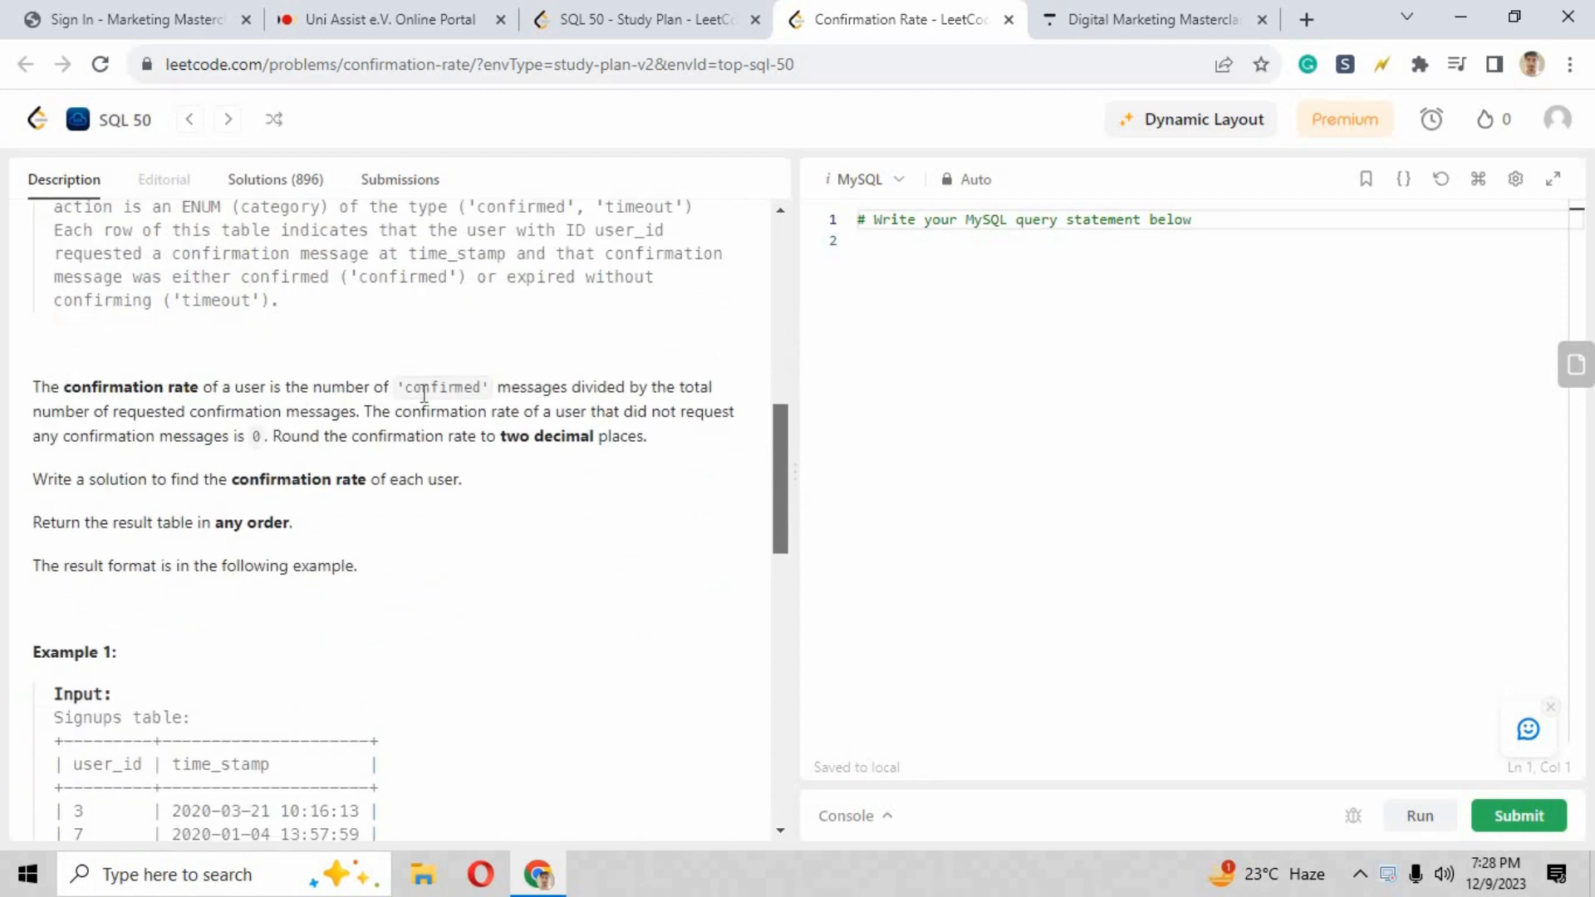
mouse_move(226, 397)
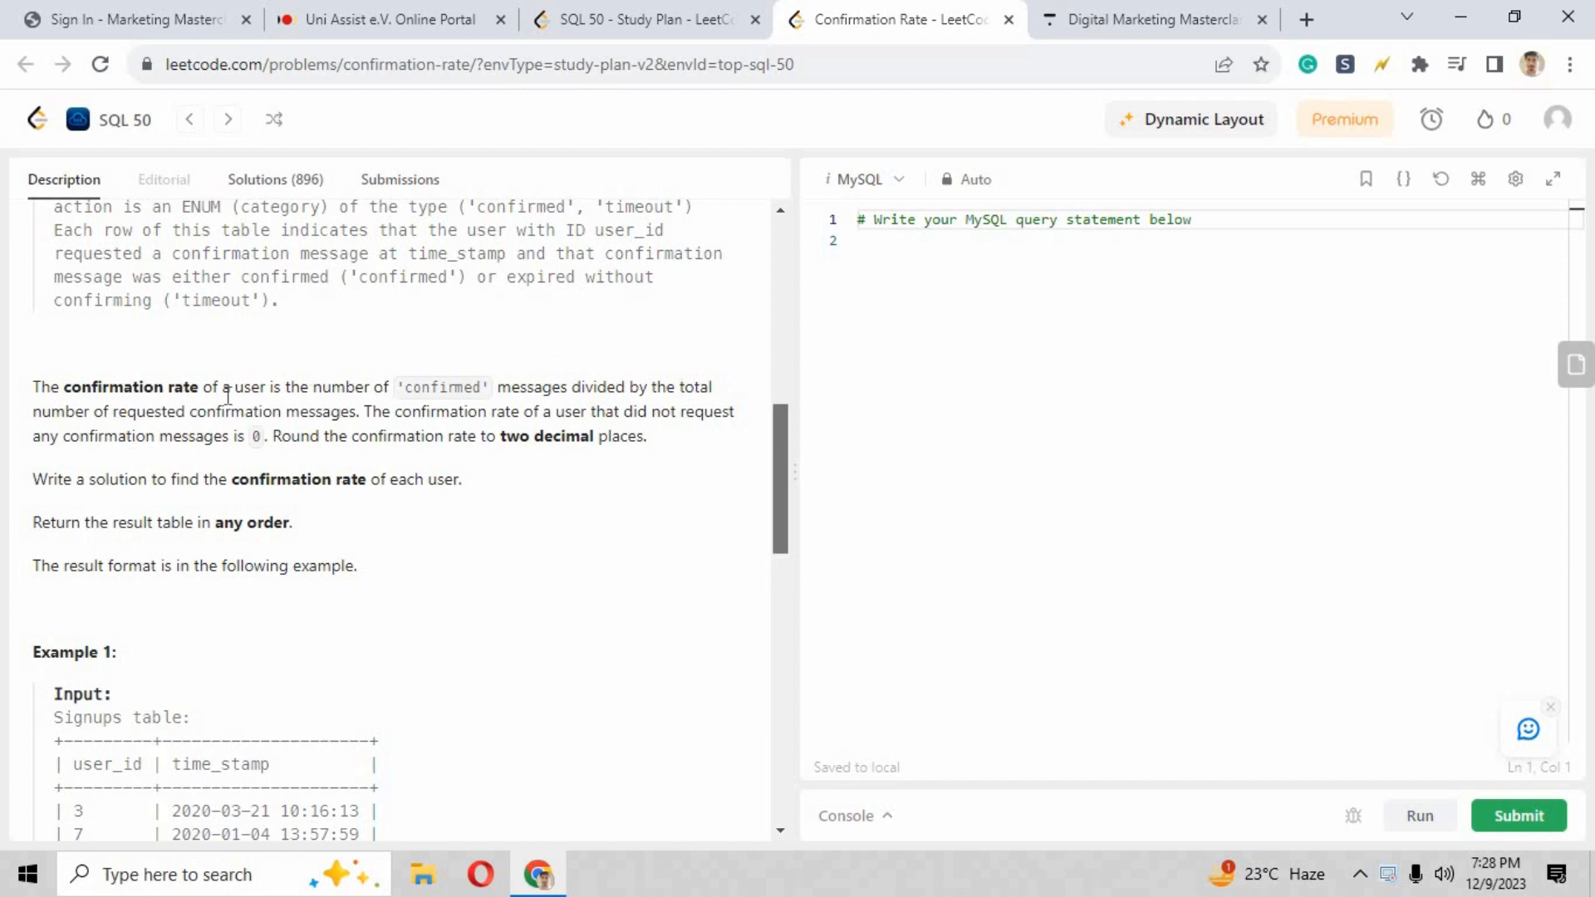
mouse_move(343, 416)
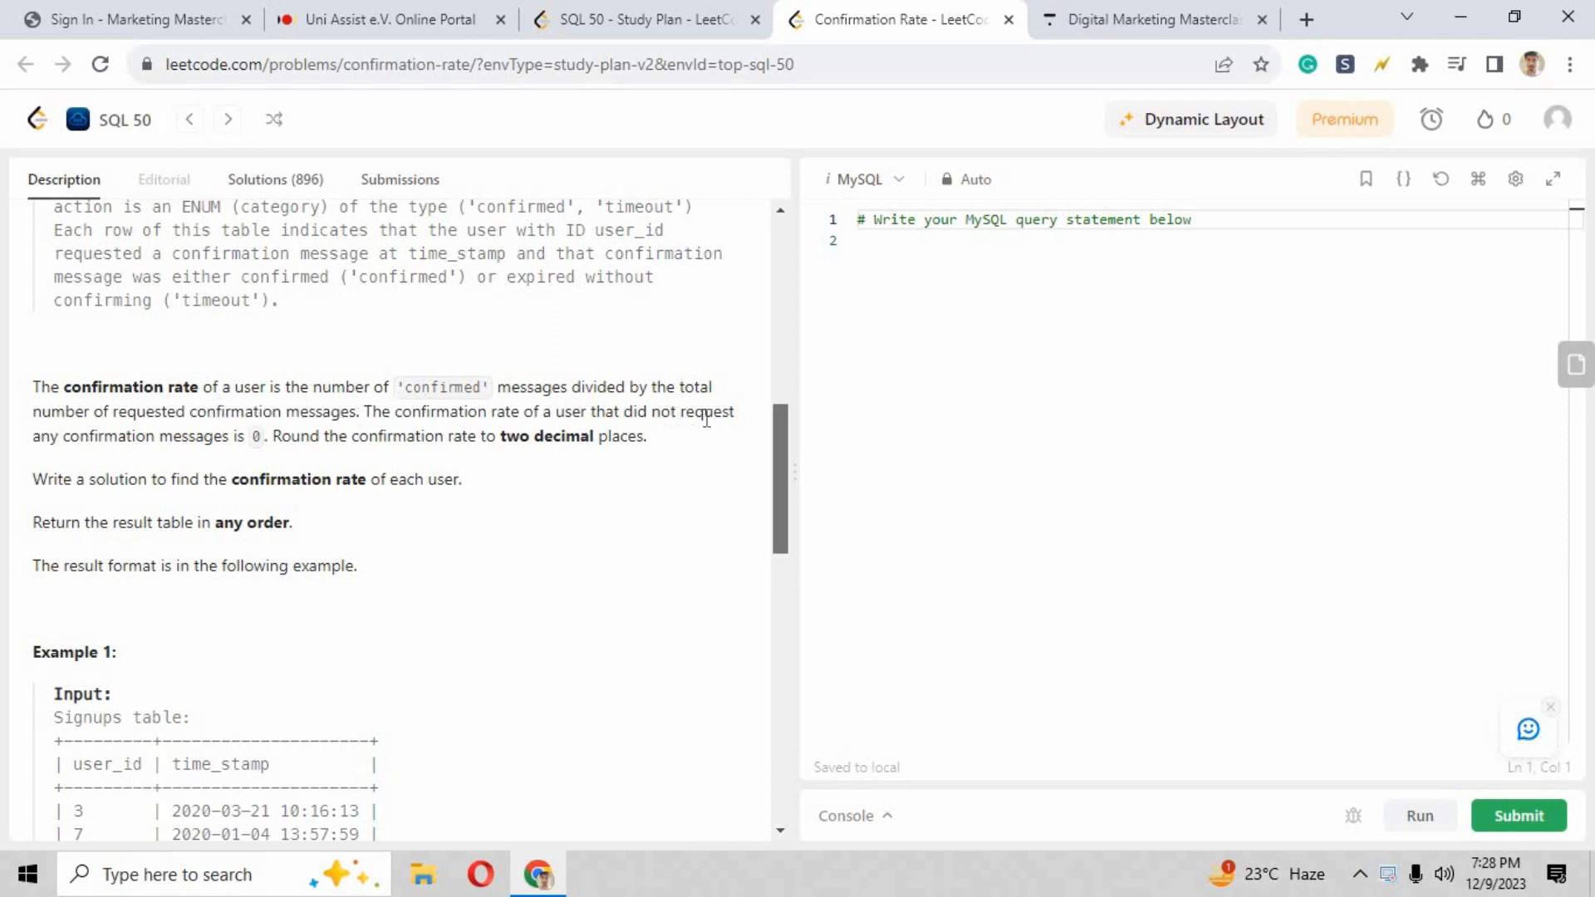
mouse_move(211, 447)
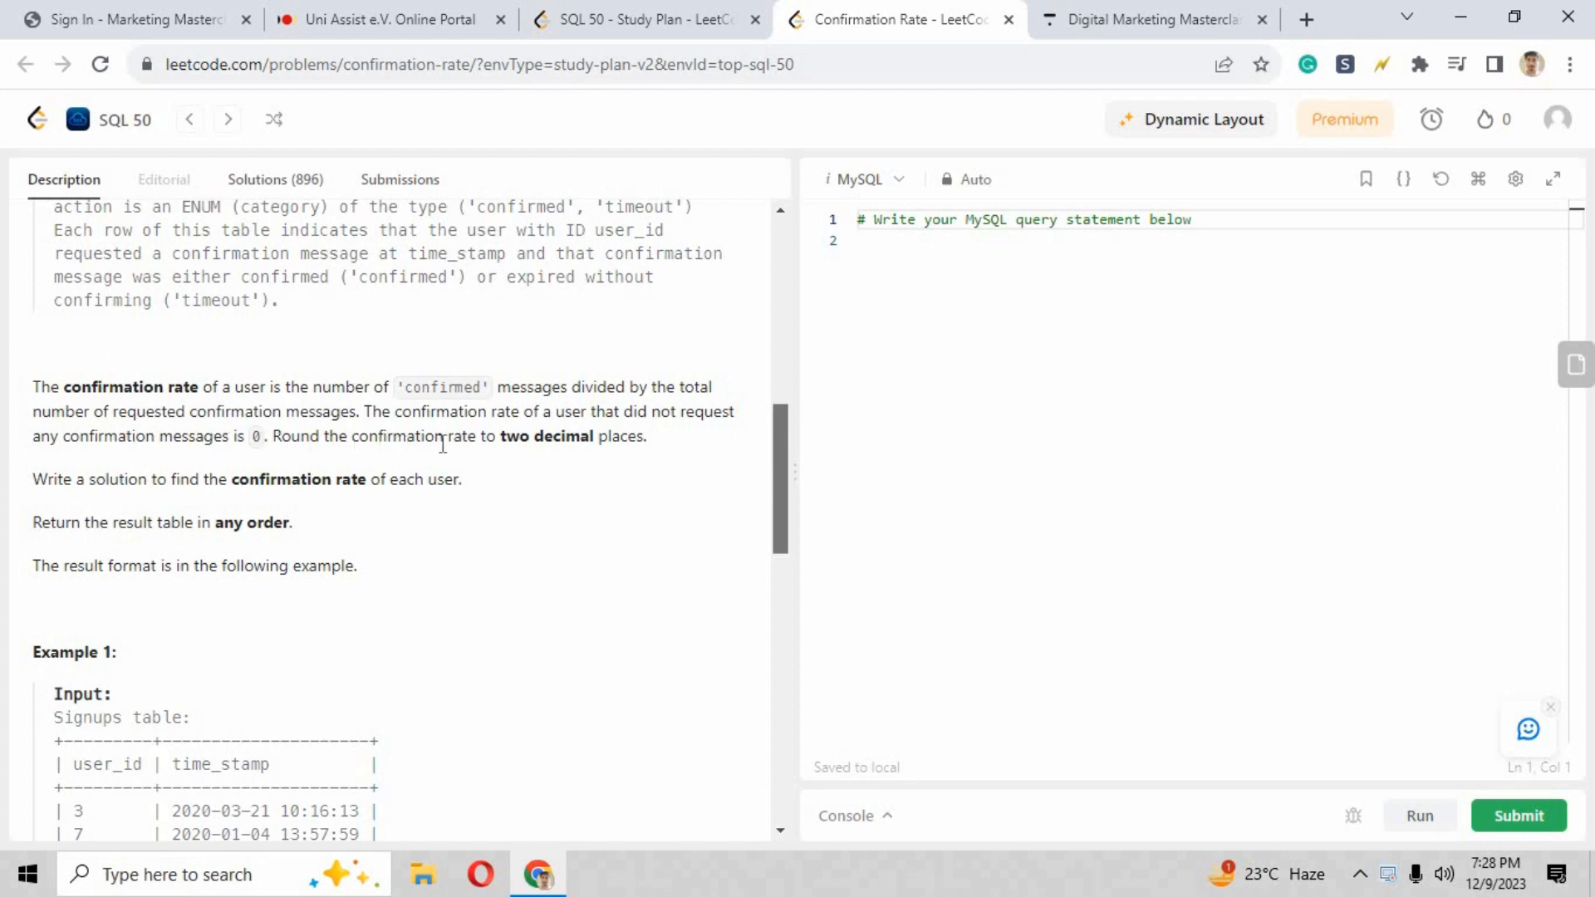
mouse_move(227, 482)
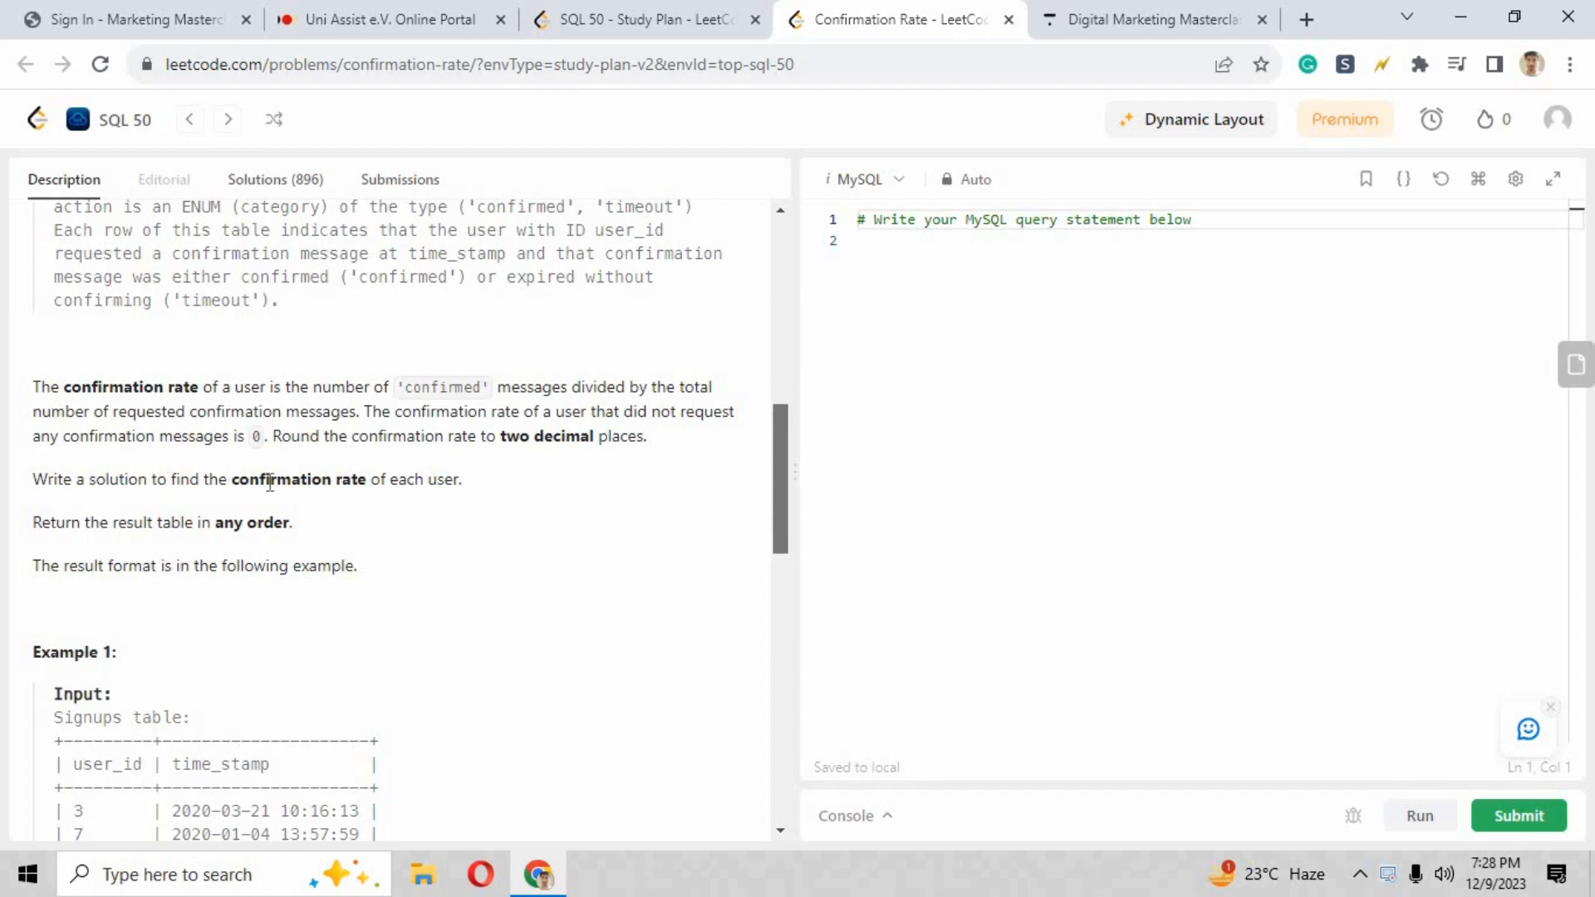
mouse_move(220, 510)
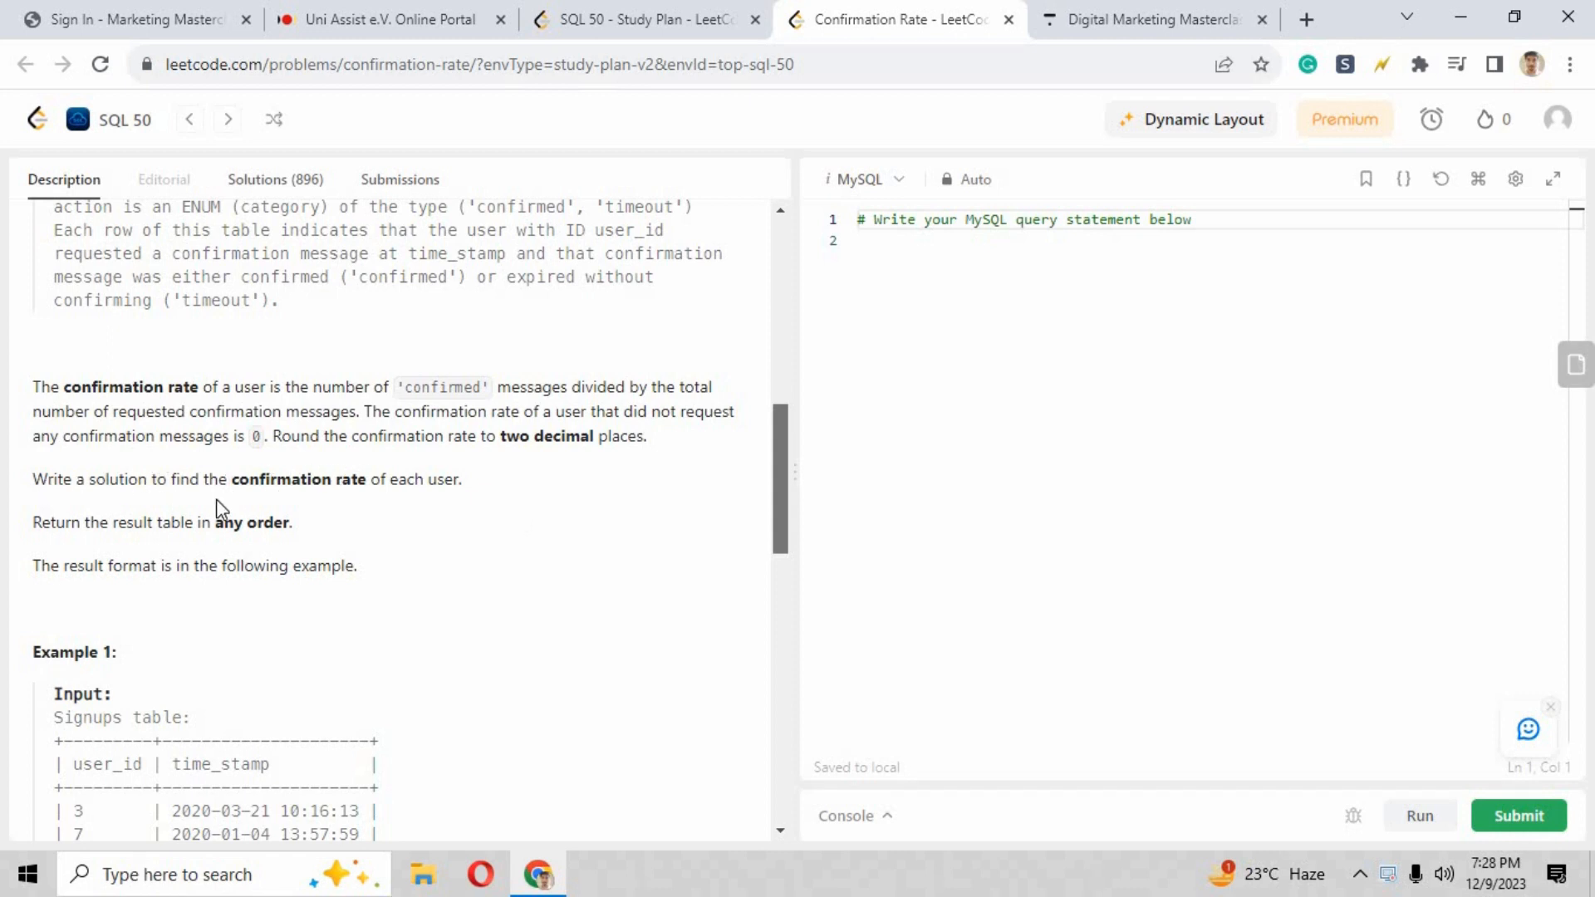
mouse_move(256, 527)
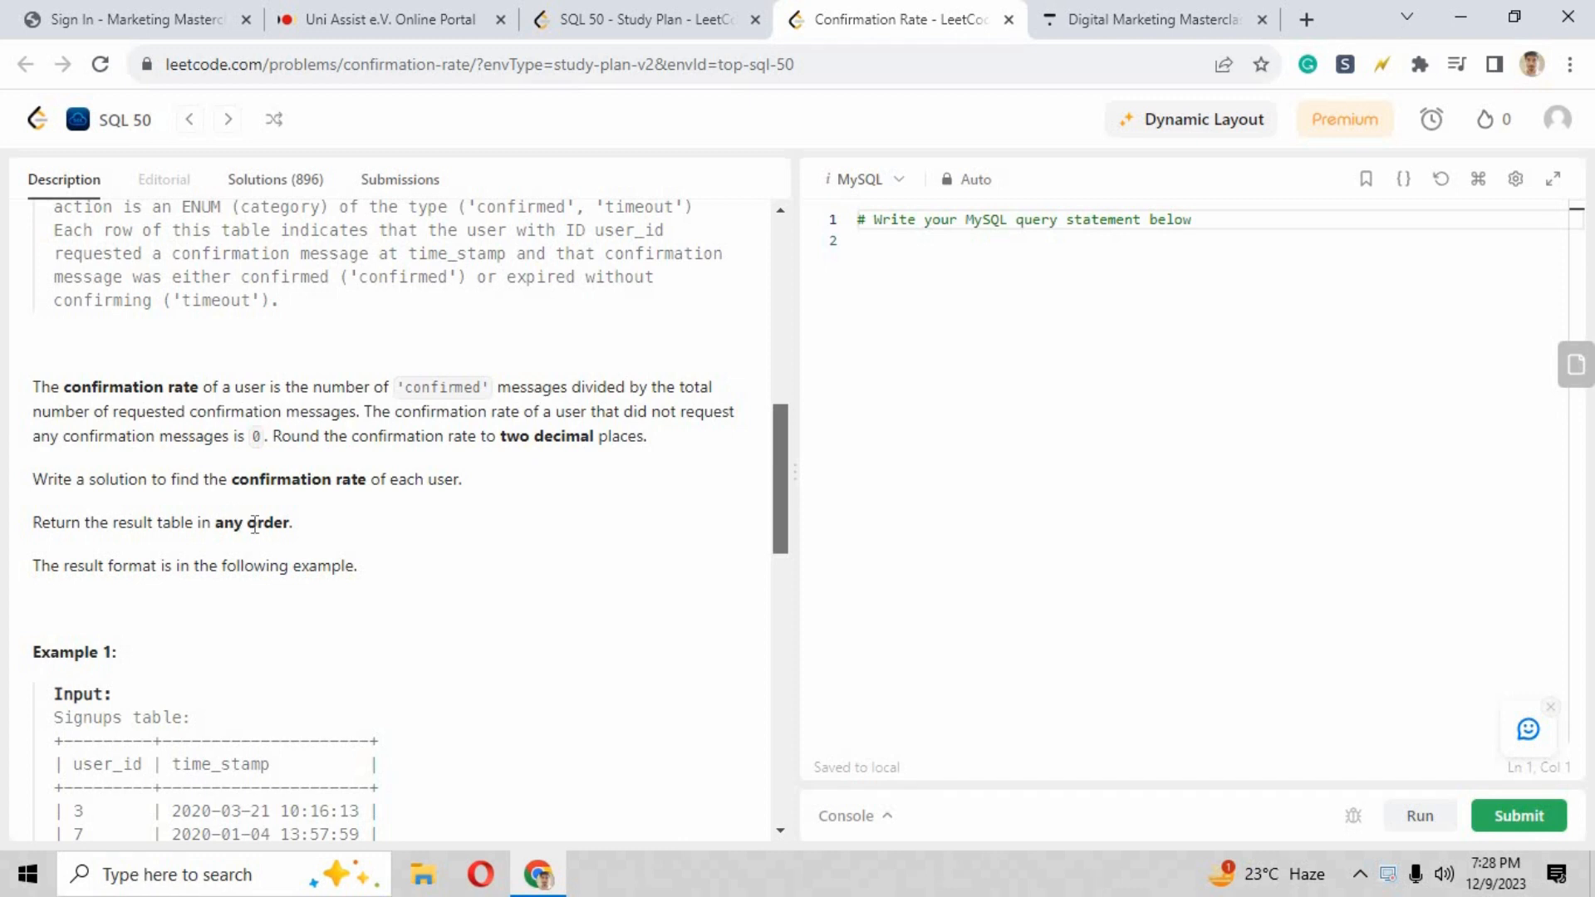
mouse_move(796, 468)
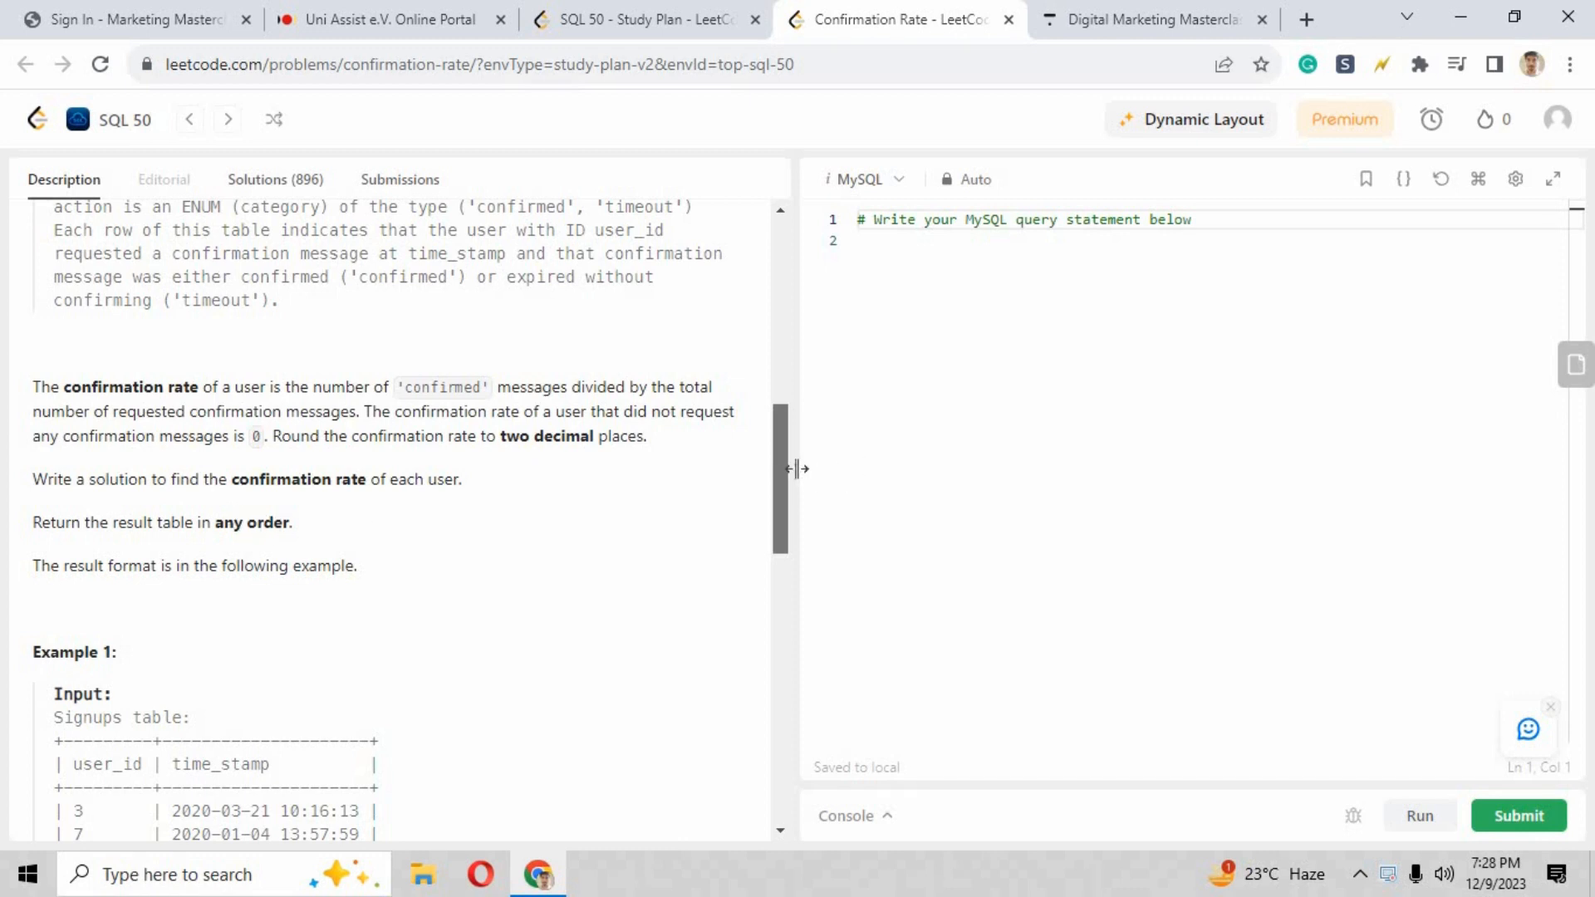
scroll(down, 3)
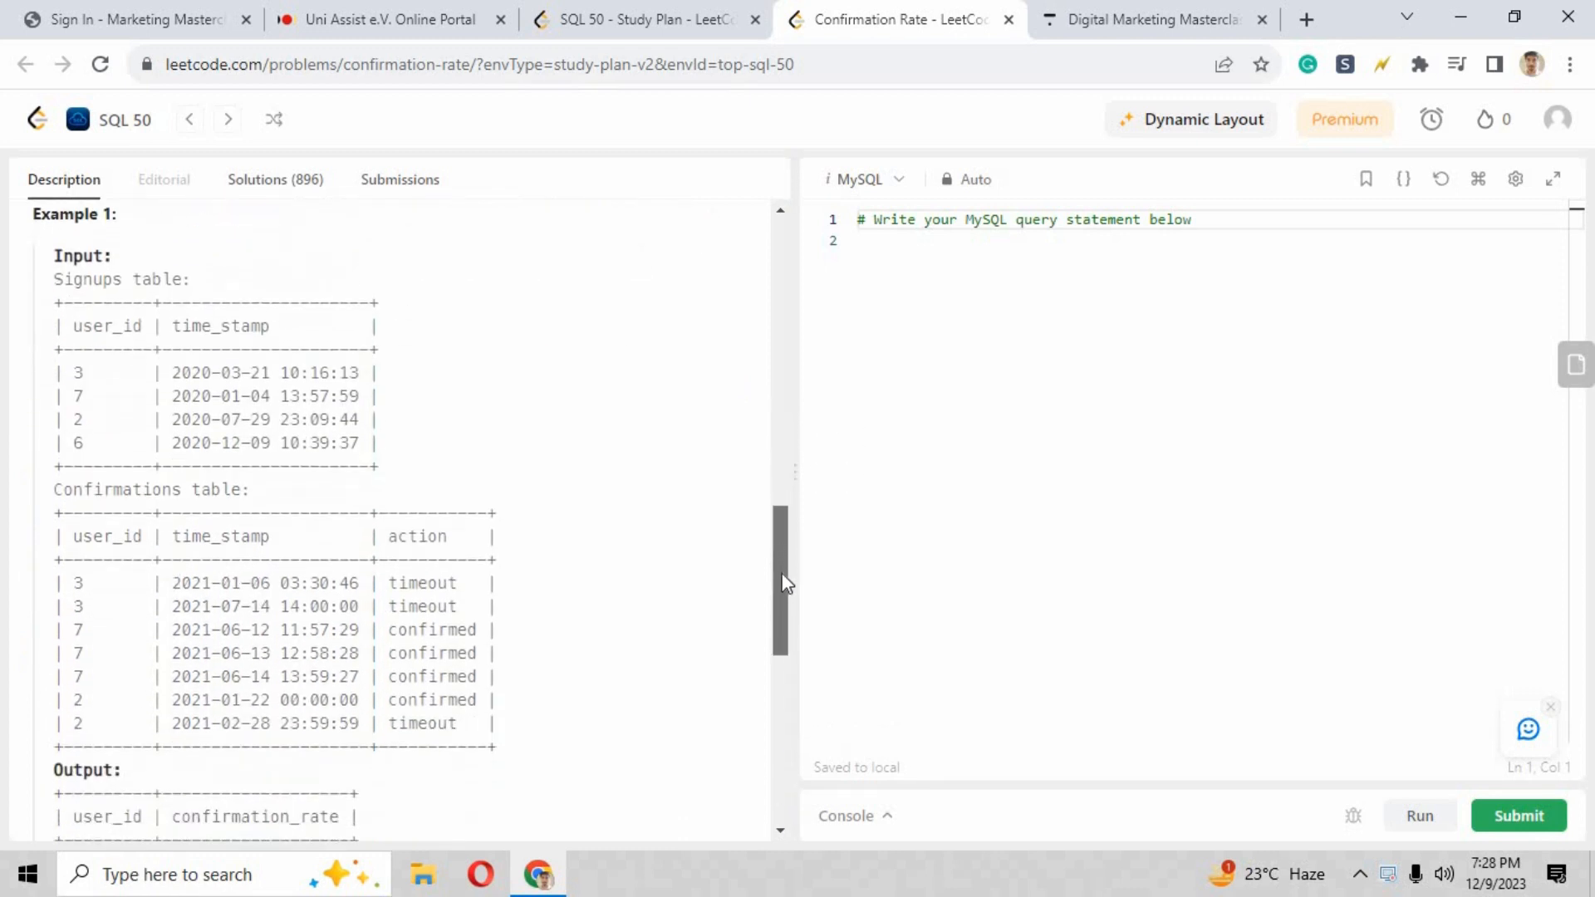
mouse_move(215, 345)
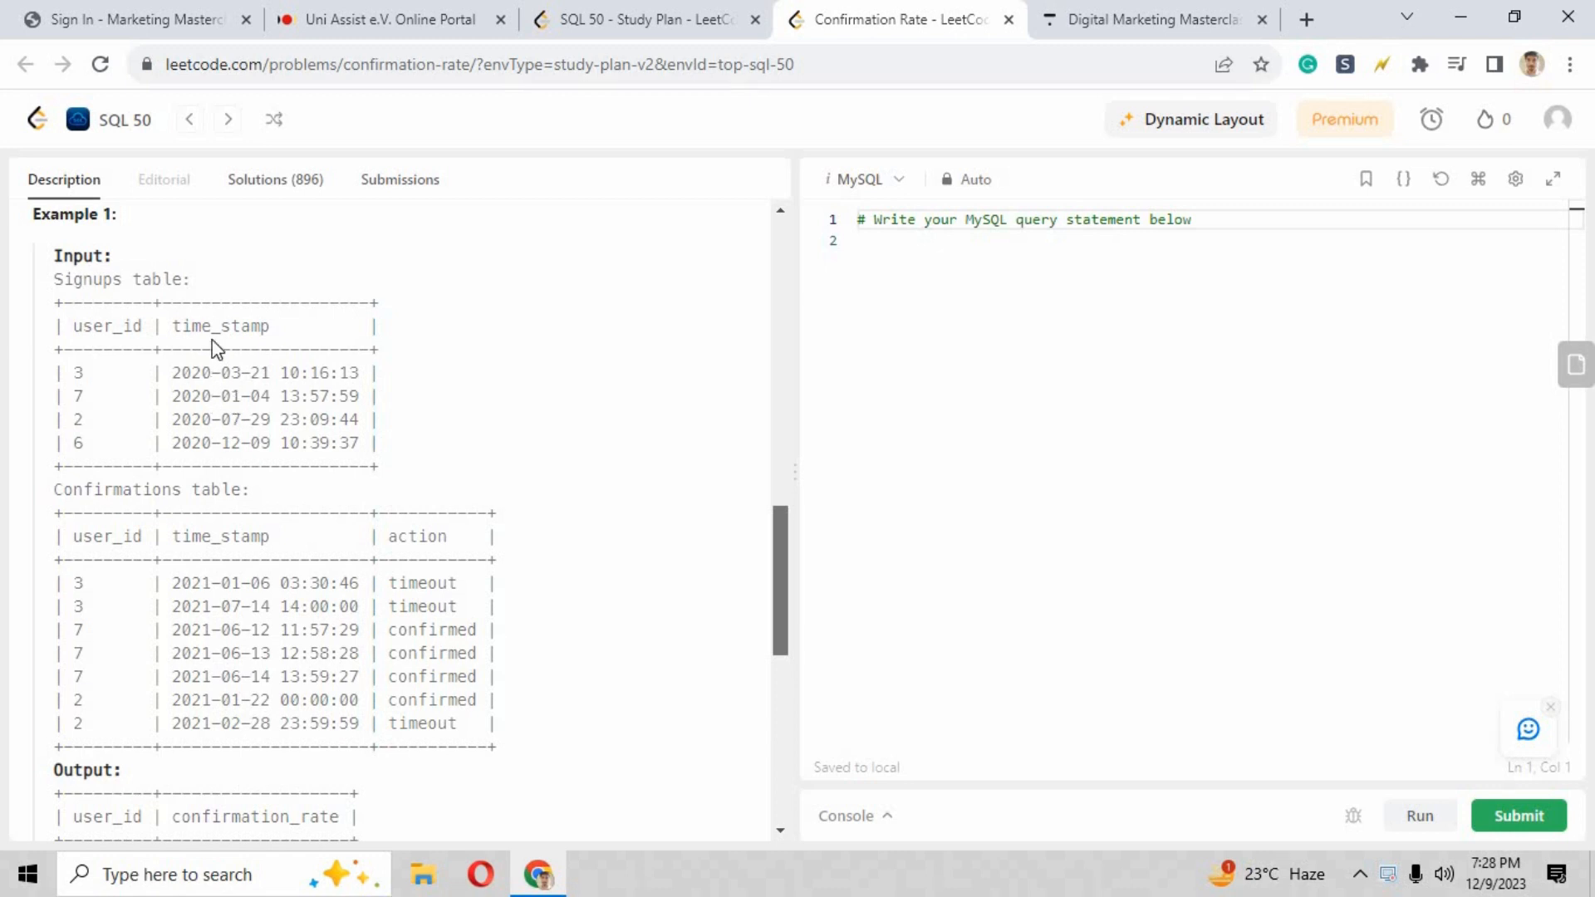
mouse_move(474, 701)
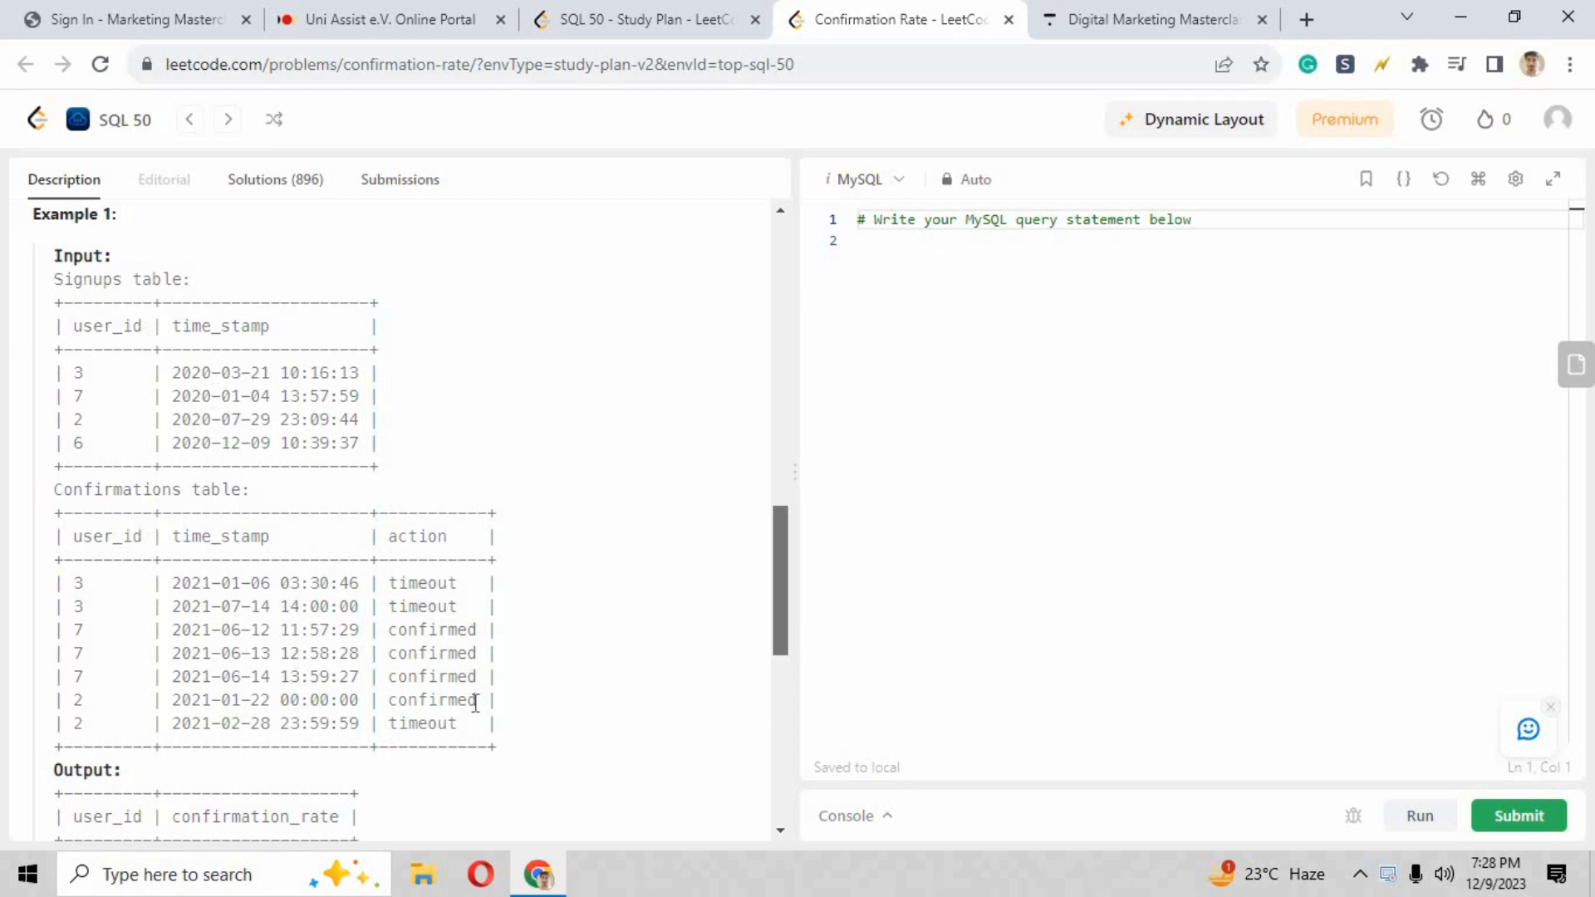
mouse_move(442, 545)
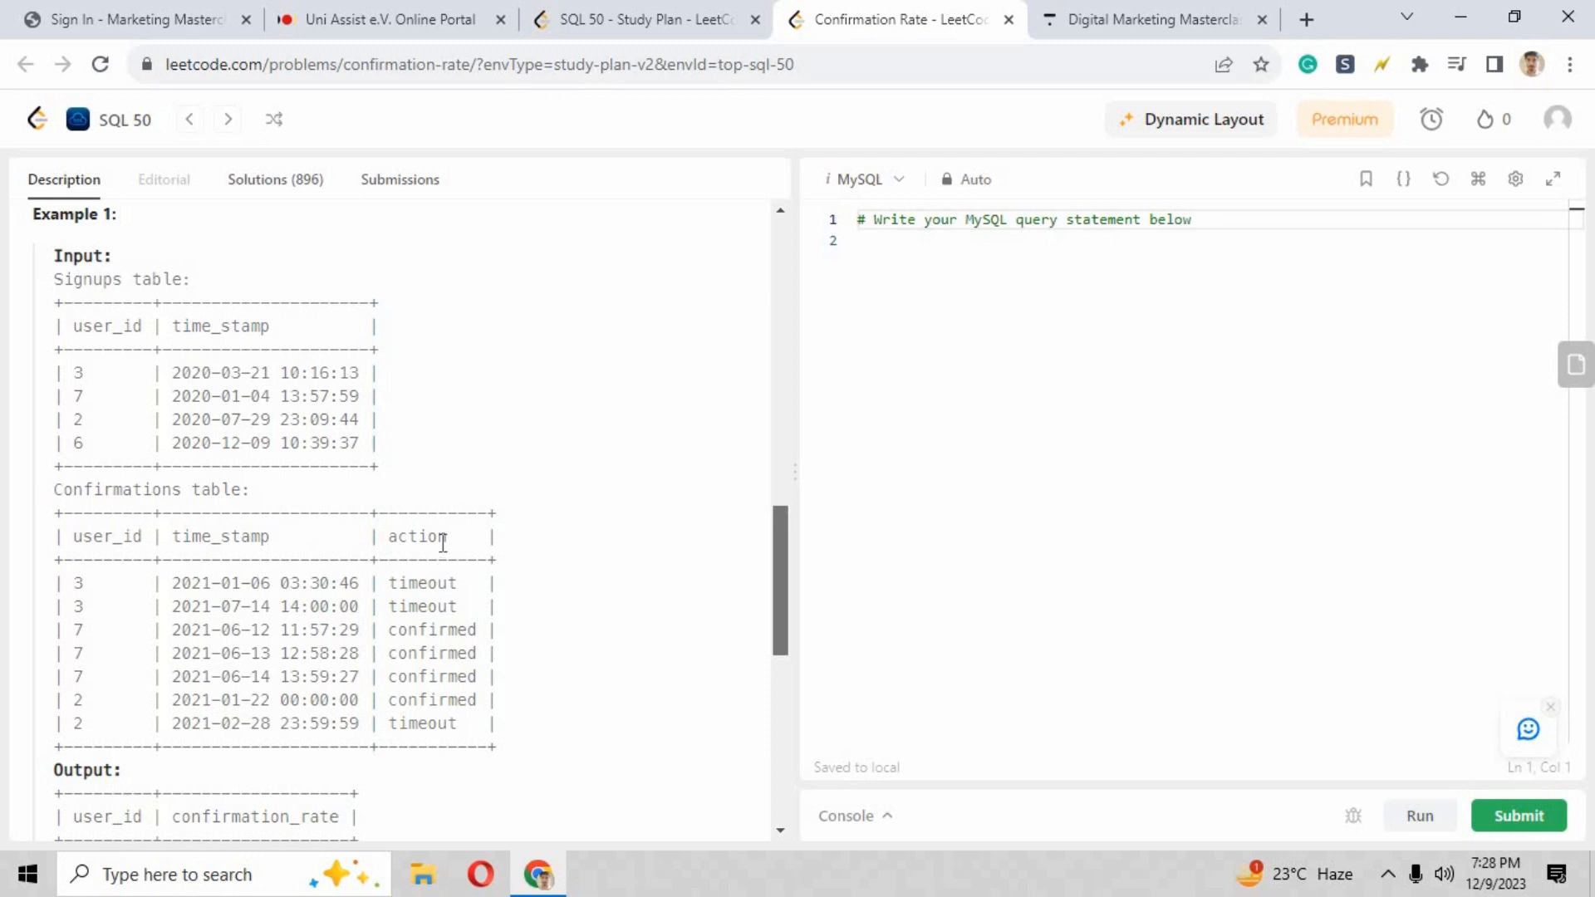
double_click(413, 536)
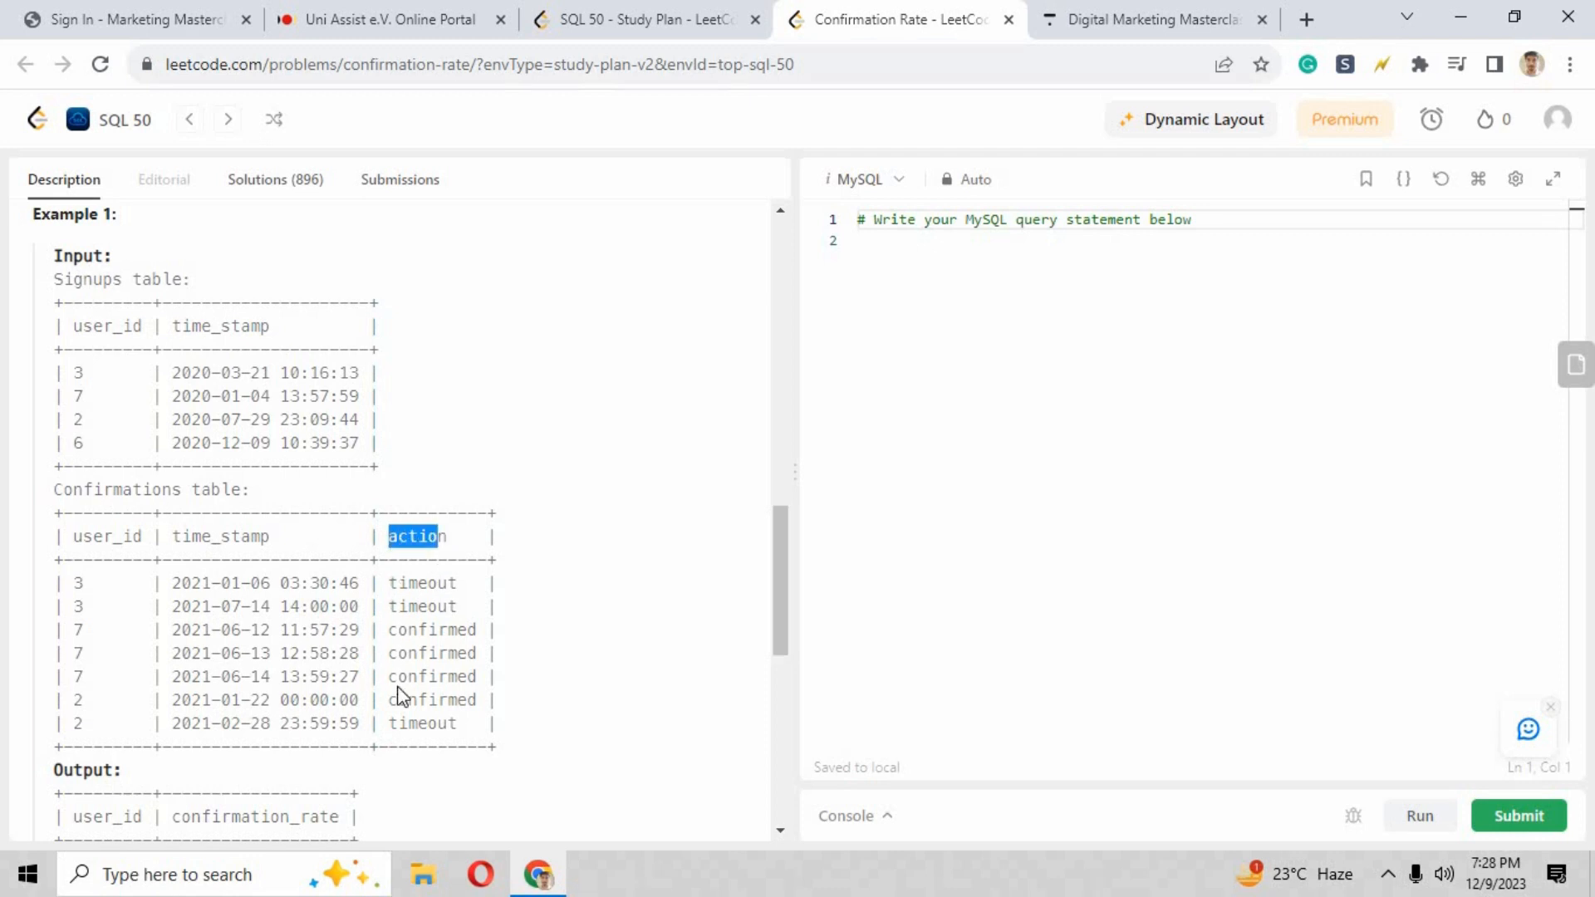
mouse_move(794, 583)
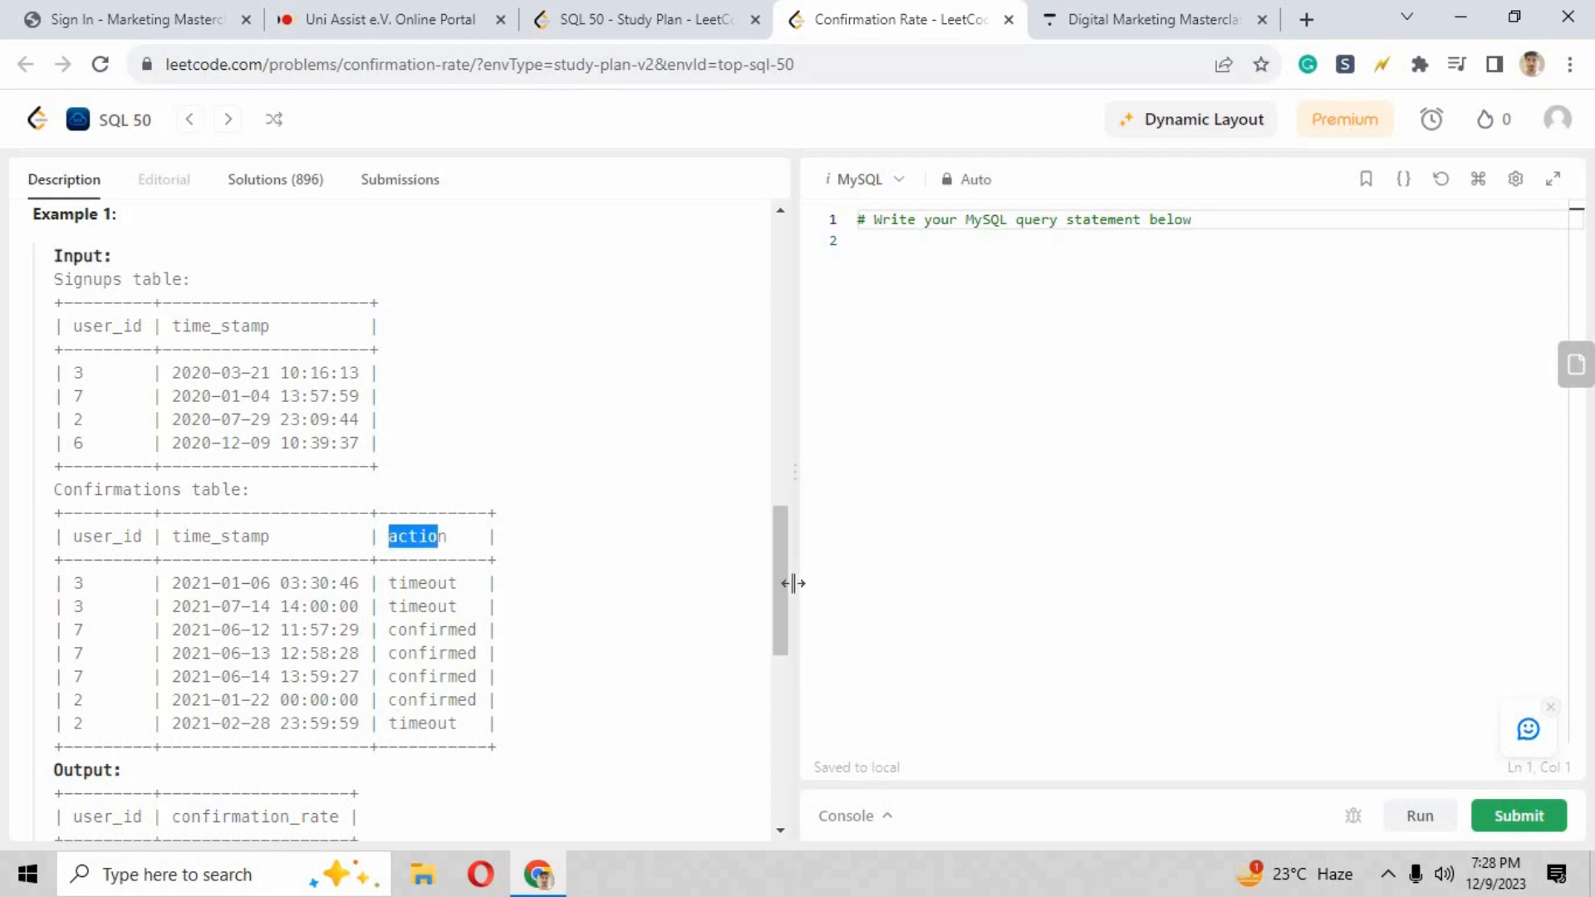
scroll(down, 3)
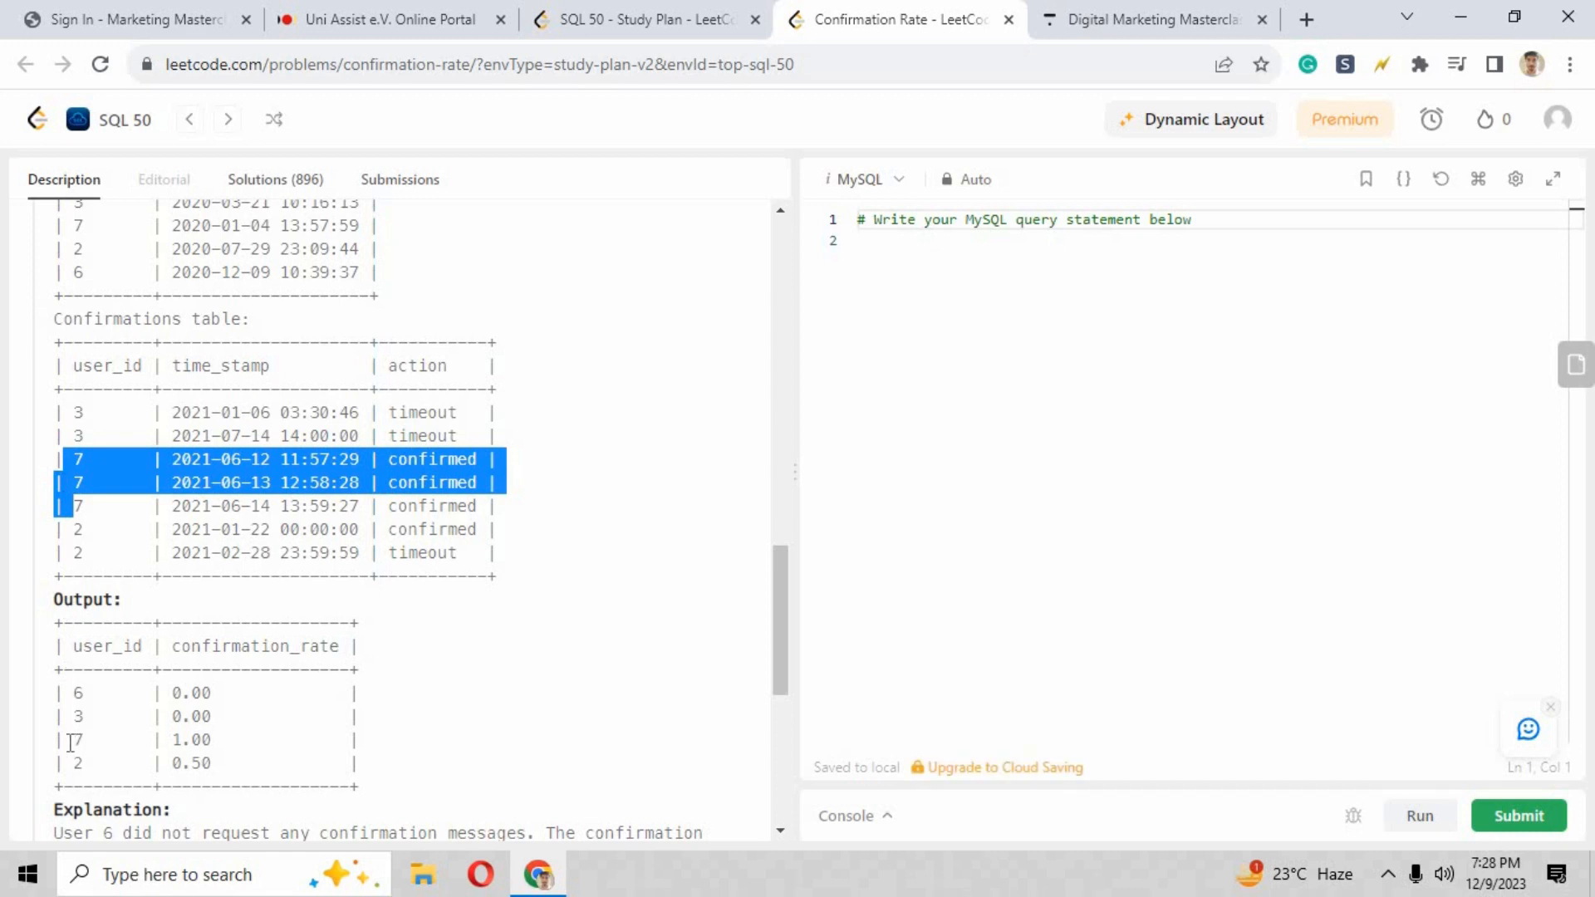
double_click(256, 646)
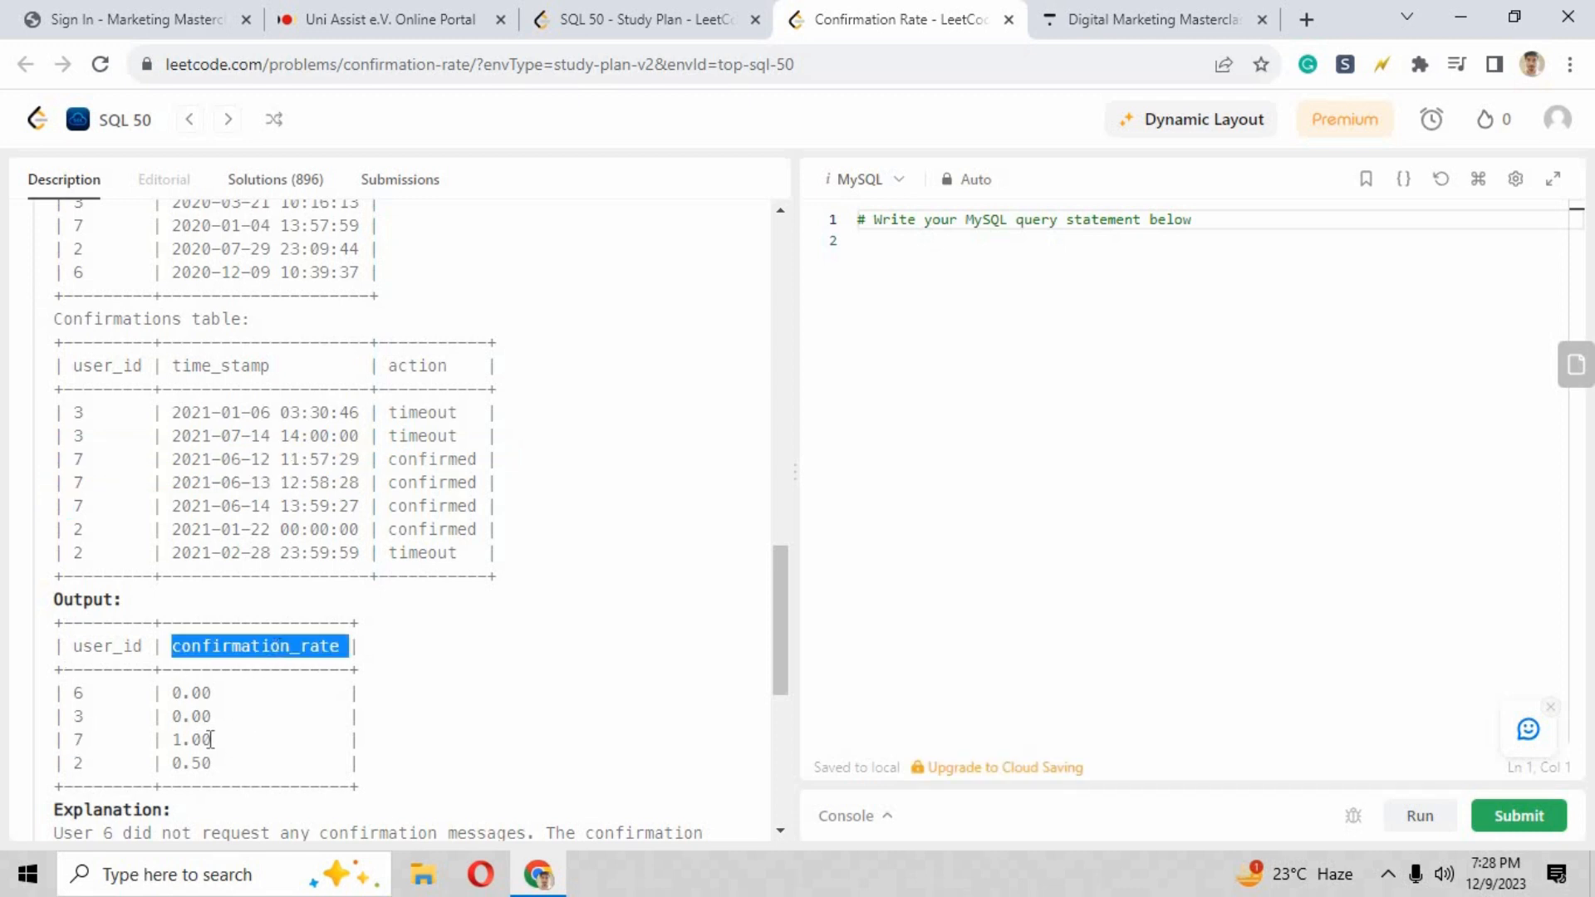
double_click(189, 739)
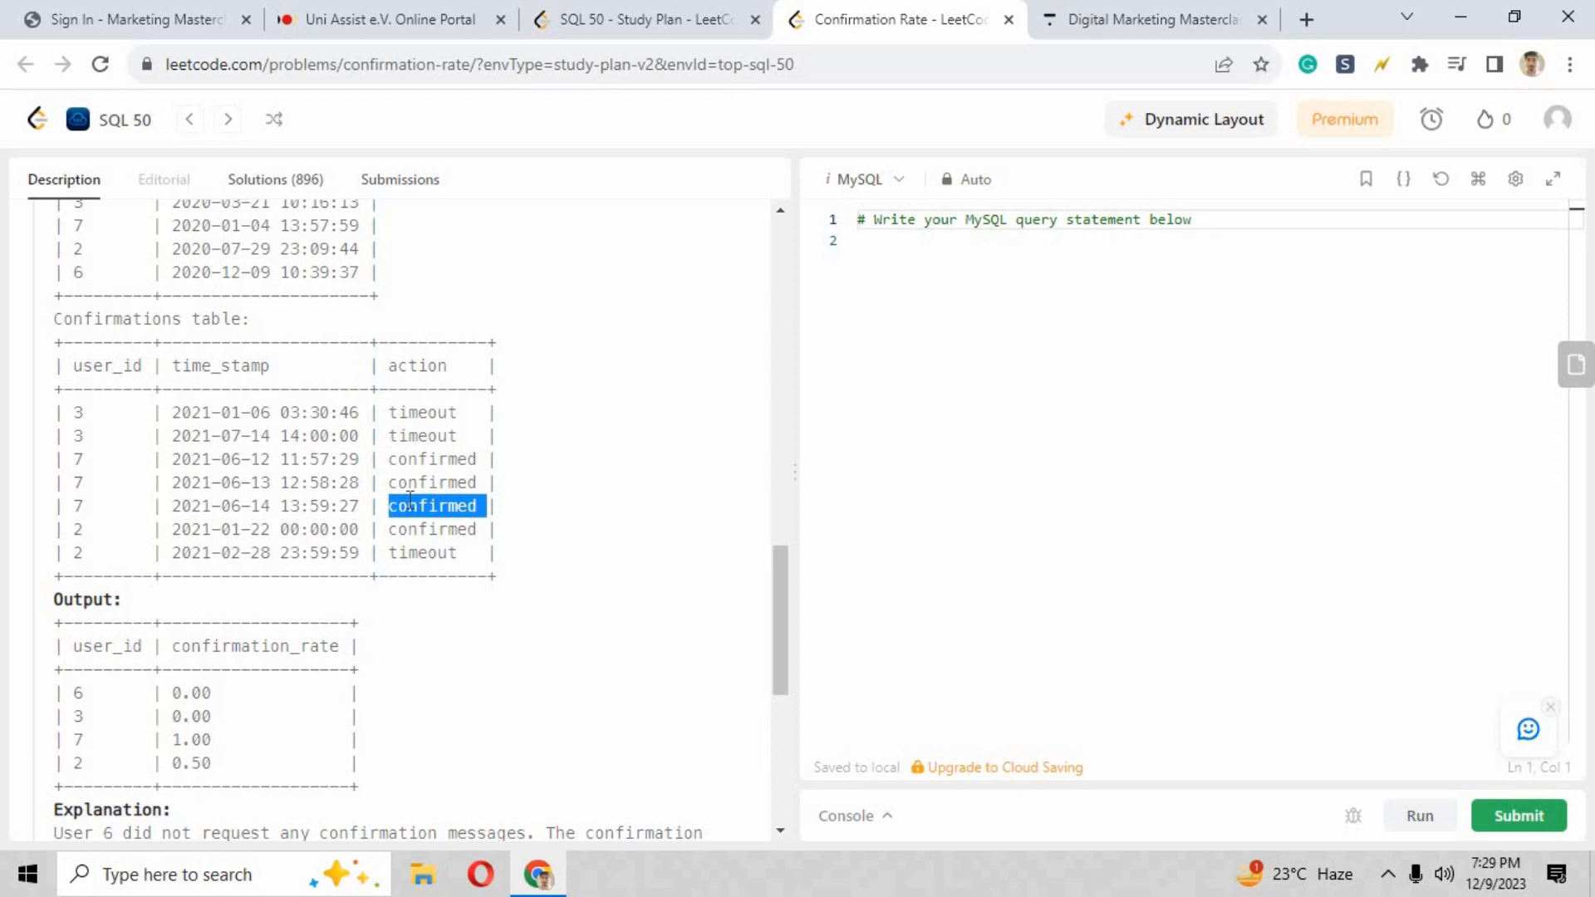
click(409, 528)
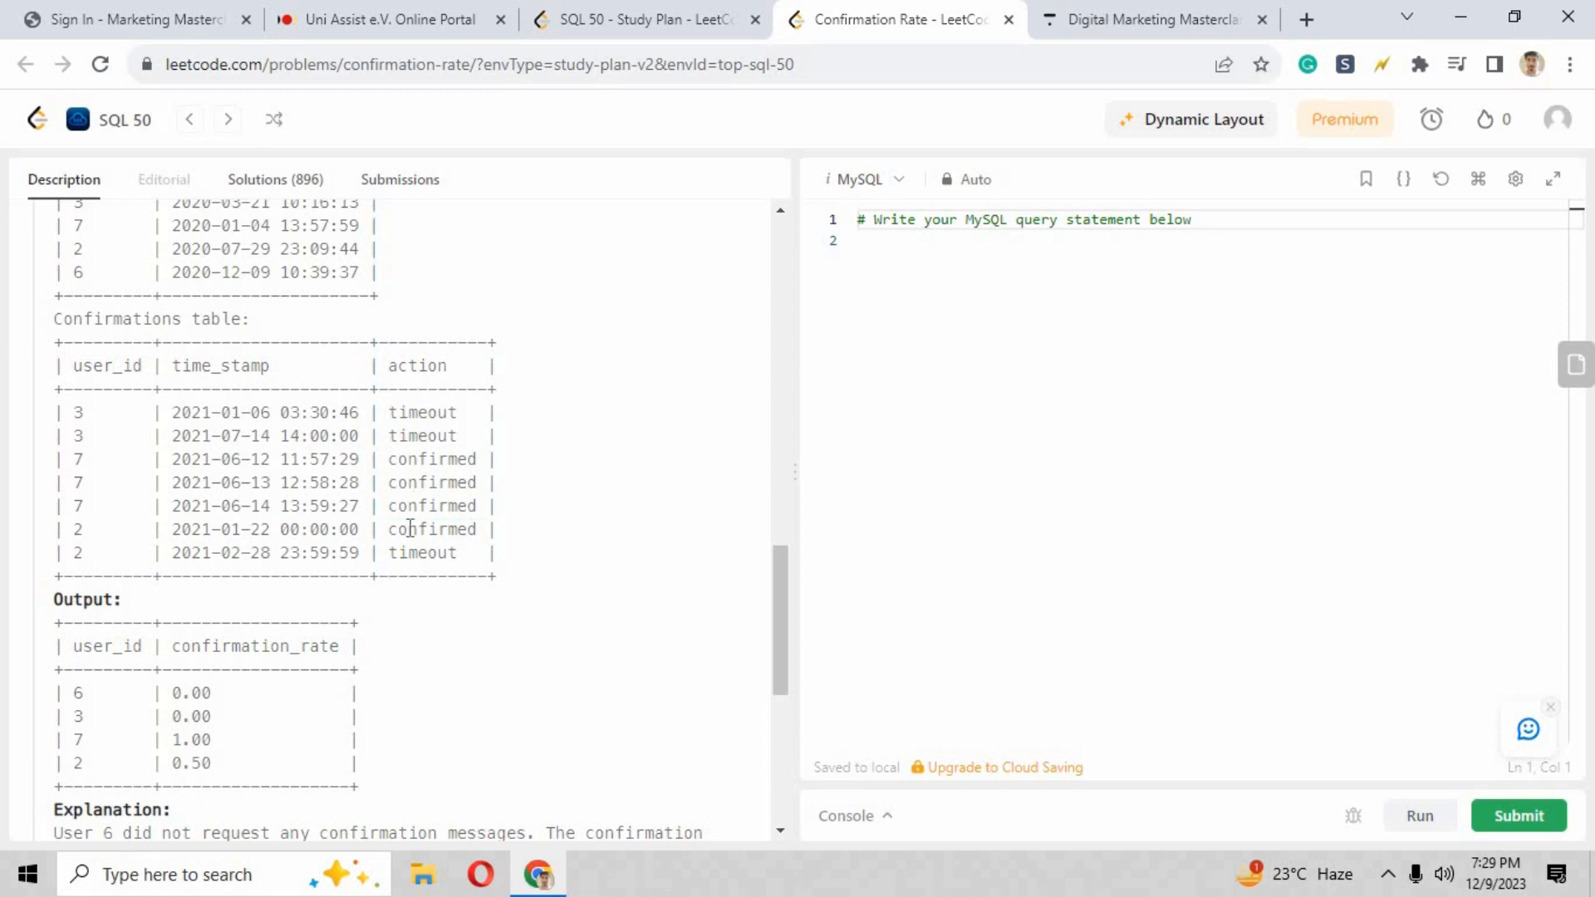
double_click(422, 551)
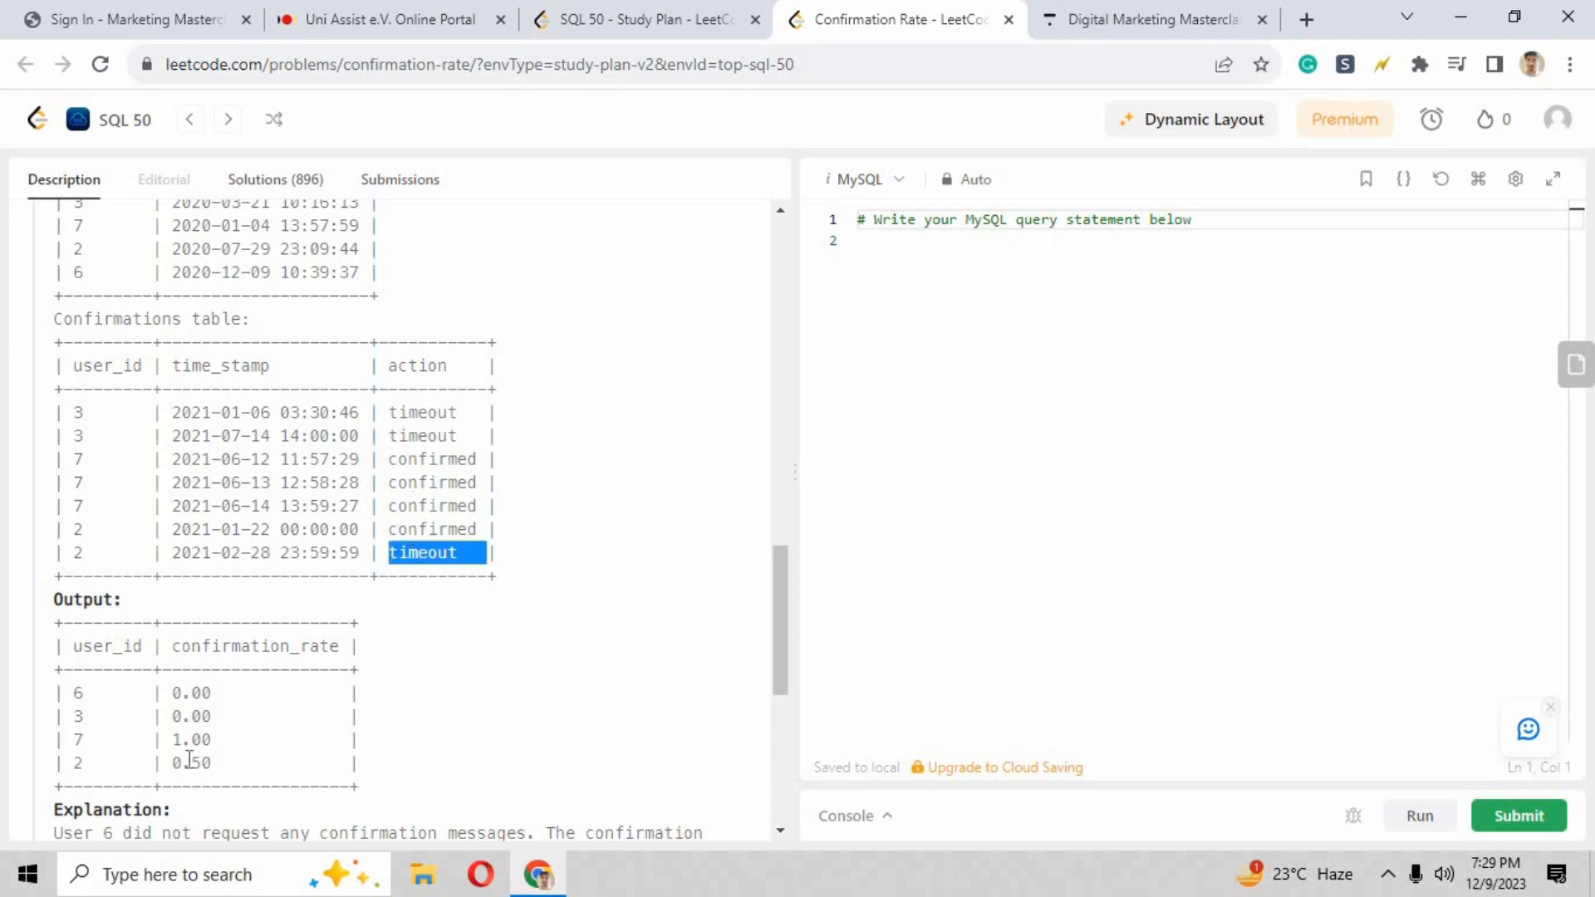
double_click(189, 762)
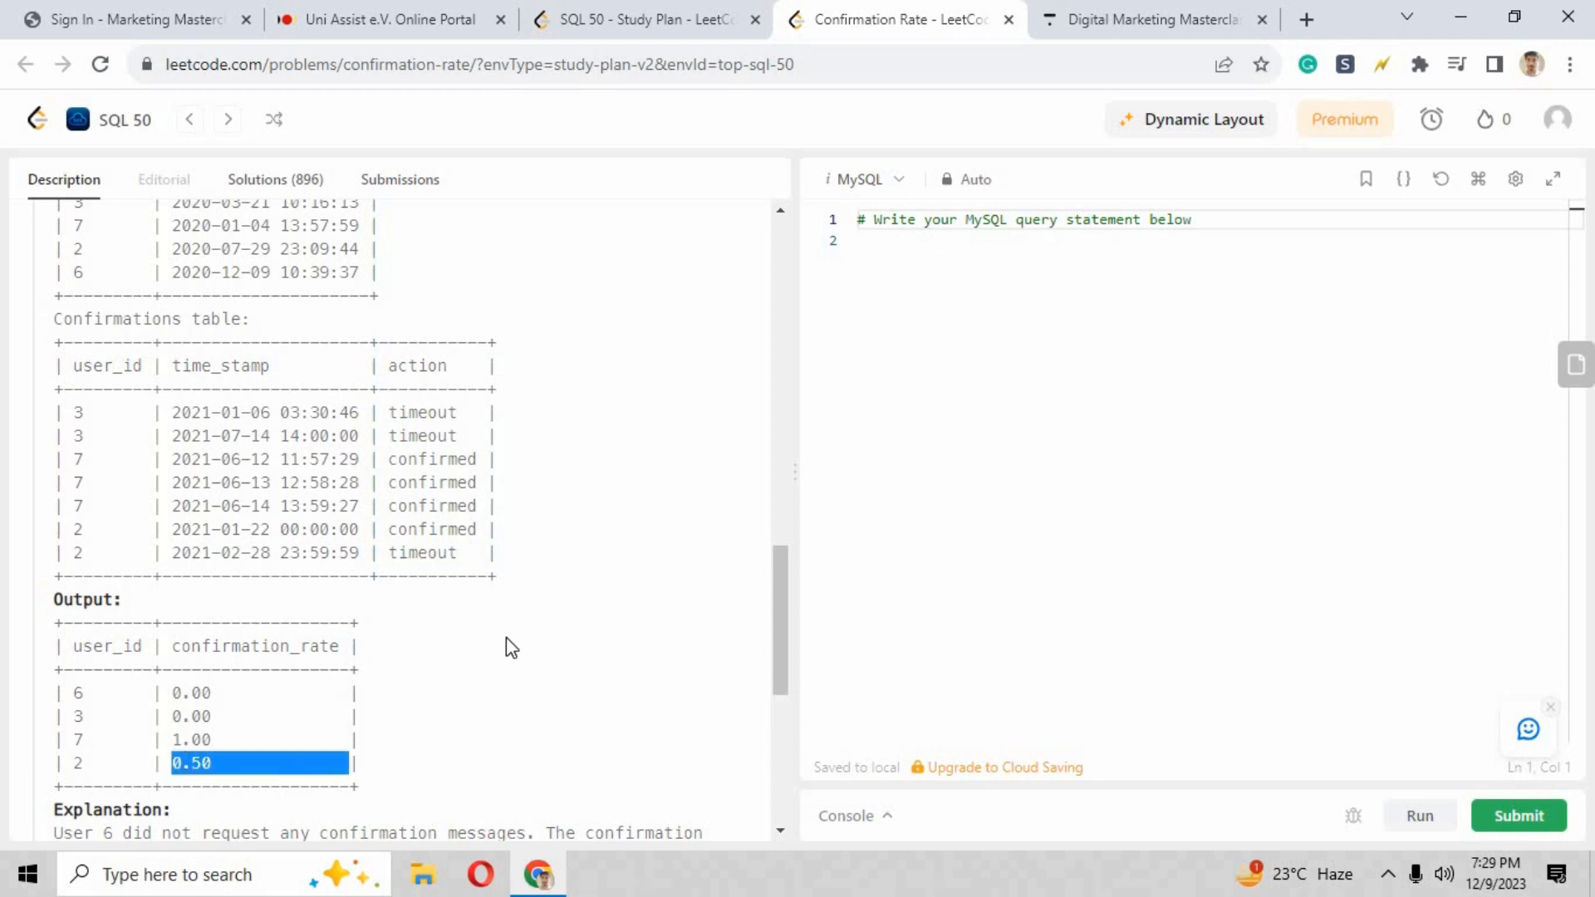
mouse_move(781, 614)
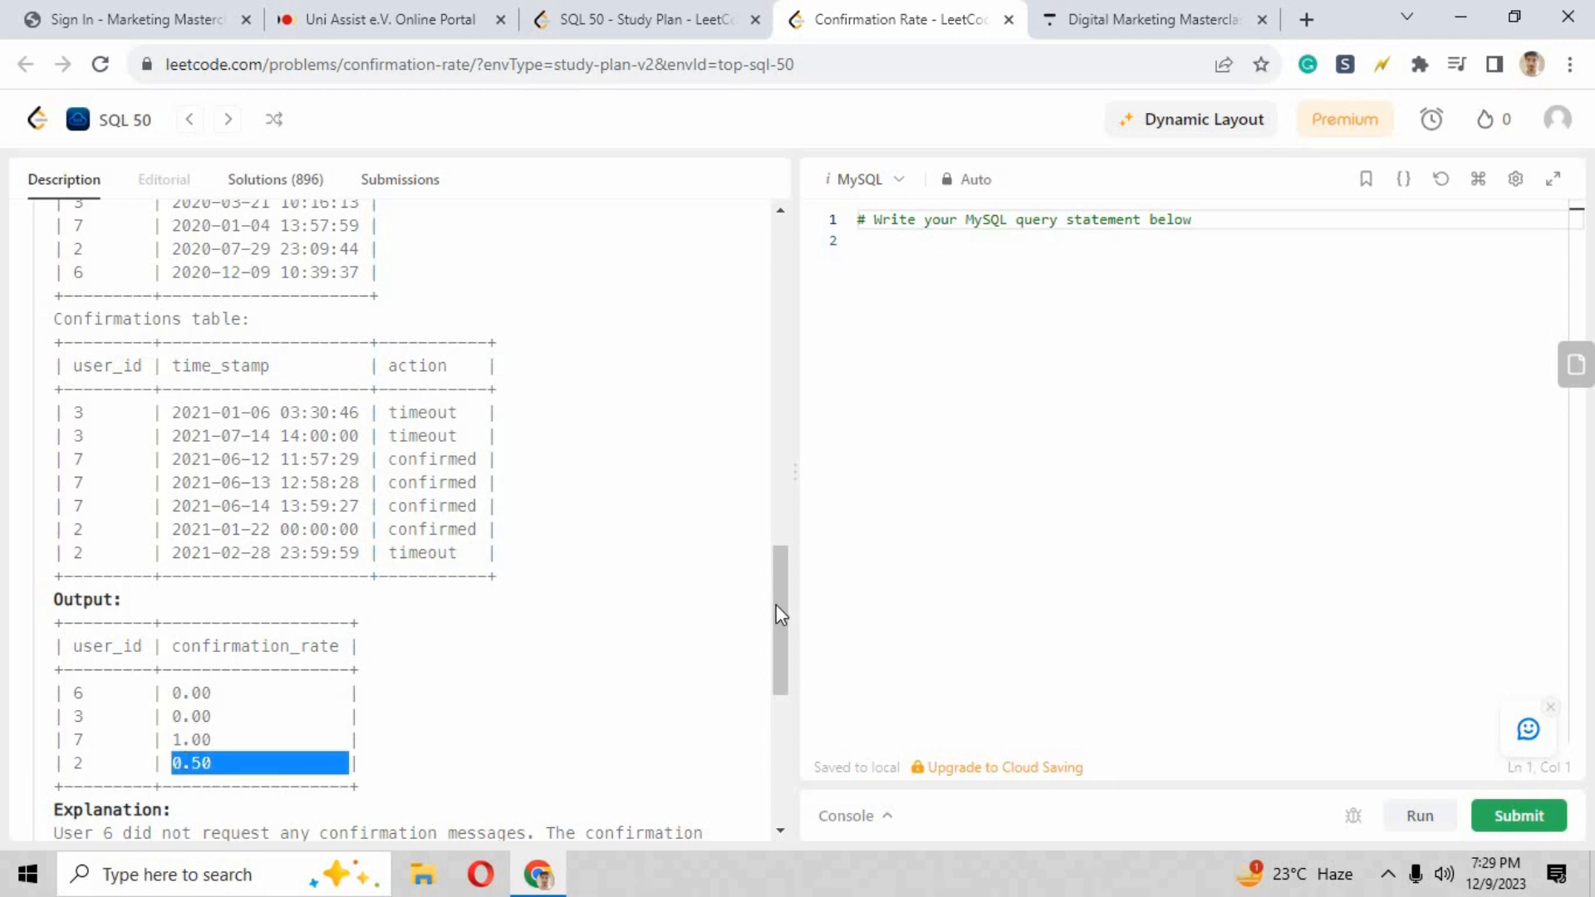
scroll(down, 3)
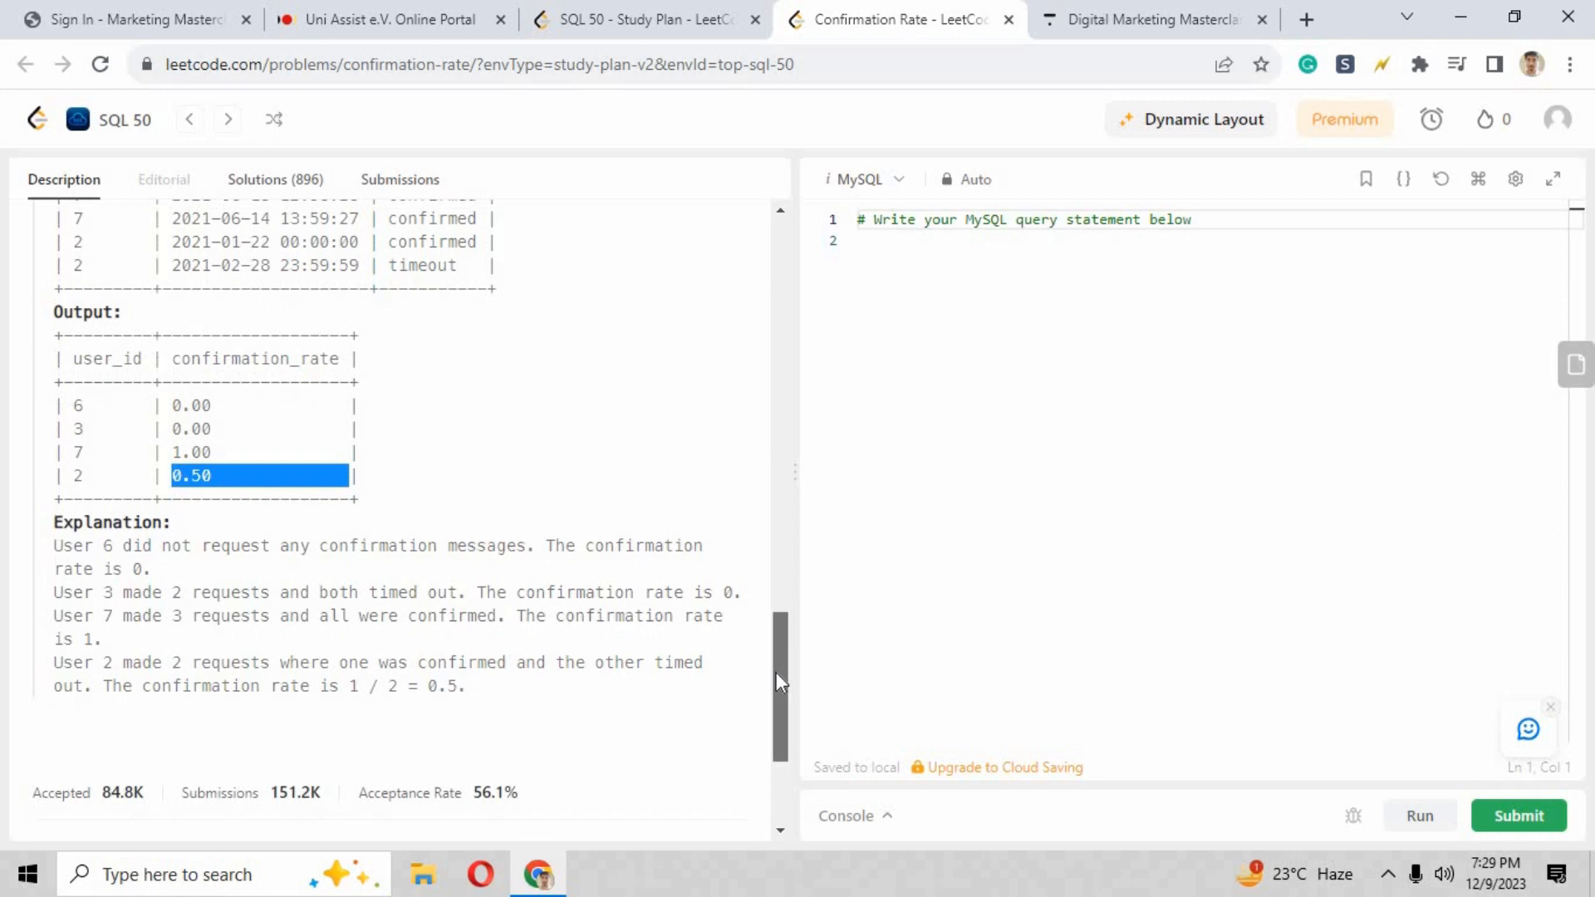
scroll(up, 3)
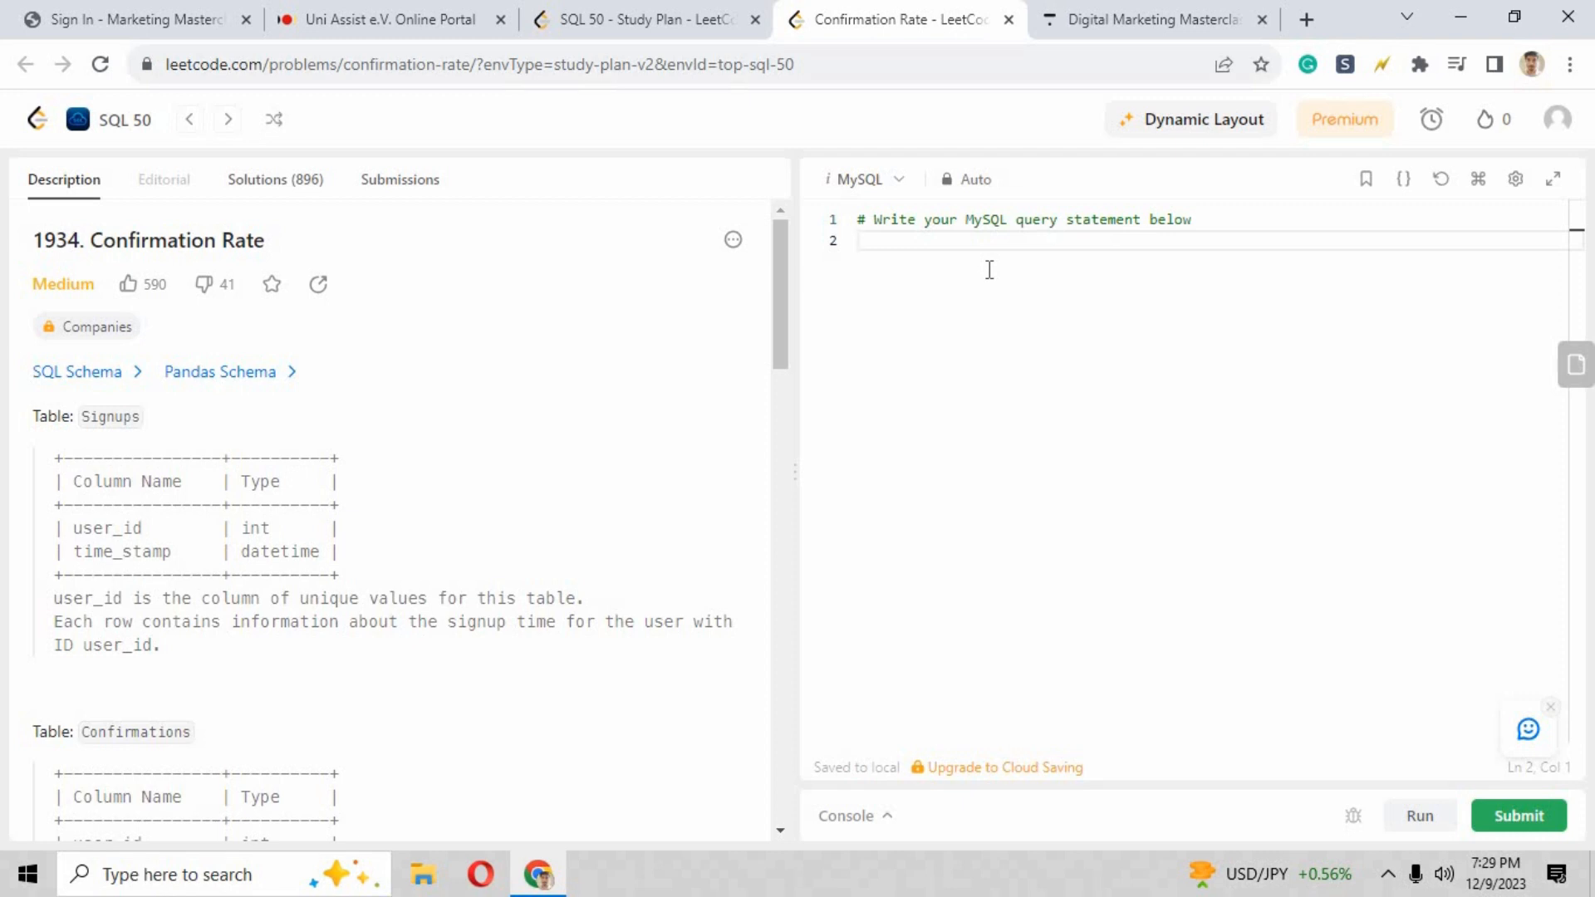
Step: Write SELECT s.user_id, ROUND(SUM(CASE WHEN c.action='confirmed' THEN 1 ELSE 0 END)
text(SELE)
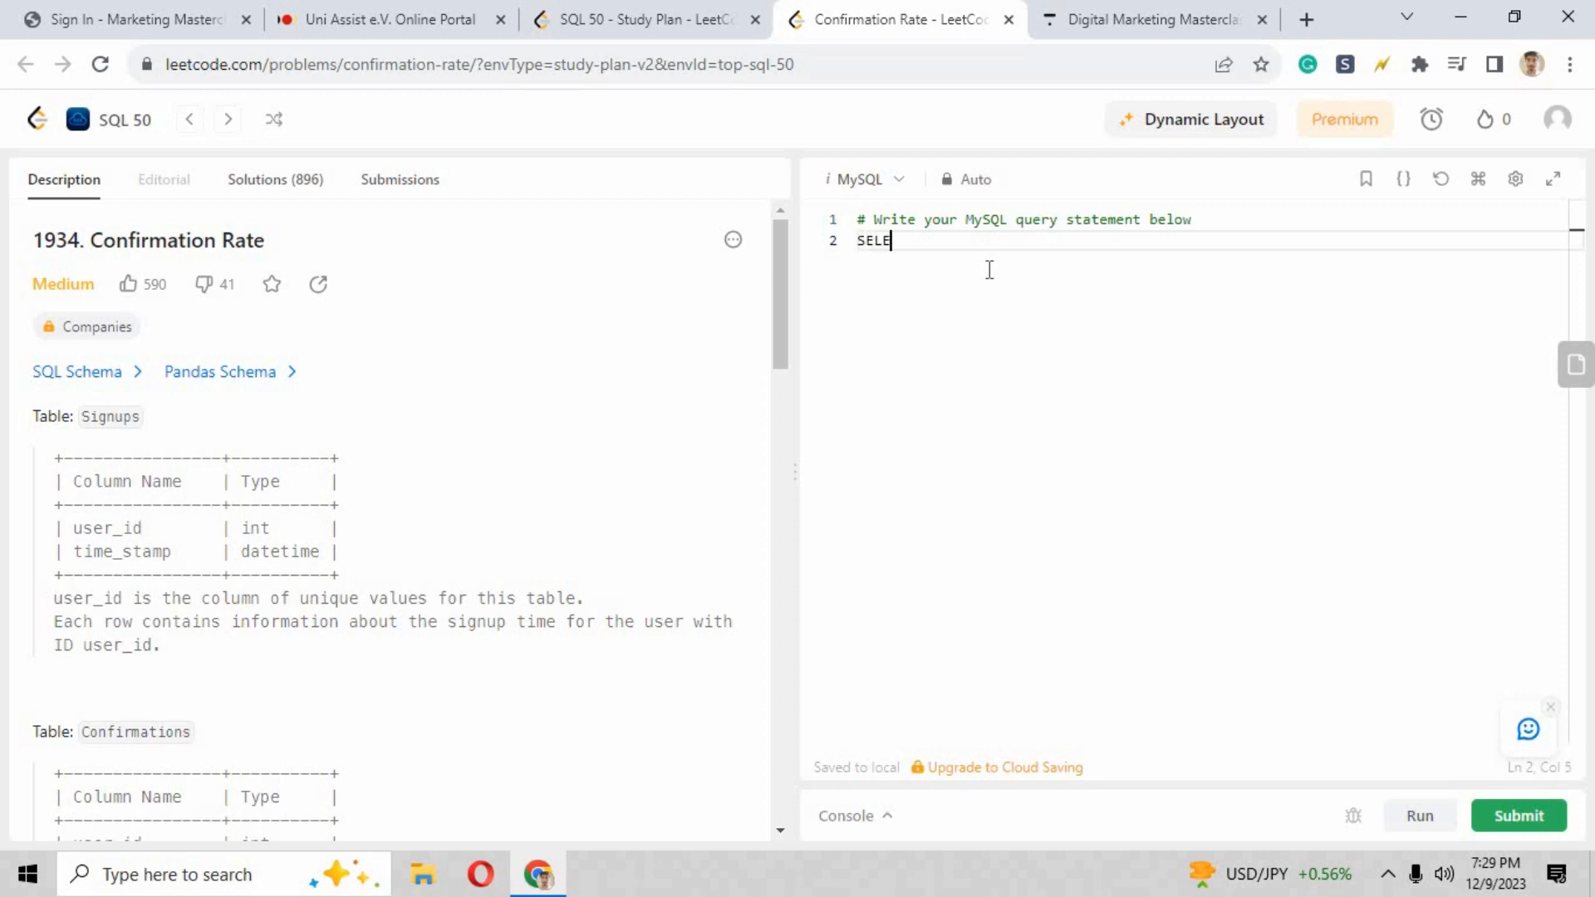
text(CT)
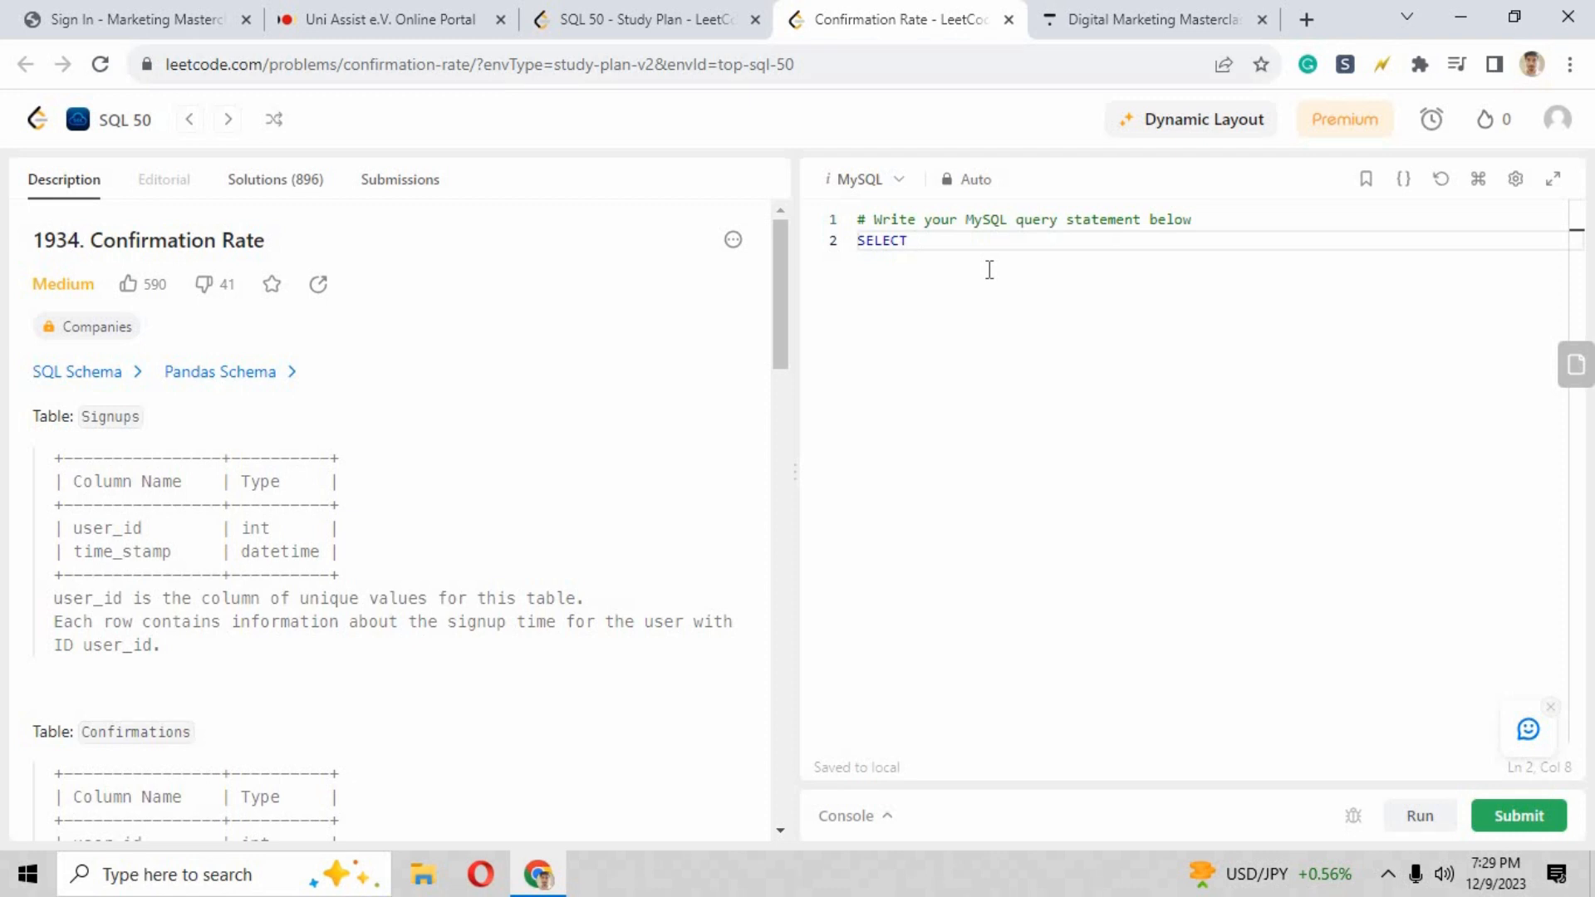
text(s.user)
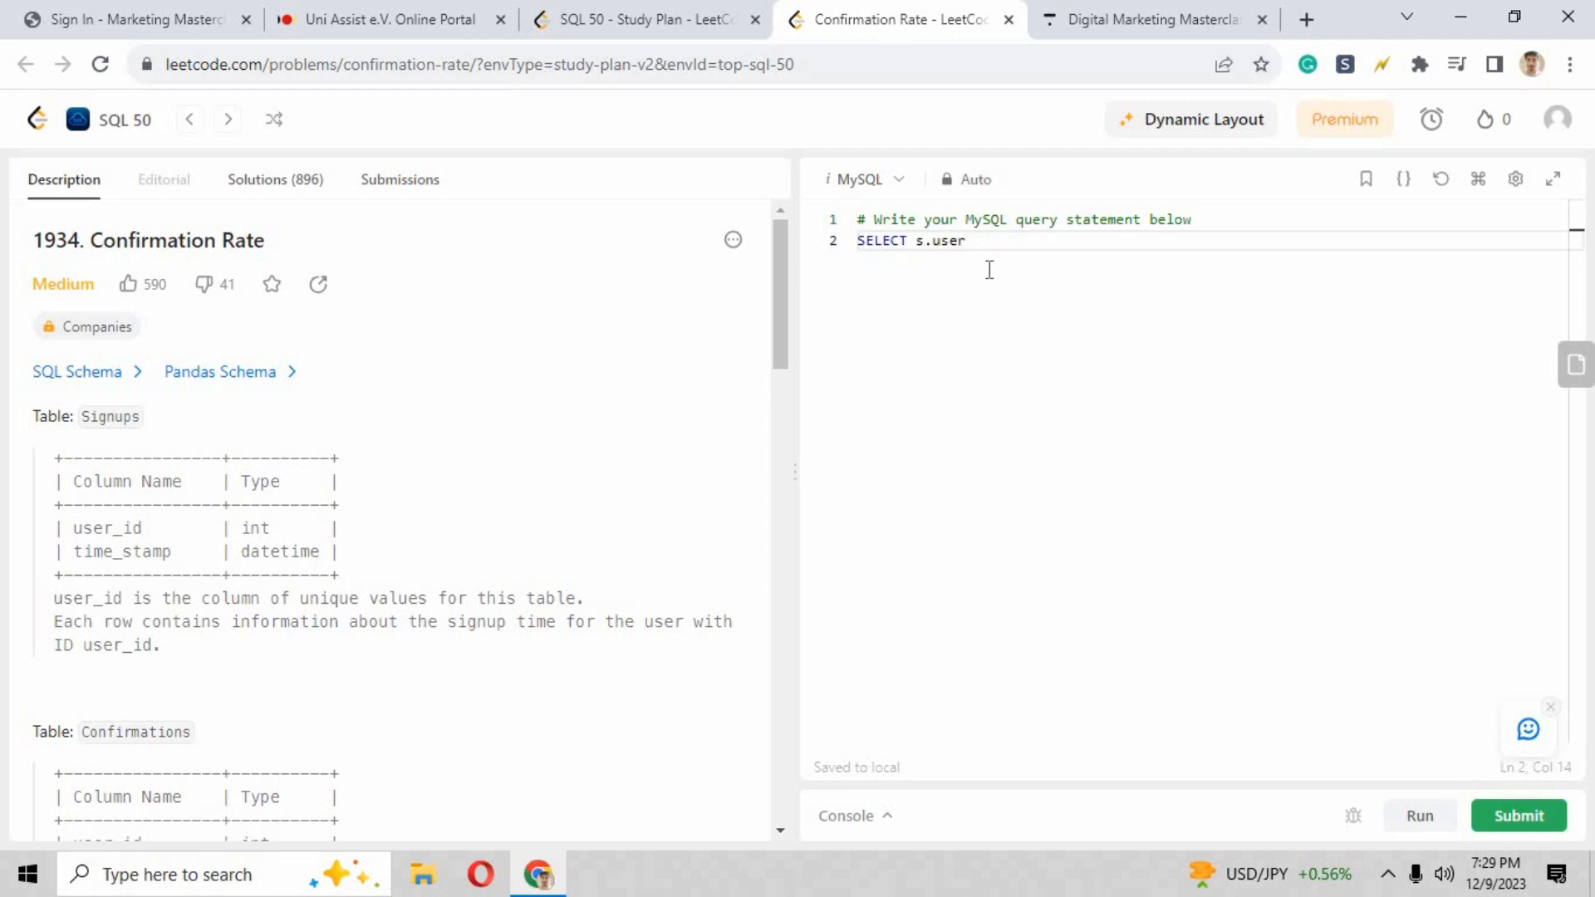
text(_id,)
text(R)
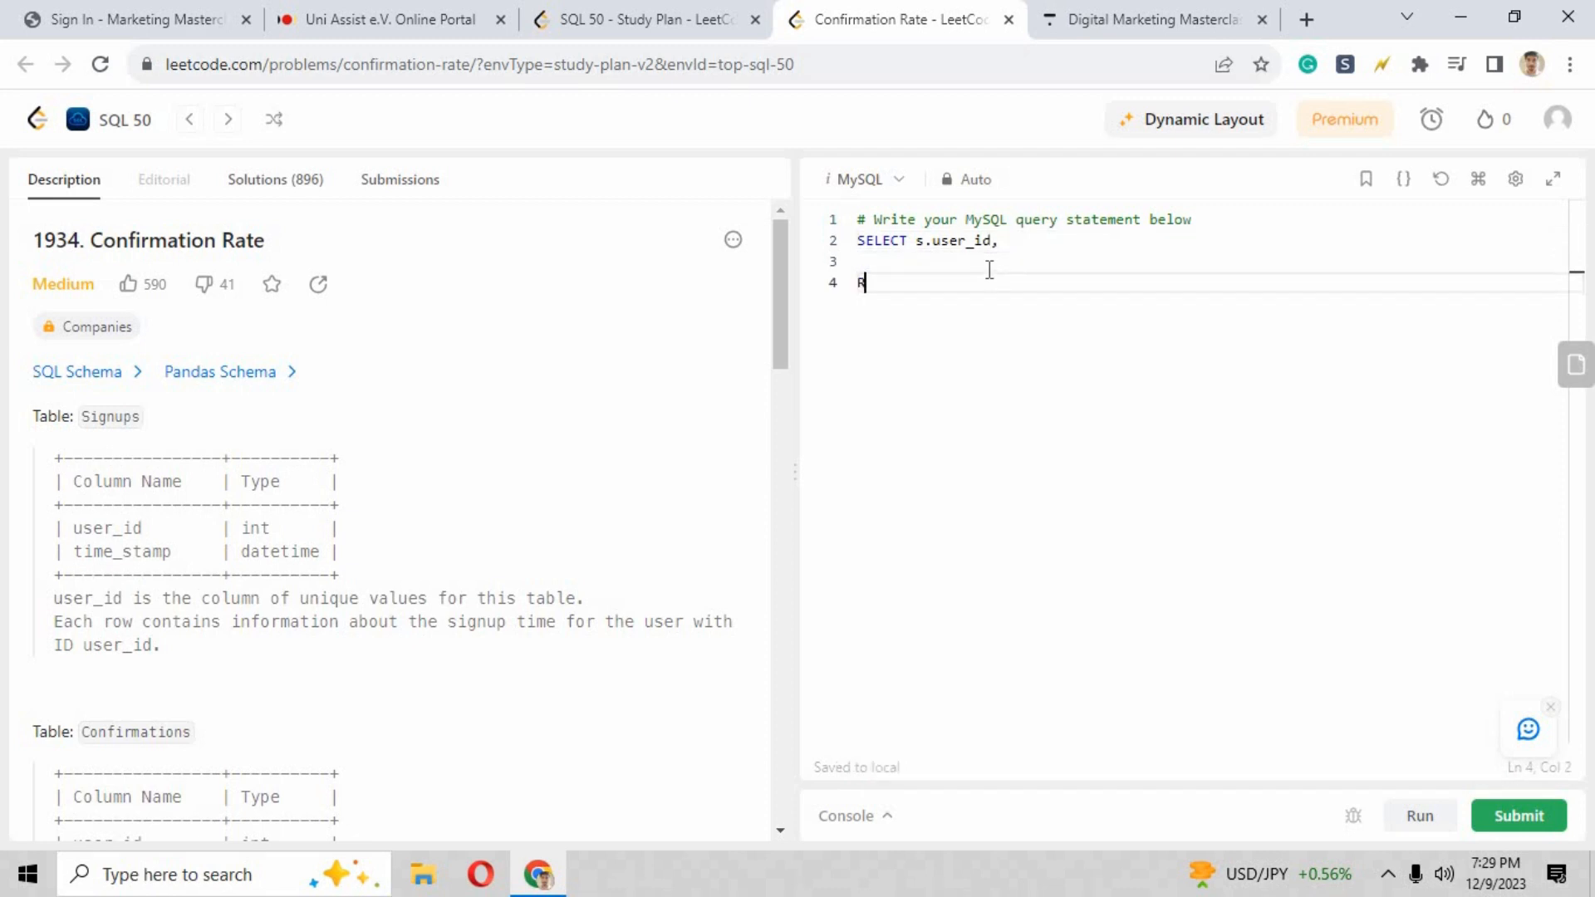
text(ound()
text(su)
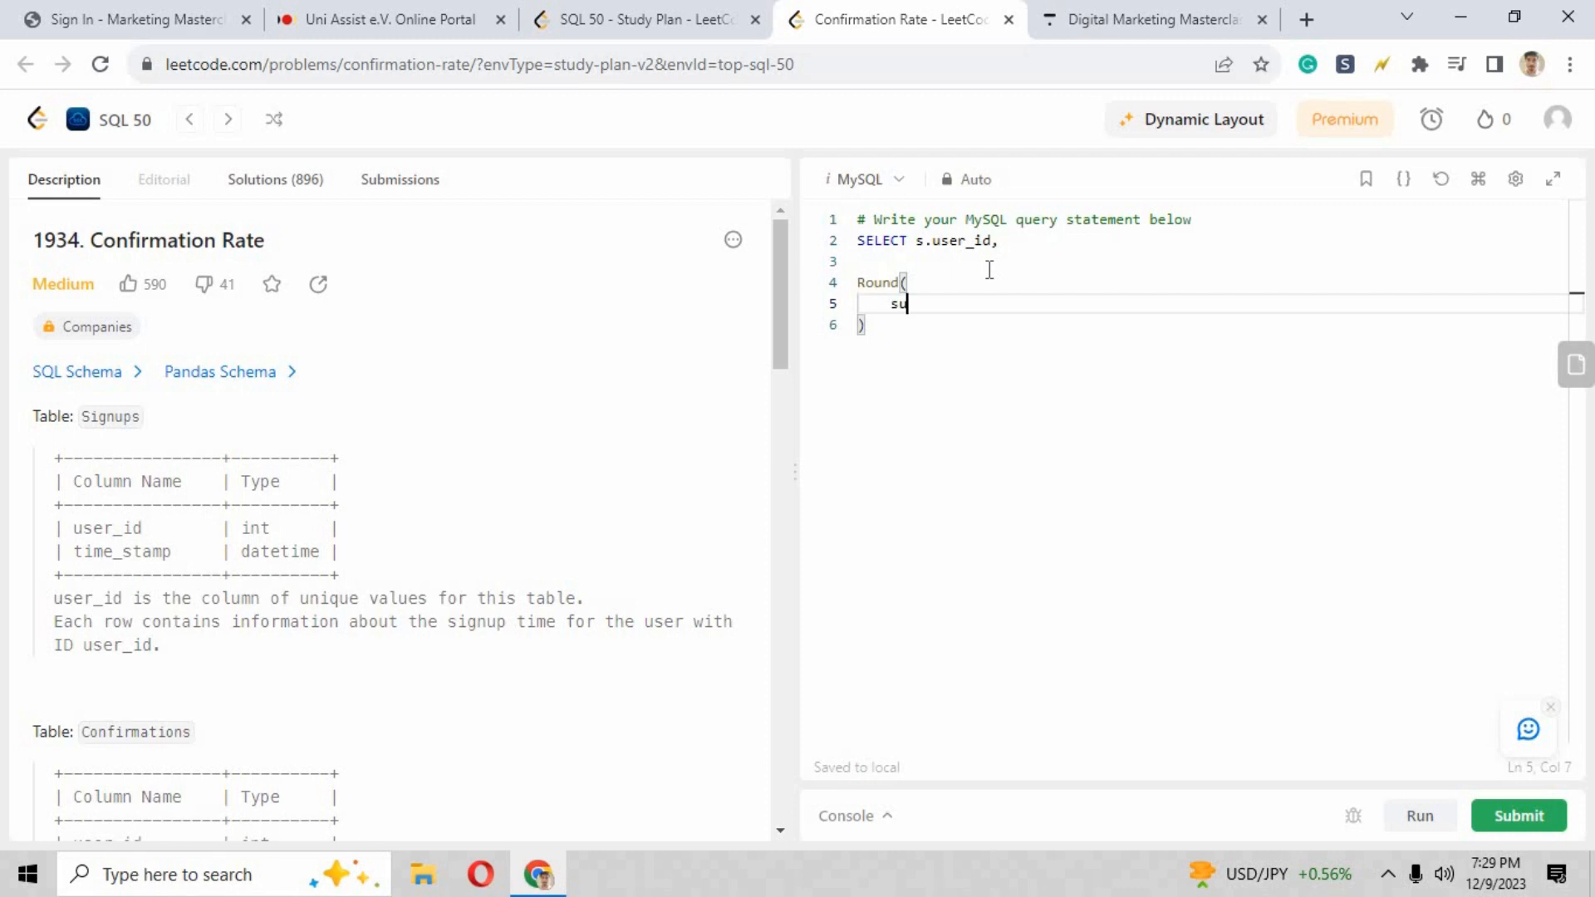
text(m())
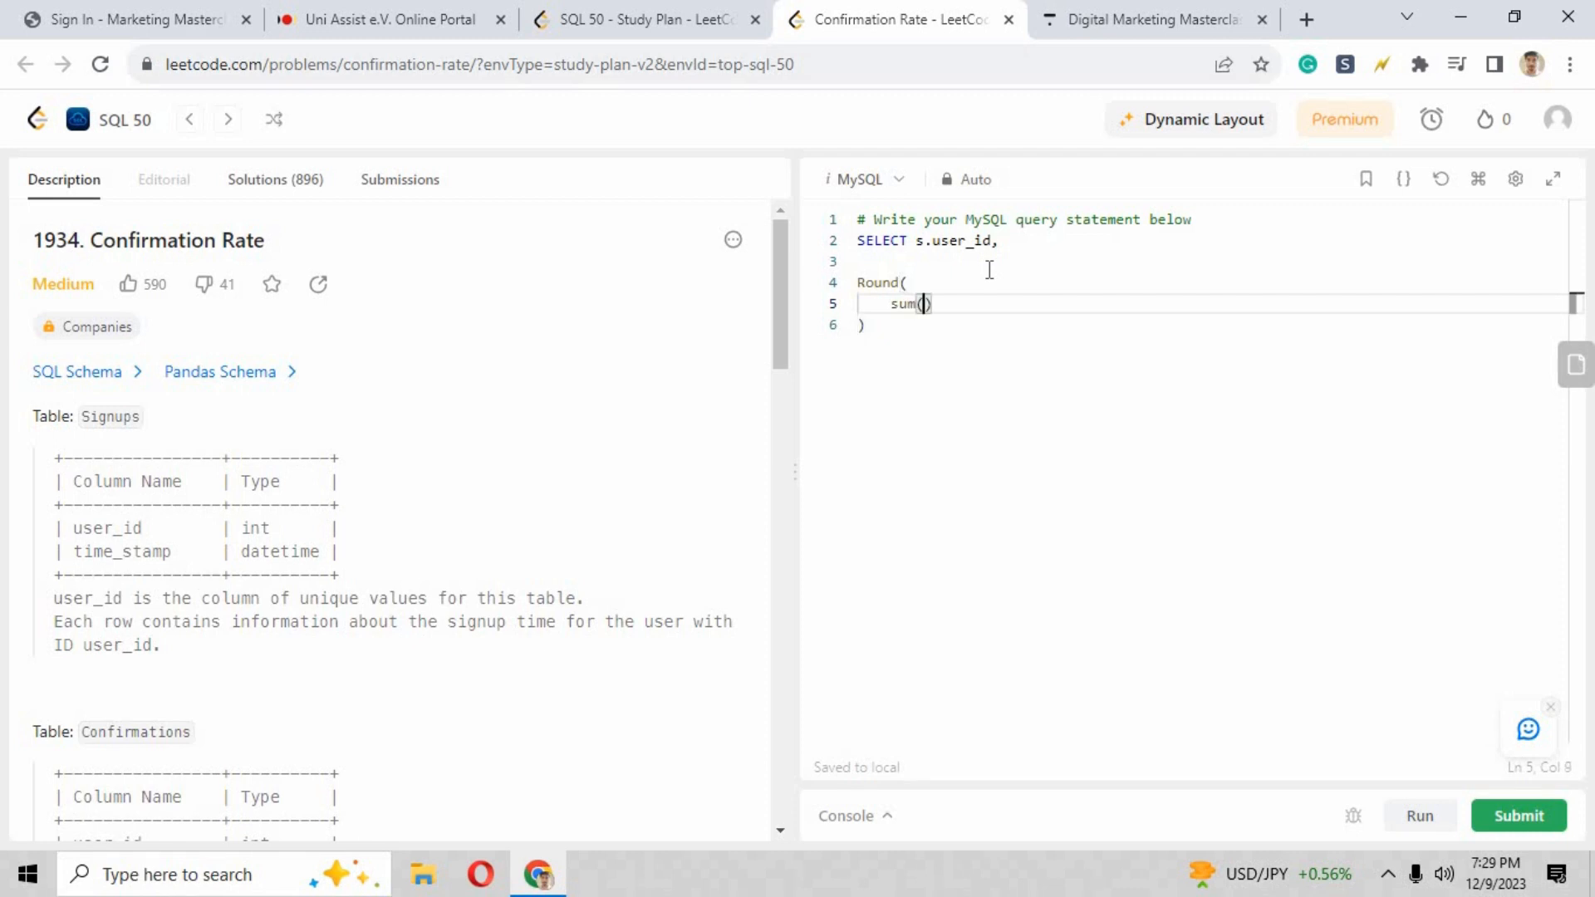
text(case when)
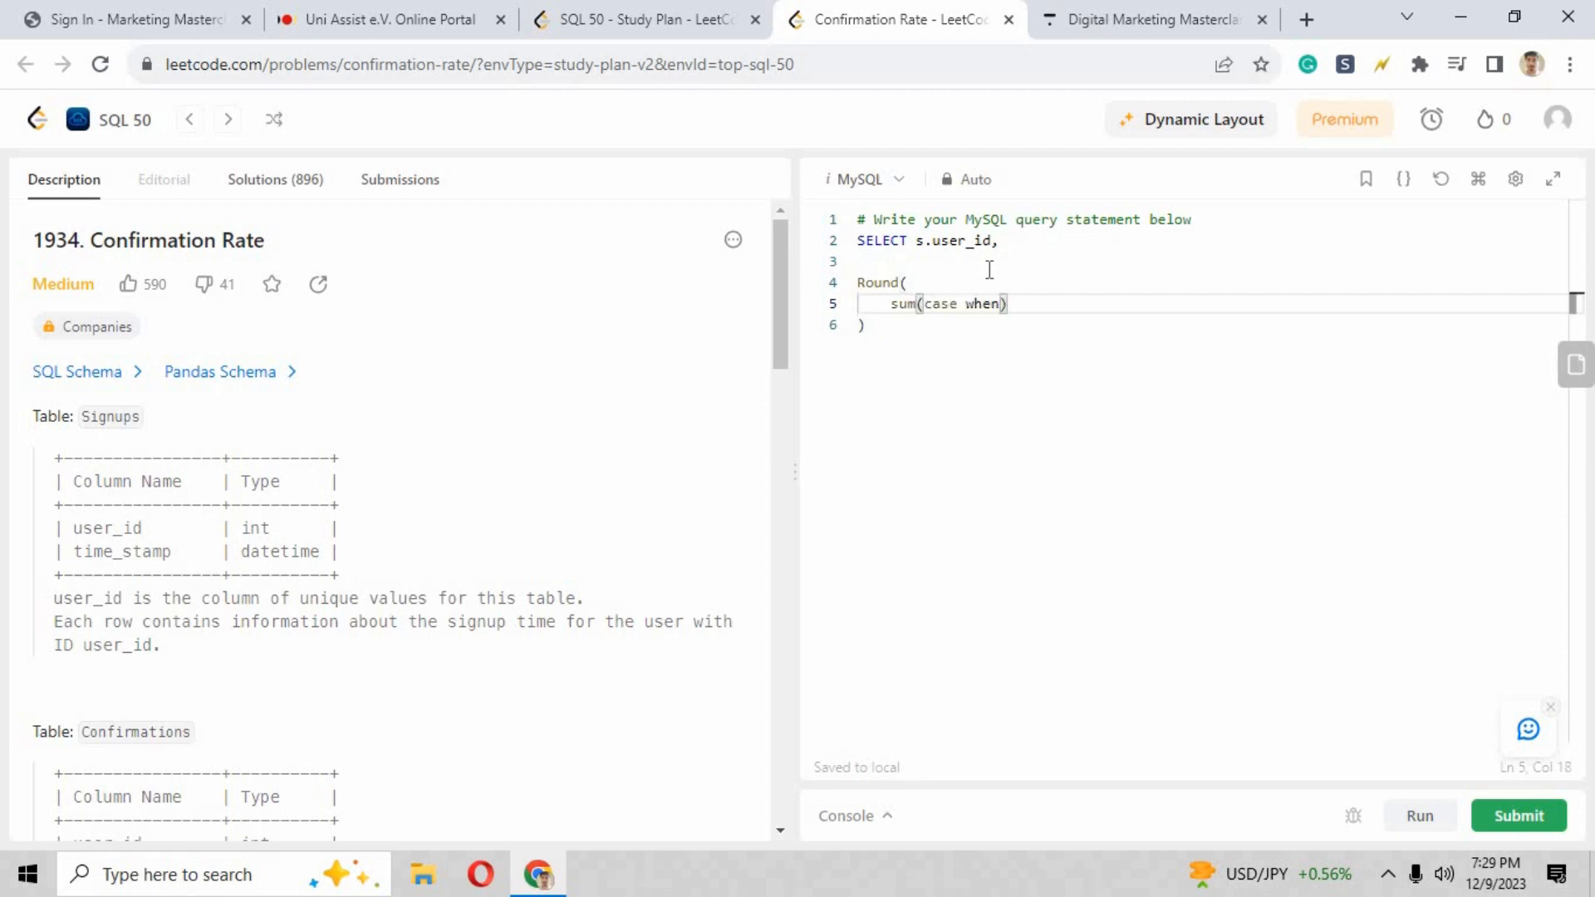
text(c.a)
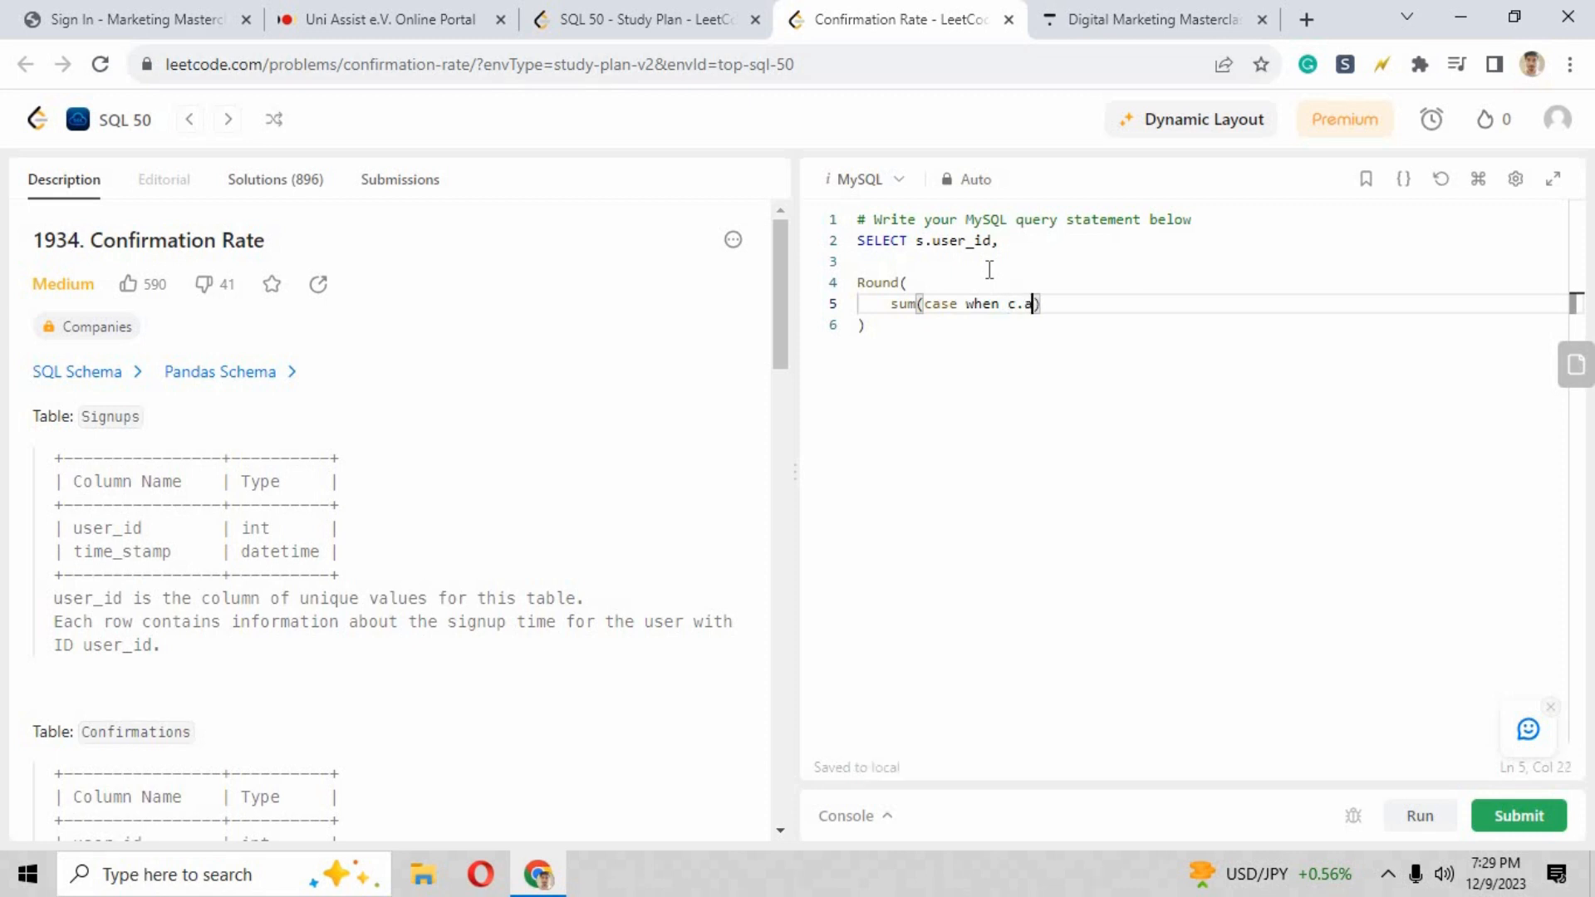
text(ction =')
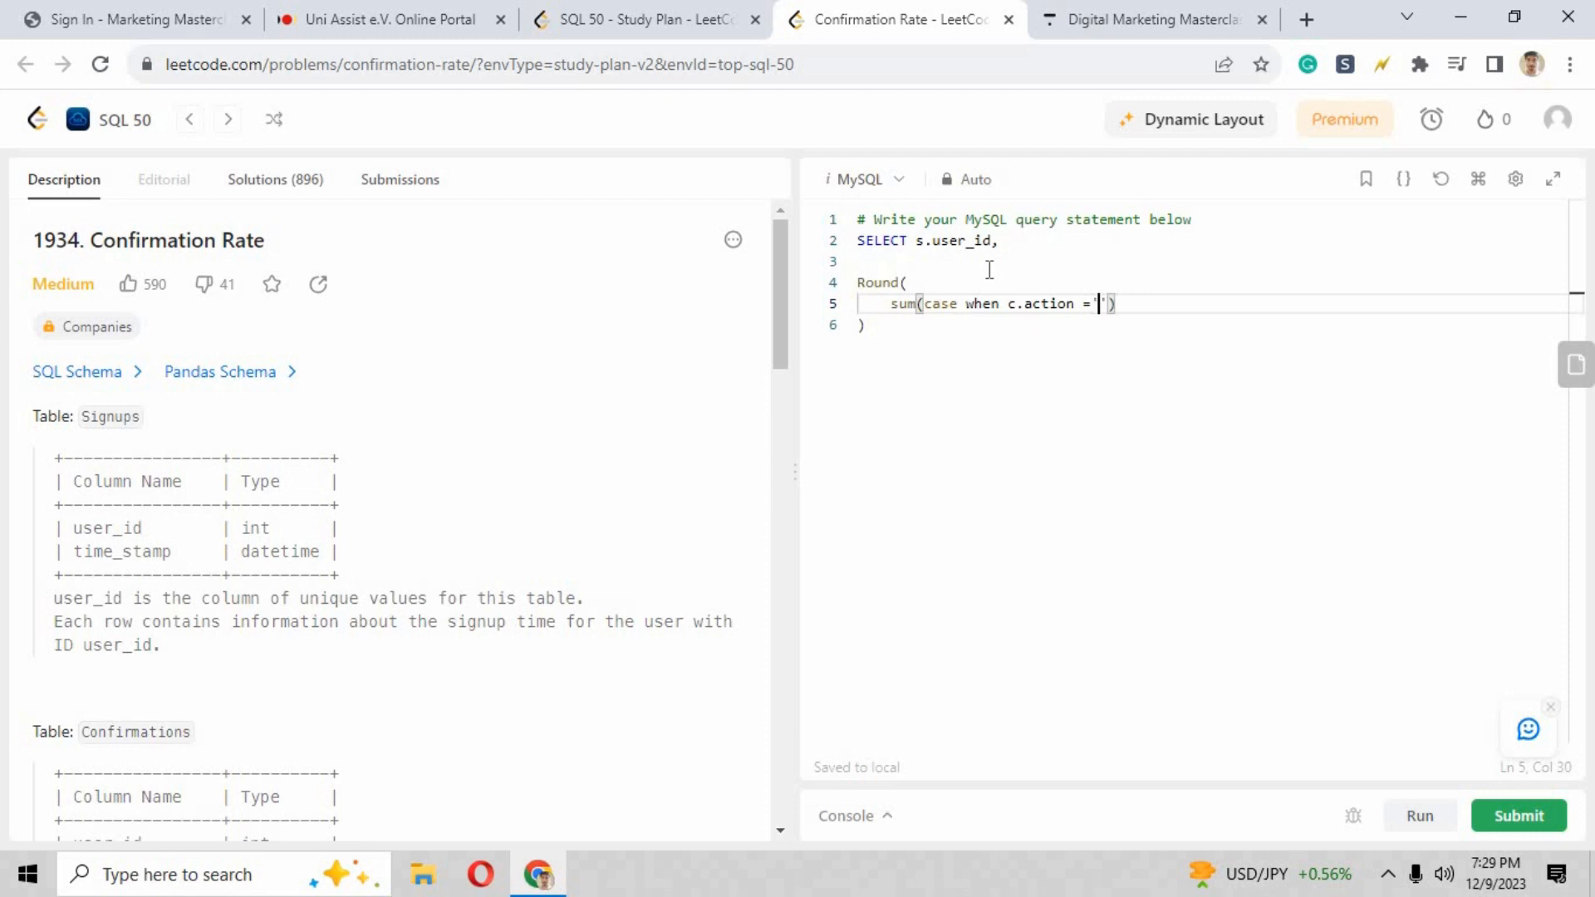
text(confirmed)
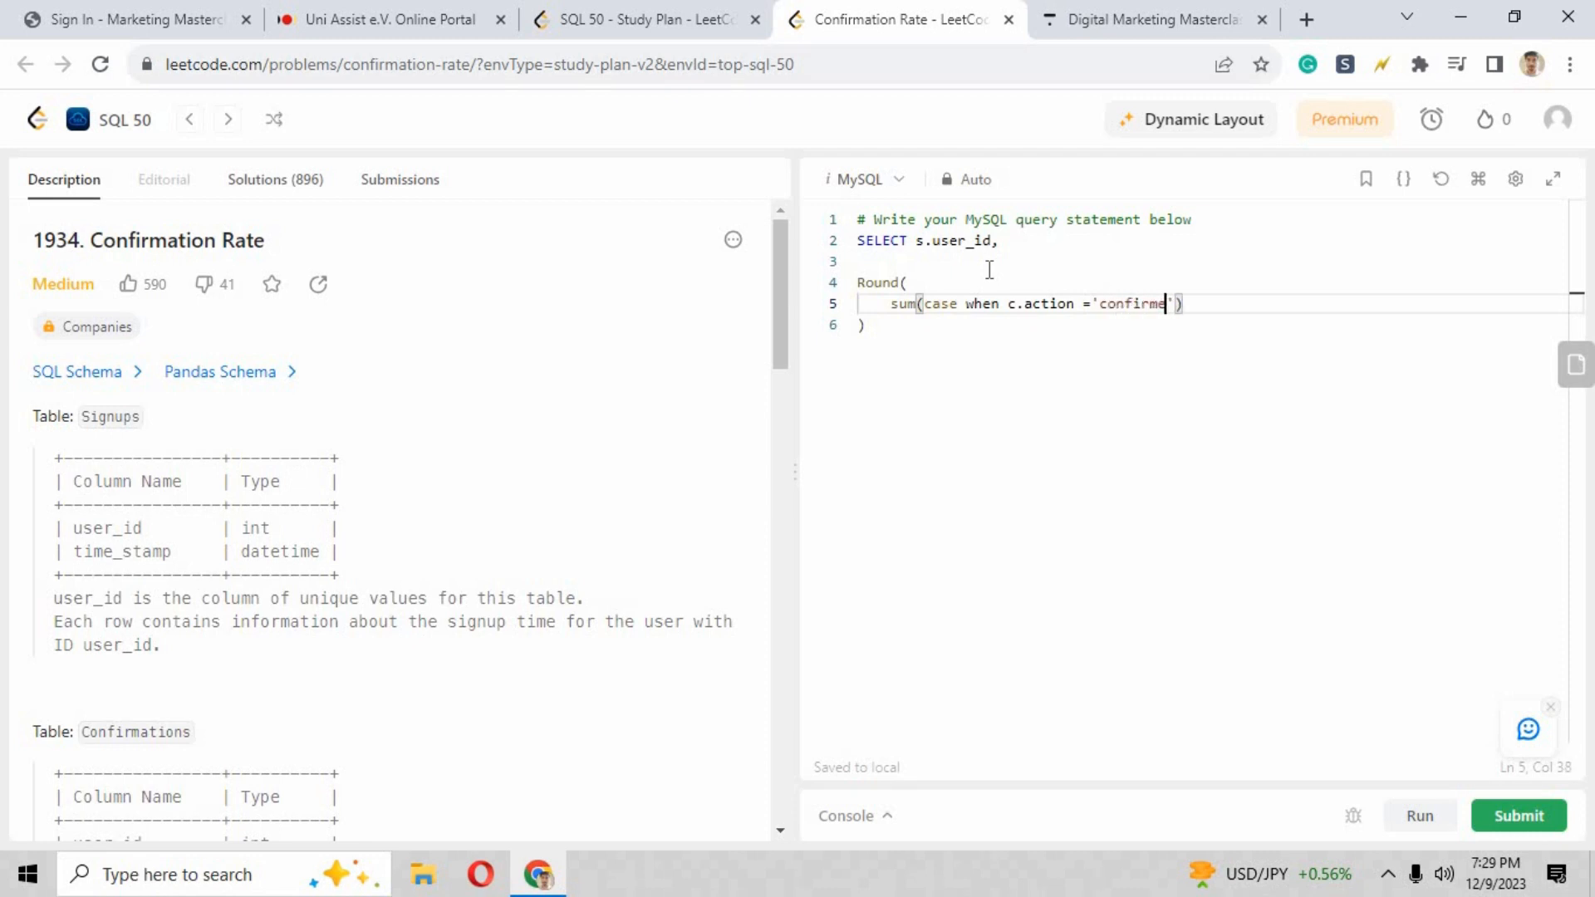
text(d)
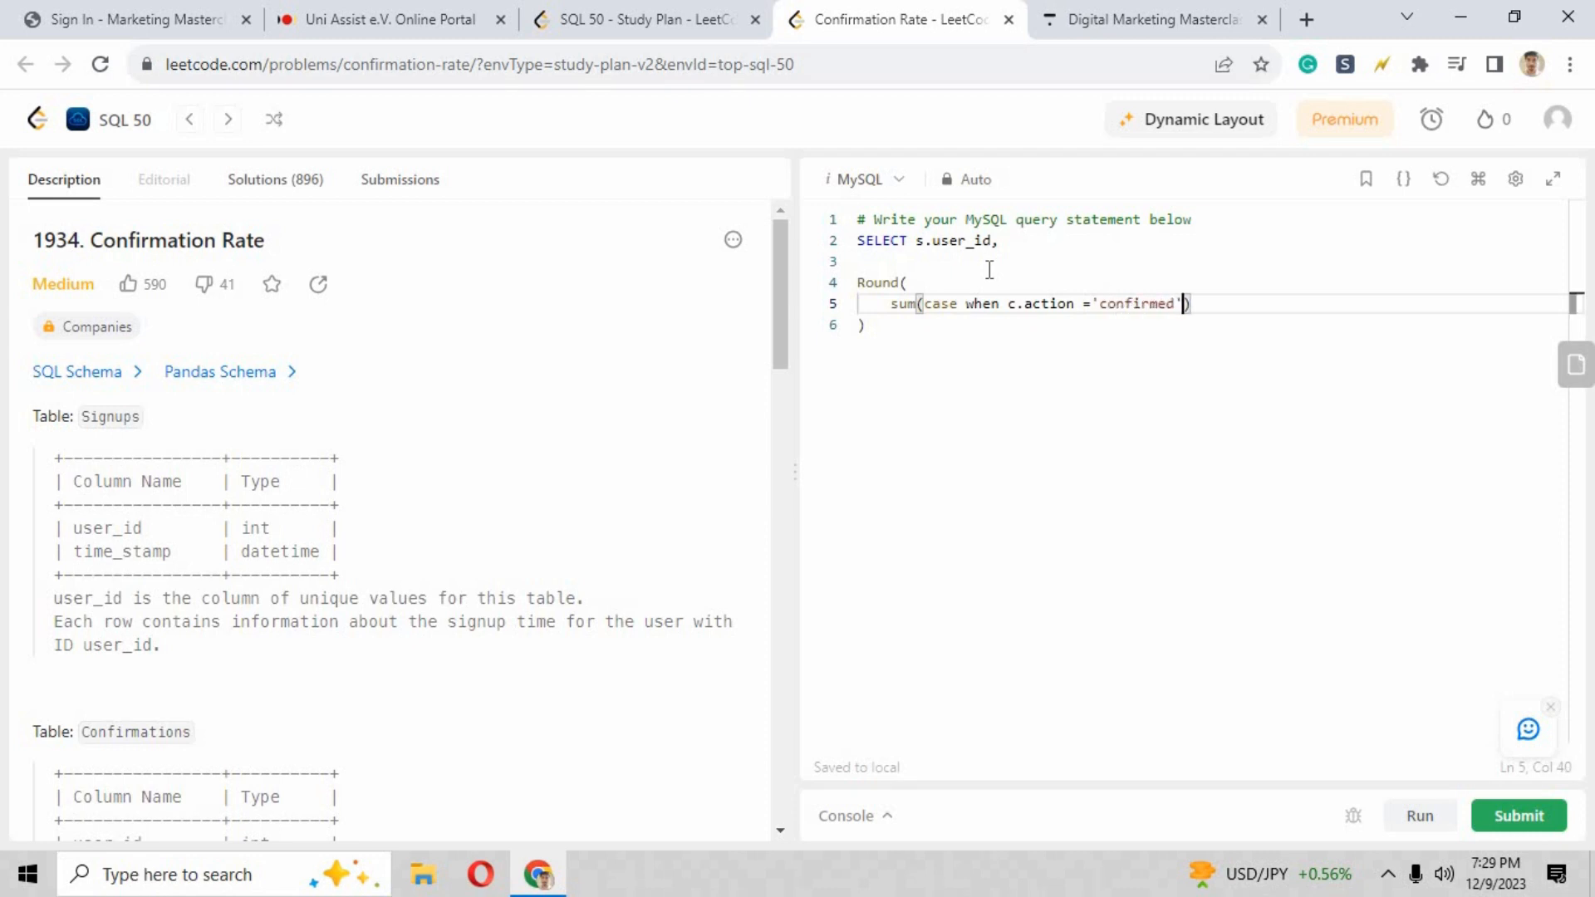
text(then 1 else)
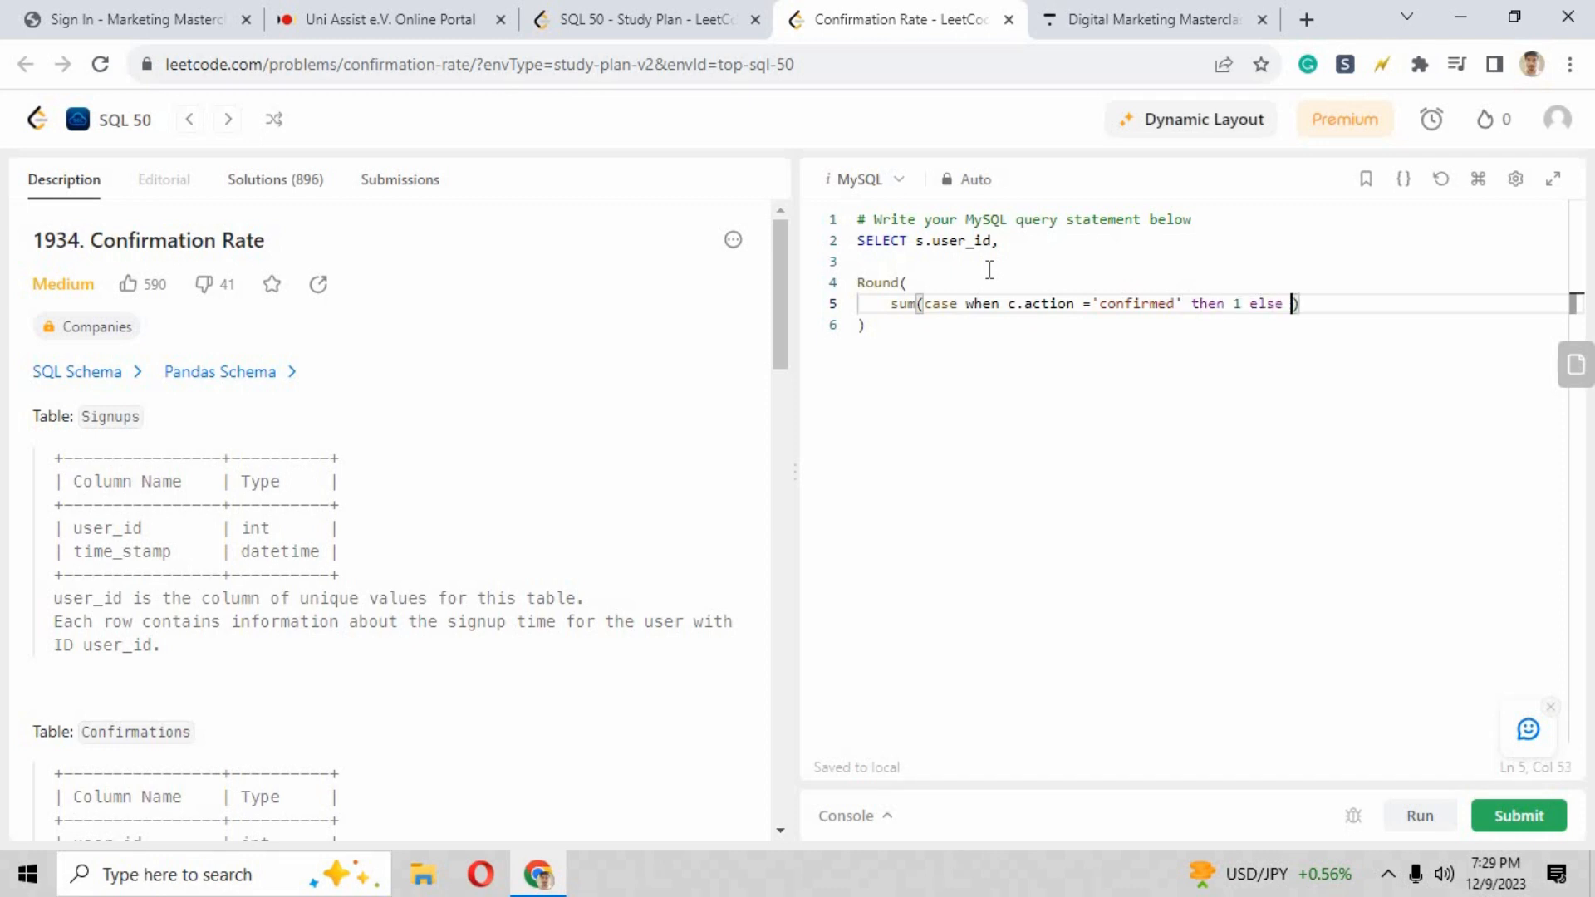
text(0 end)
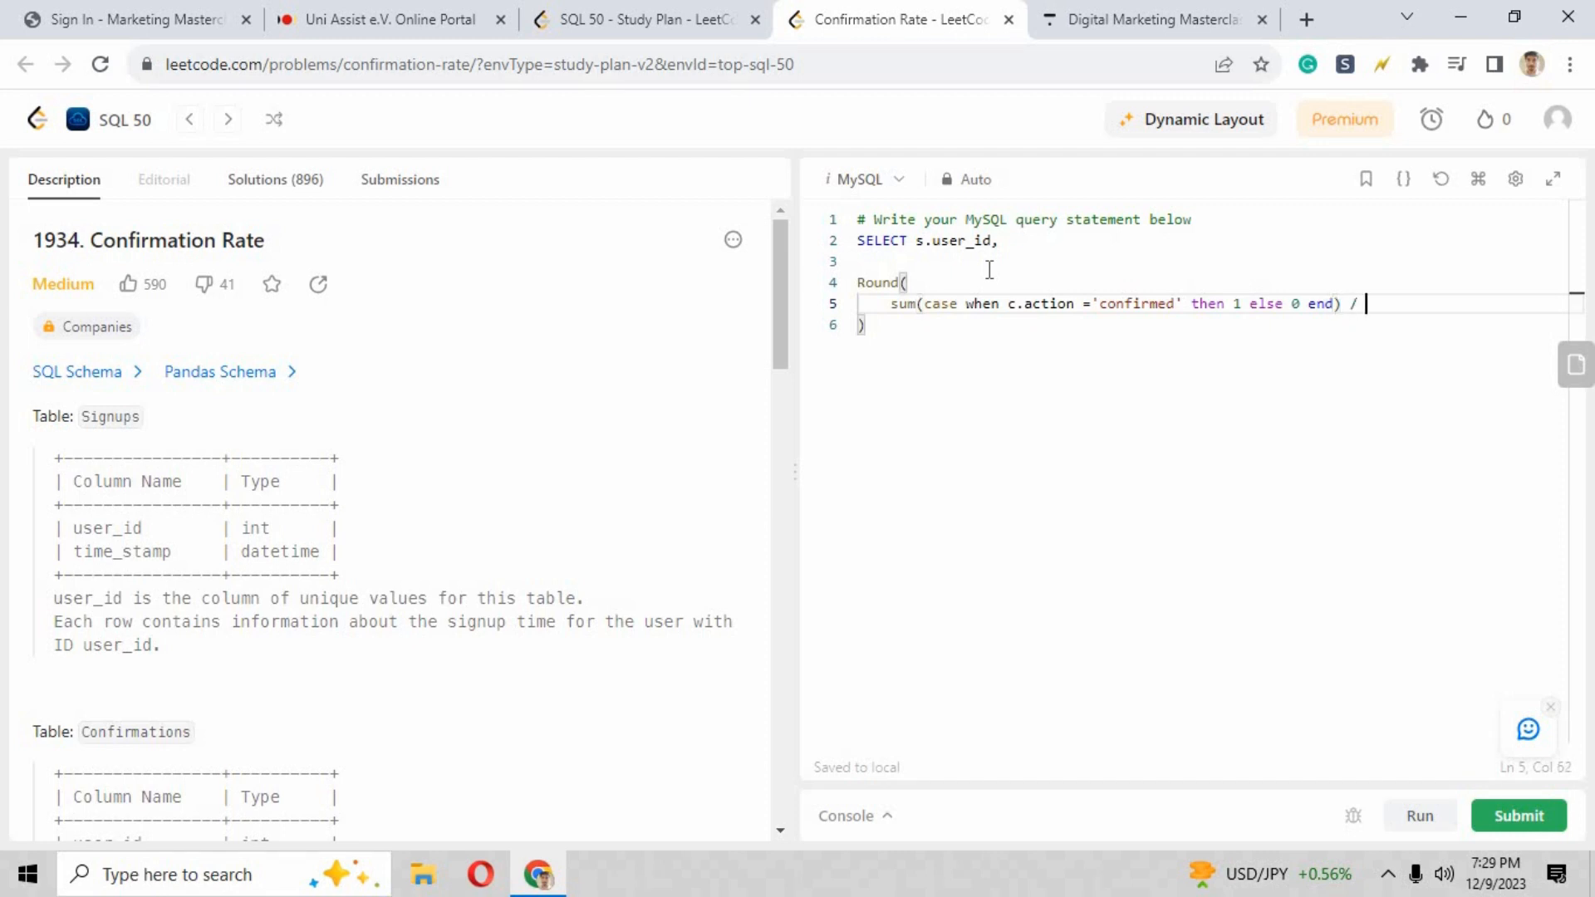
Step: Divide by COUNT(*), round to 2 decimals and alias it confirmqation_rate
text(cou)
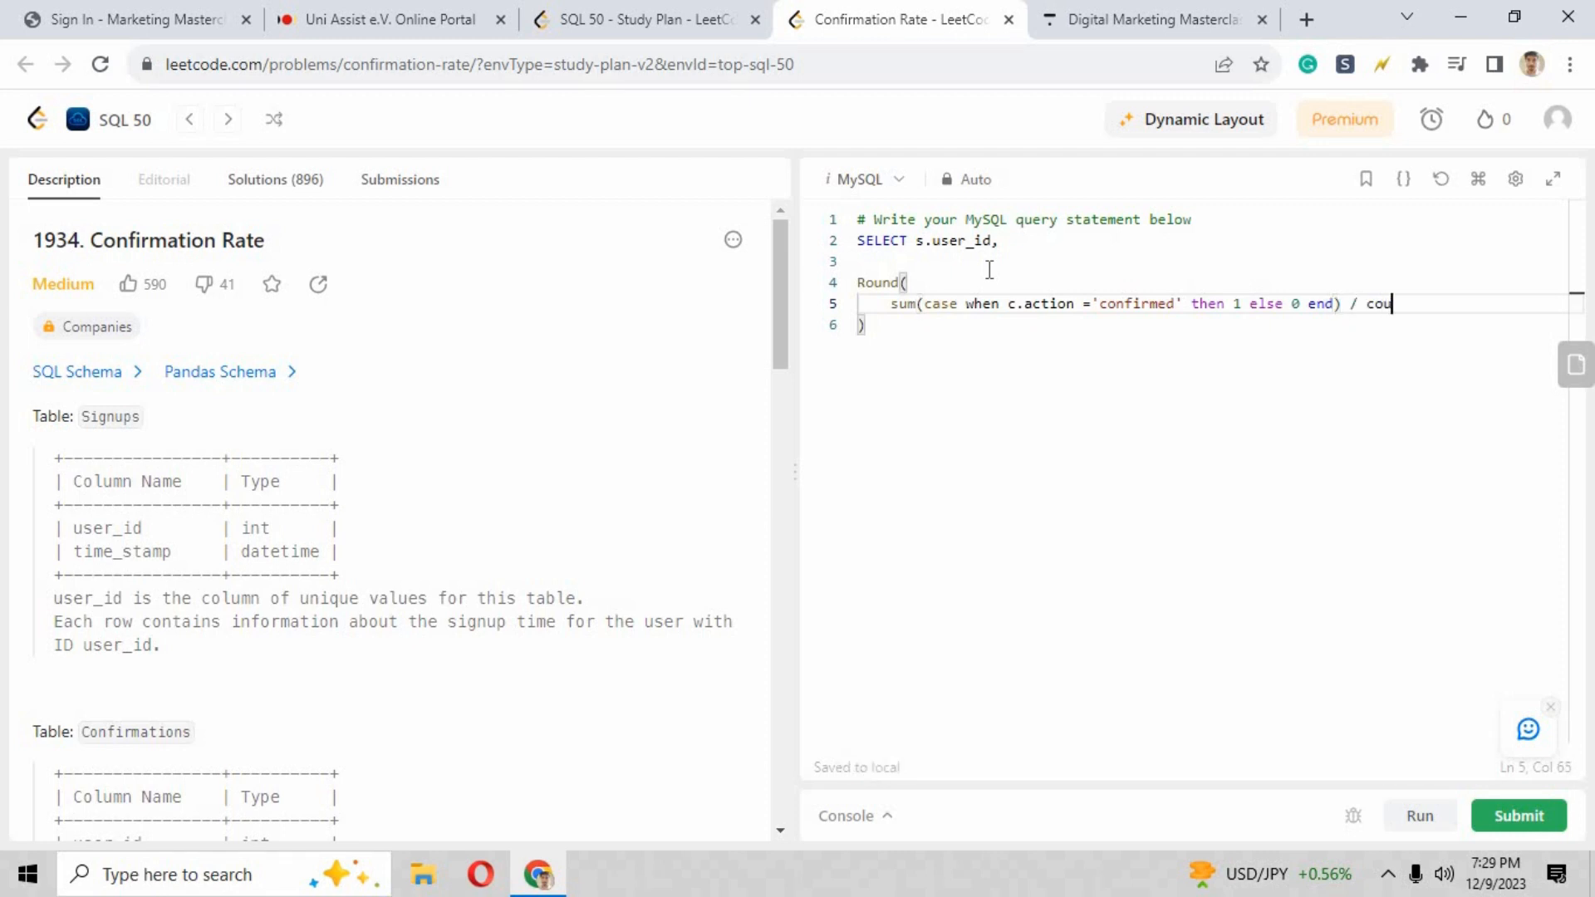
text(t())
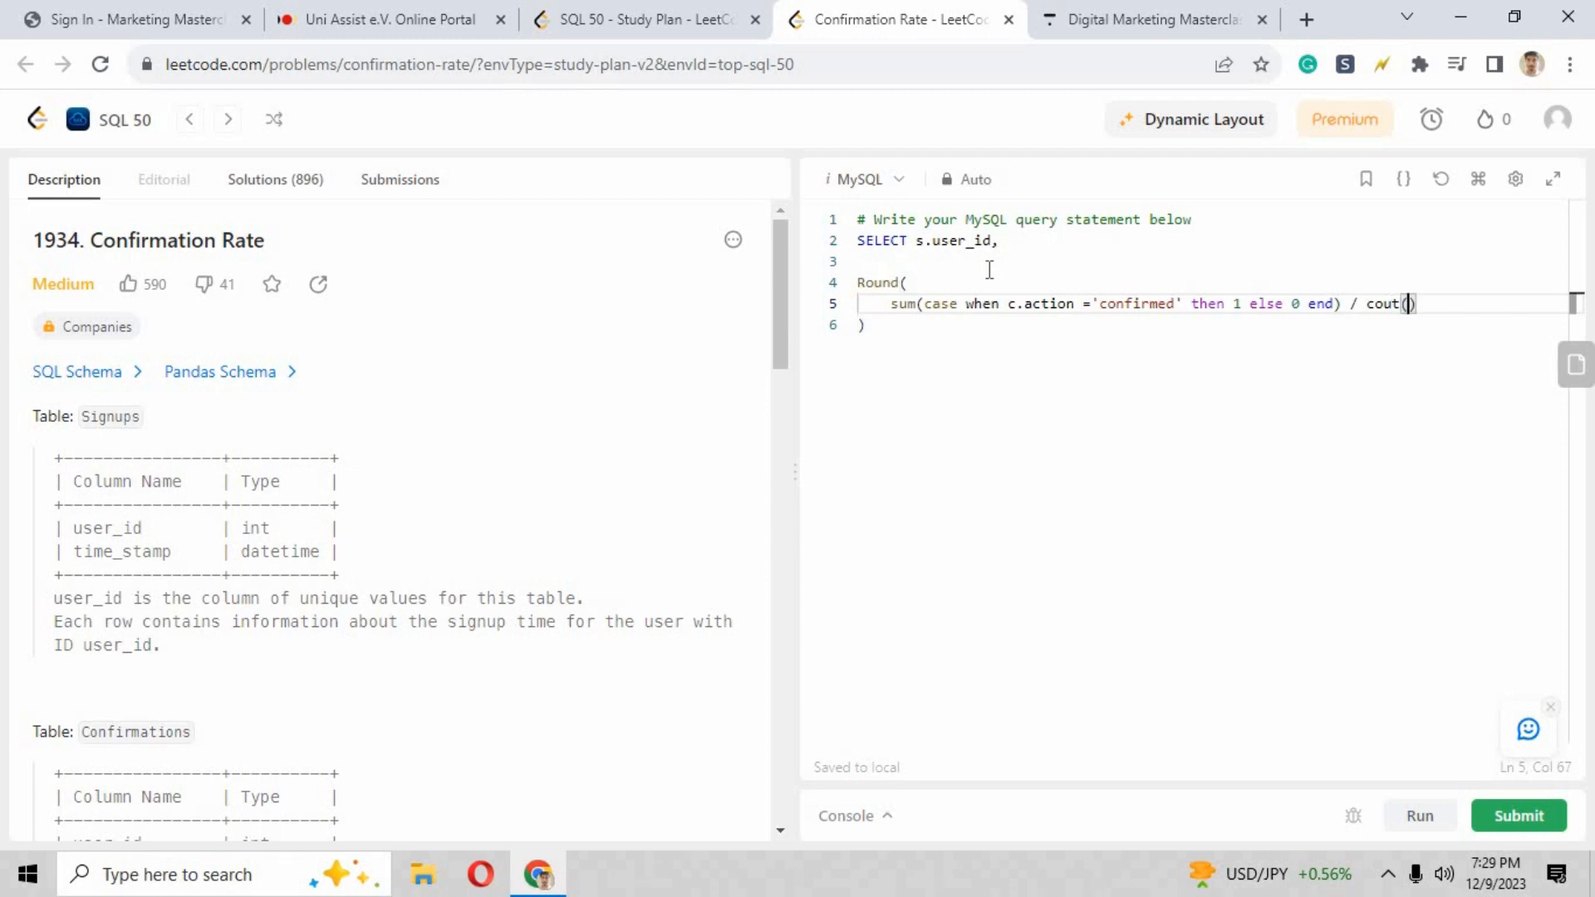
text(*)
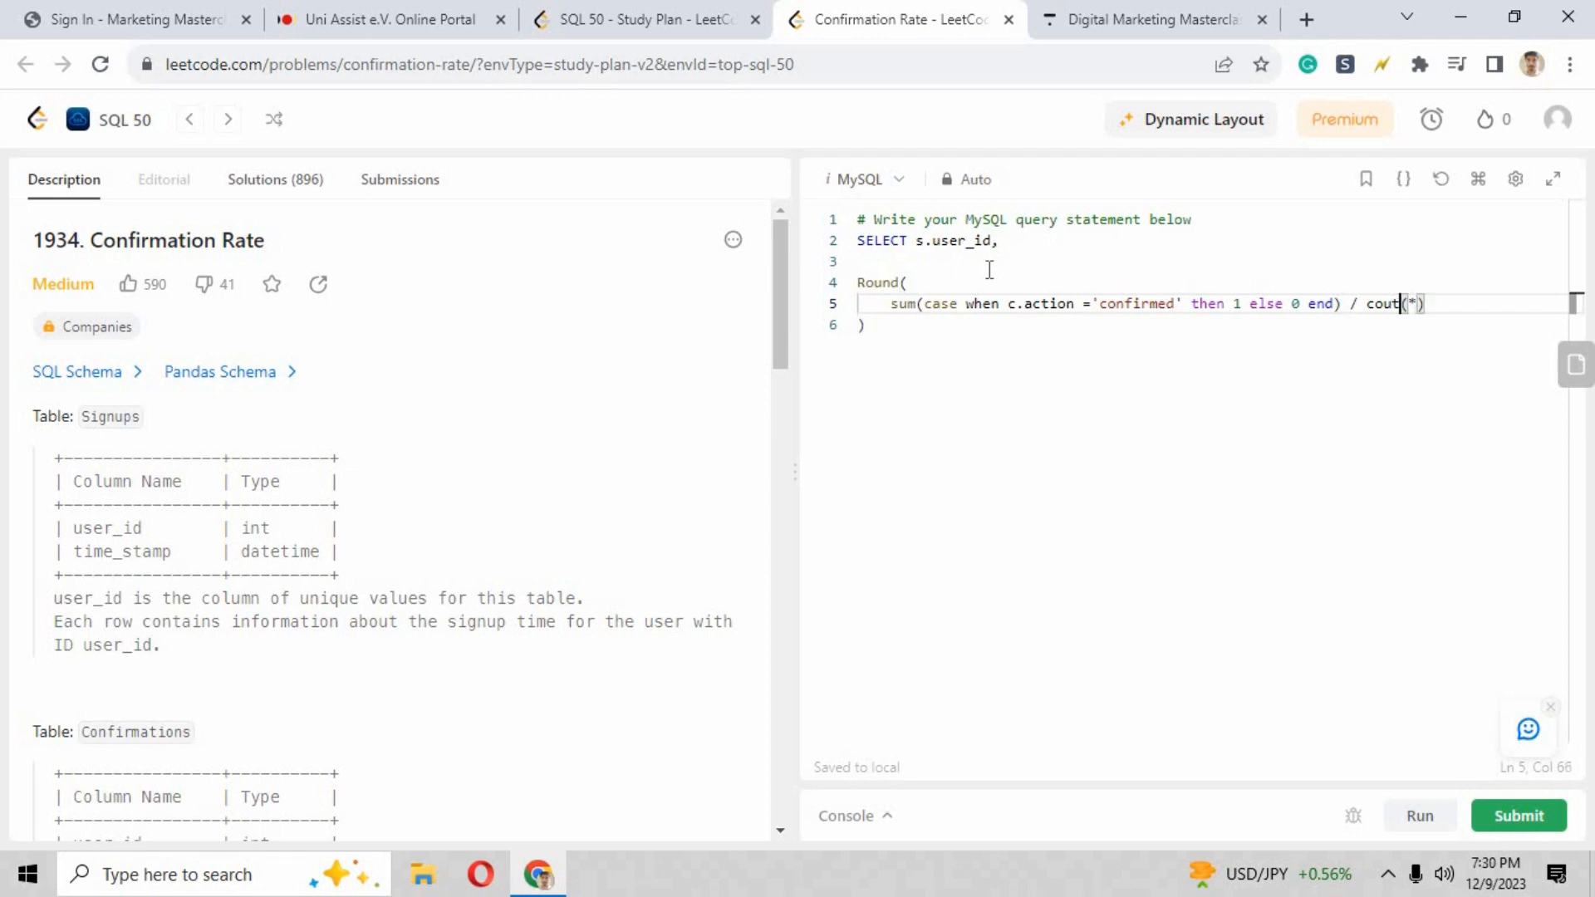
text(n)
text(,2)
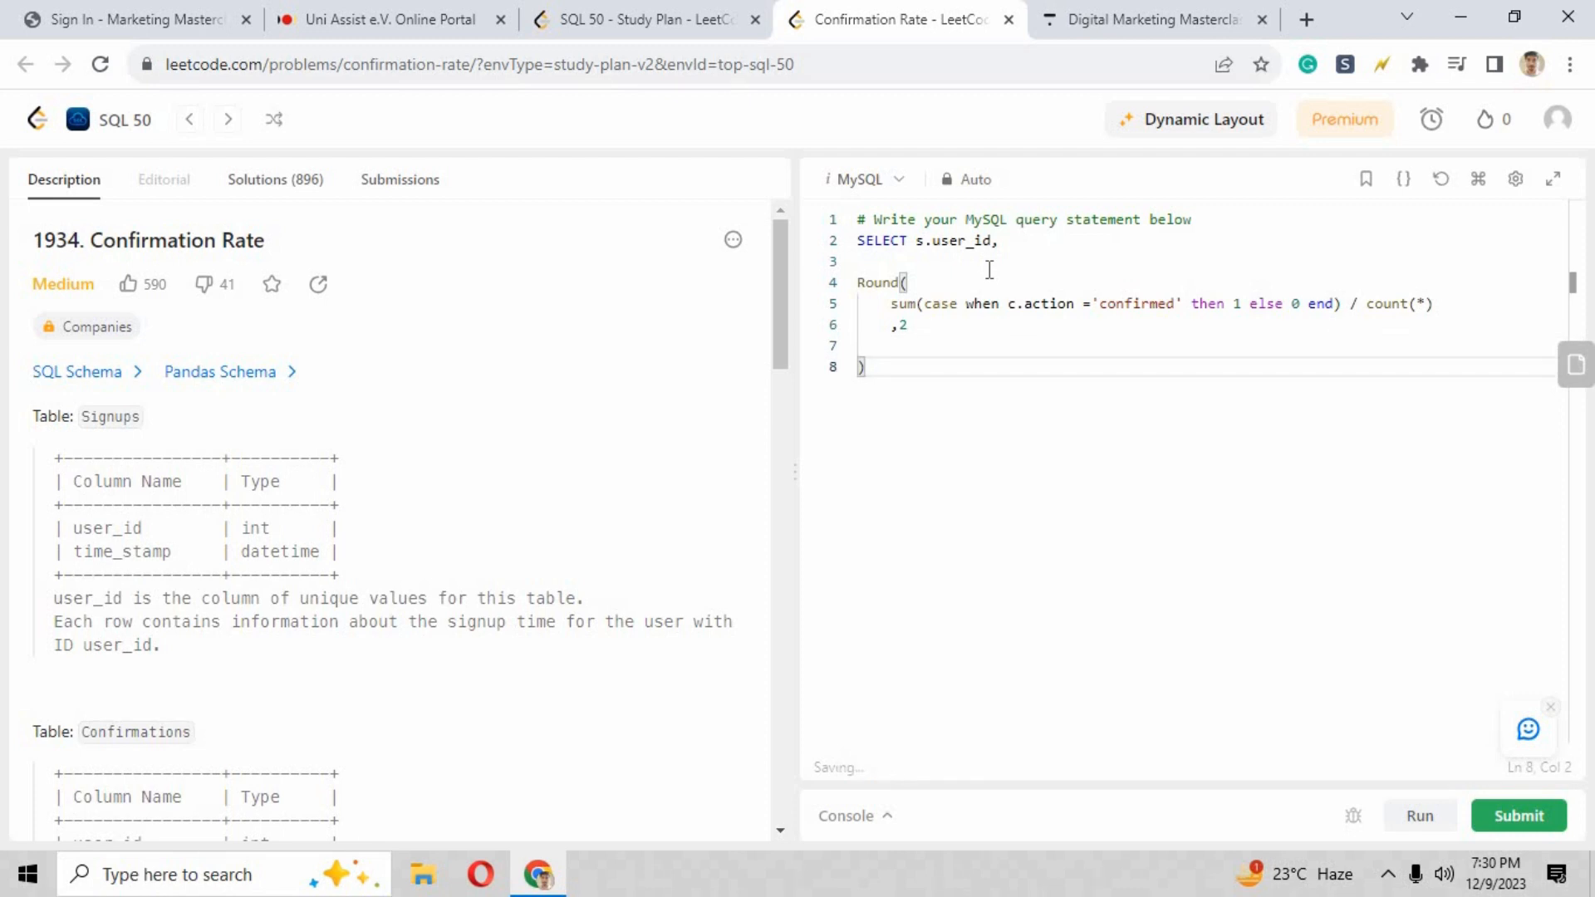
text(as)
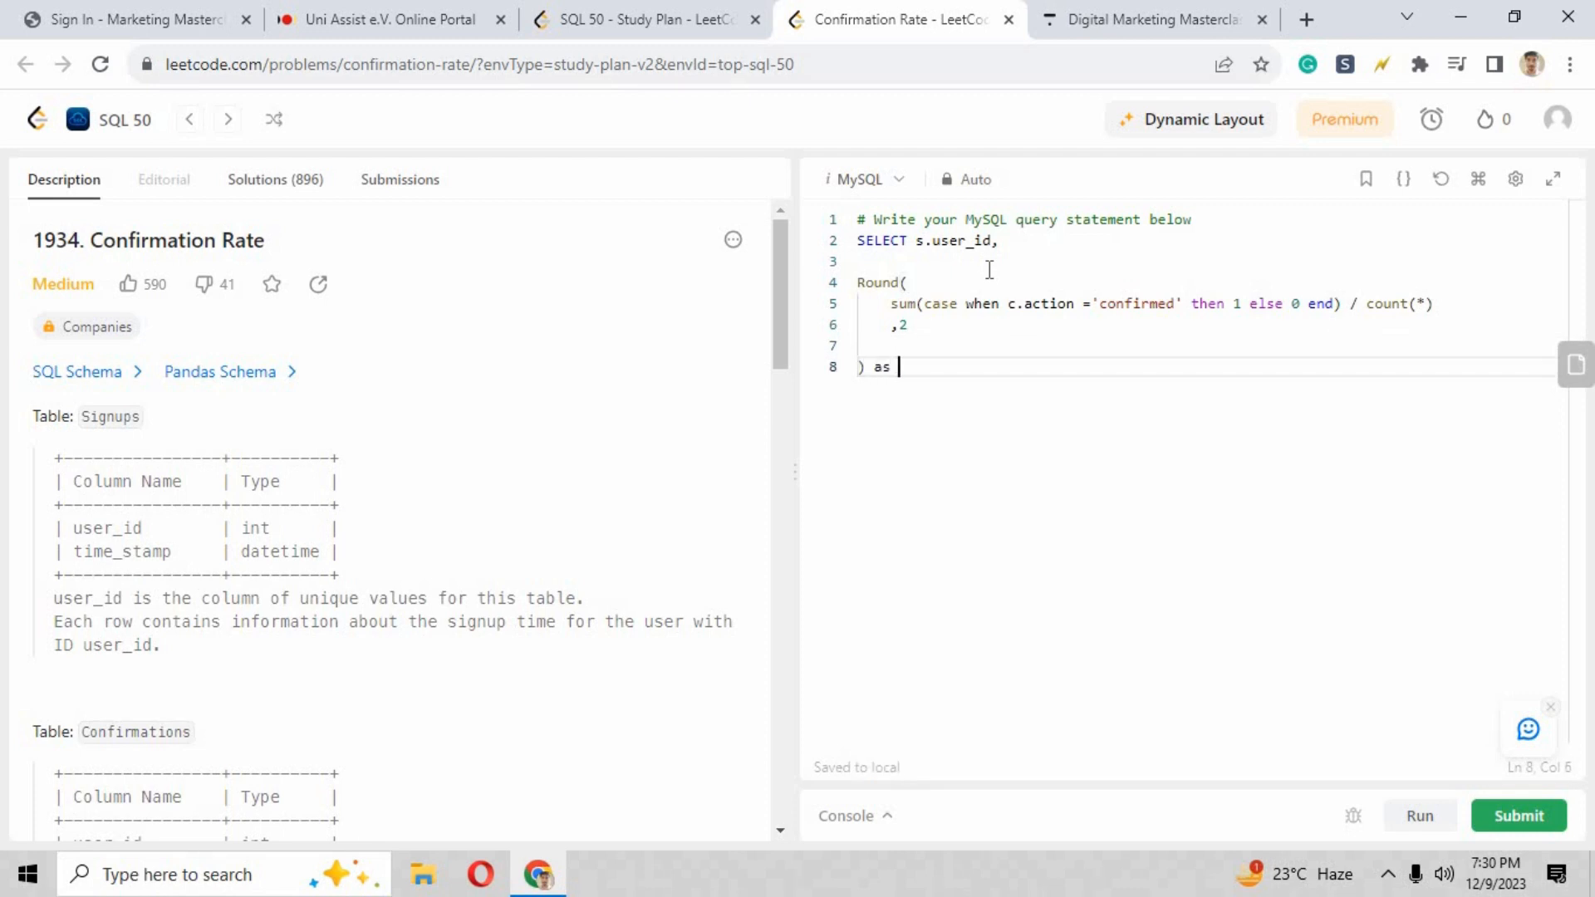
text(confirmqation_rate)
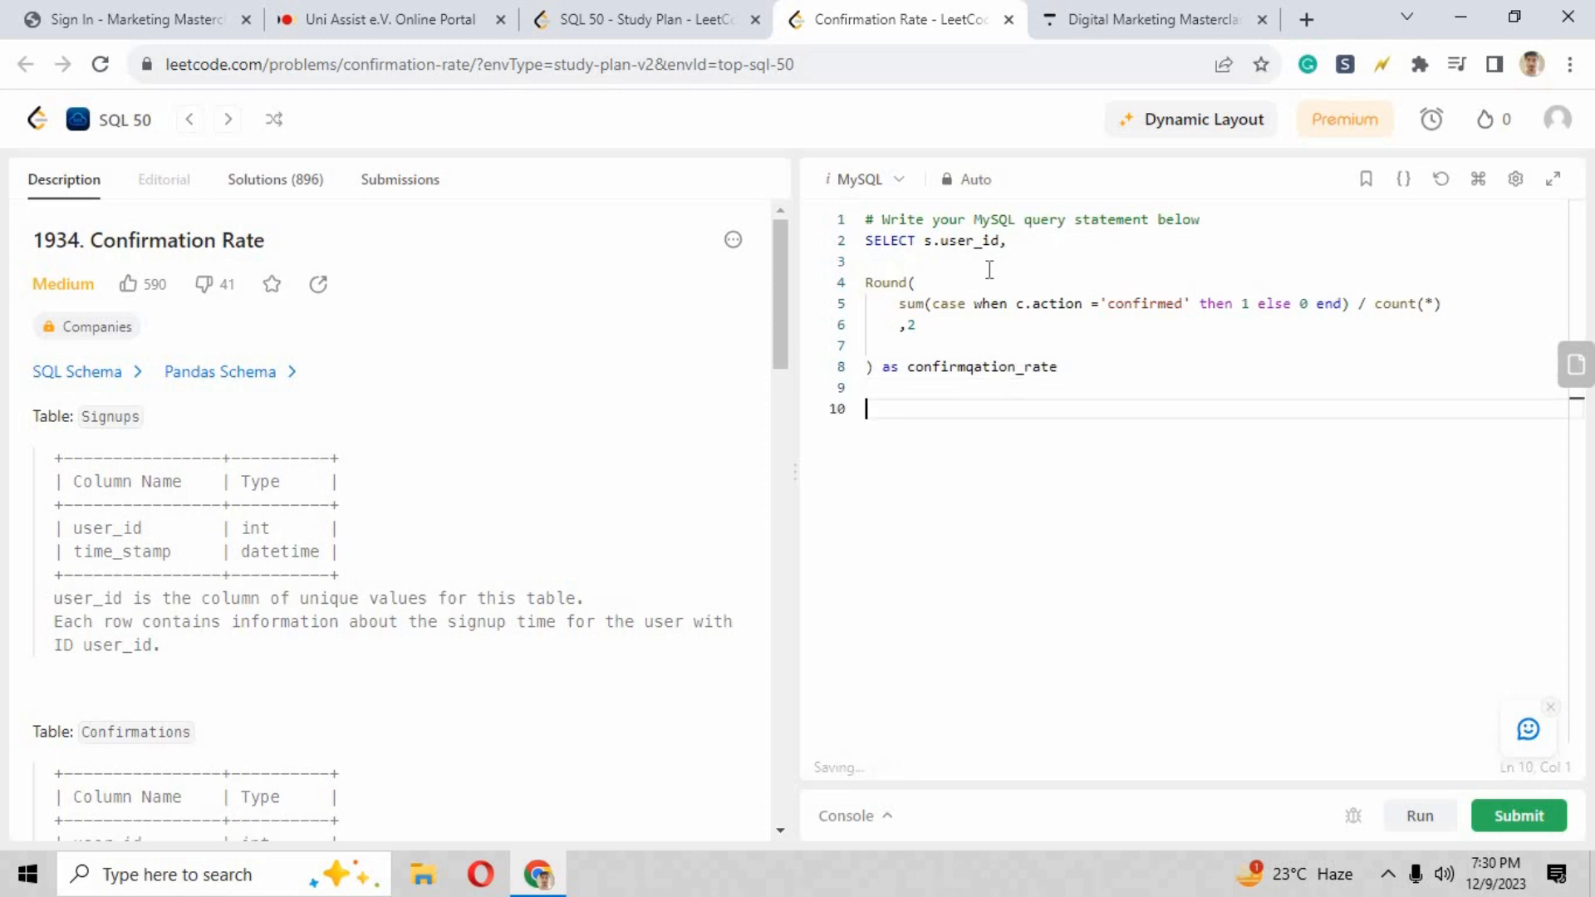
Step: Add FROM signups s LEFT JOIN confirmataions c ON s.user_id = c.user_id
text(from sign)
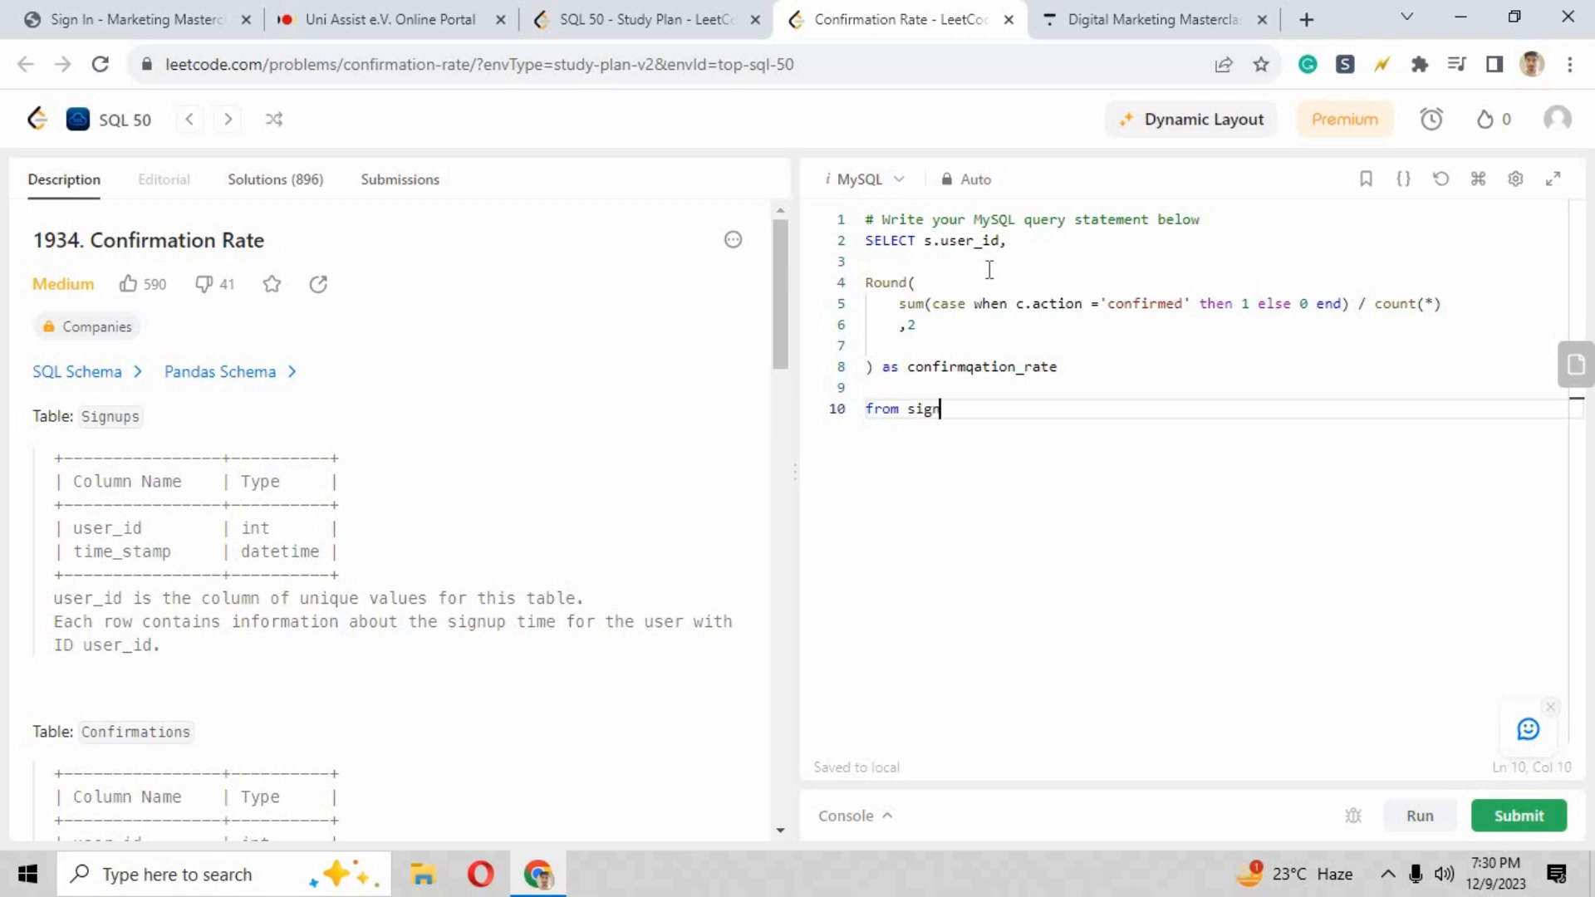
text(ups s)
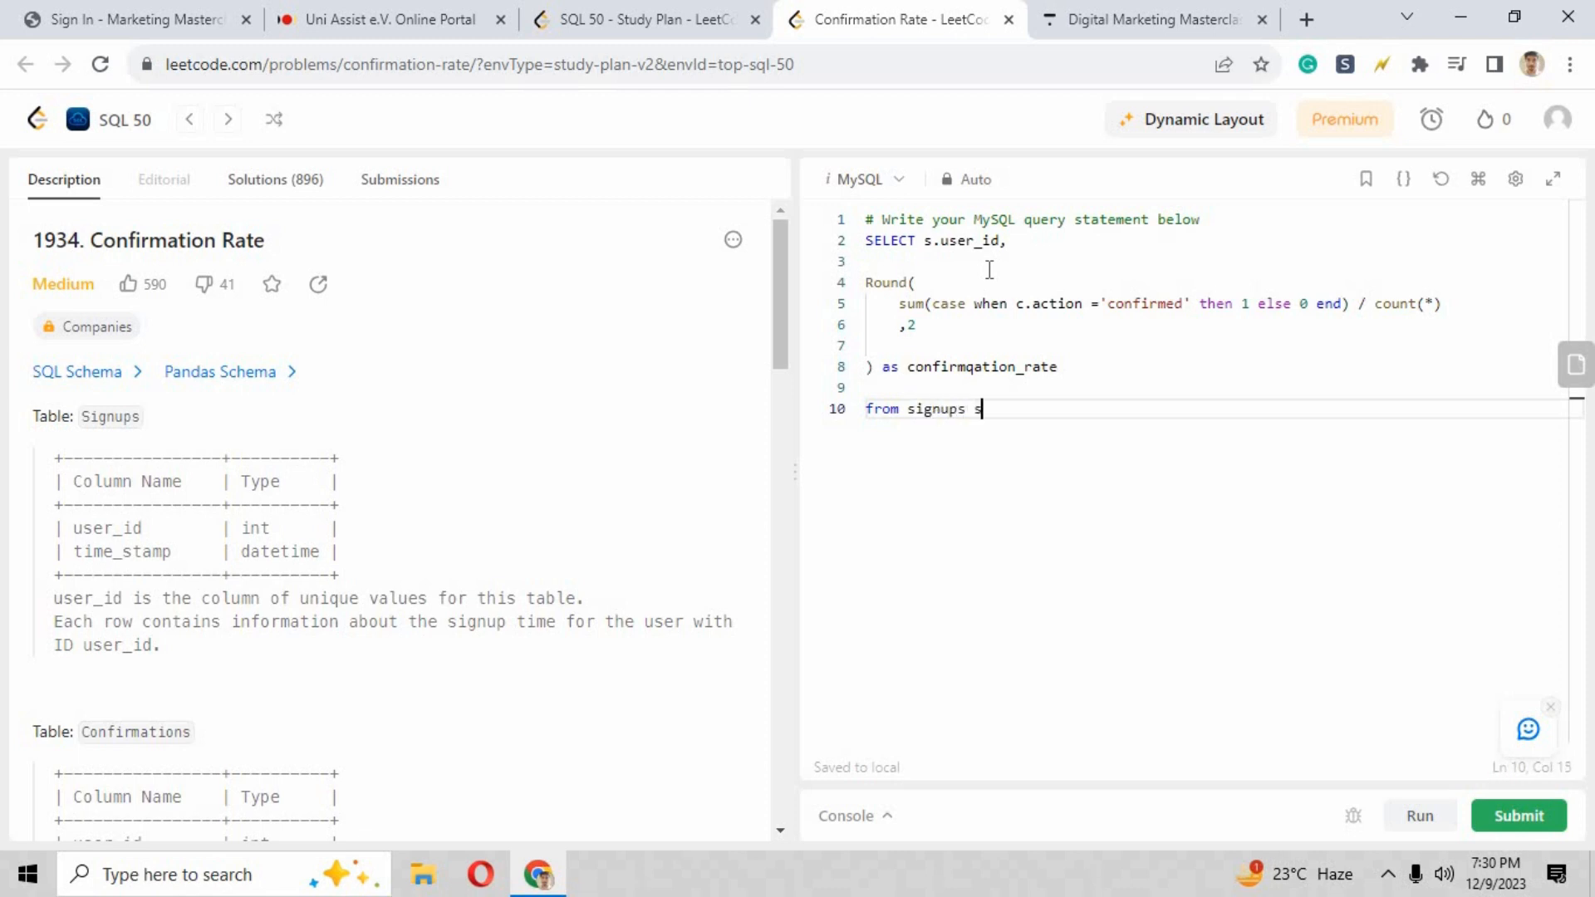
text(left join)
text(confi)
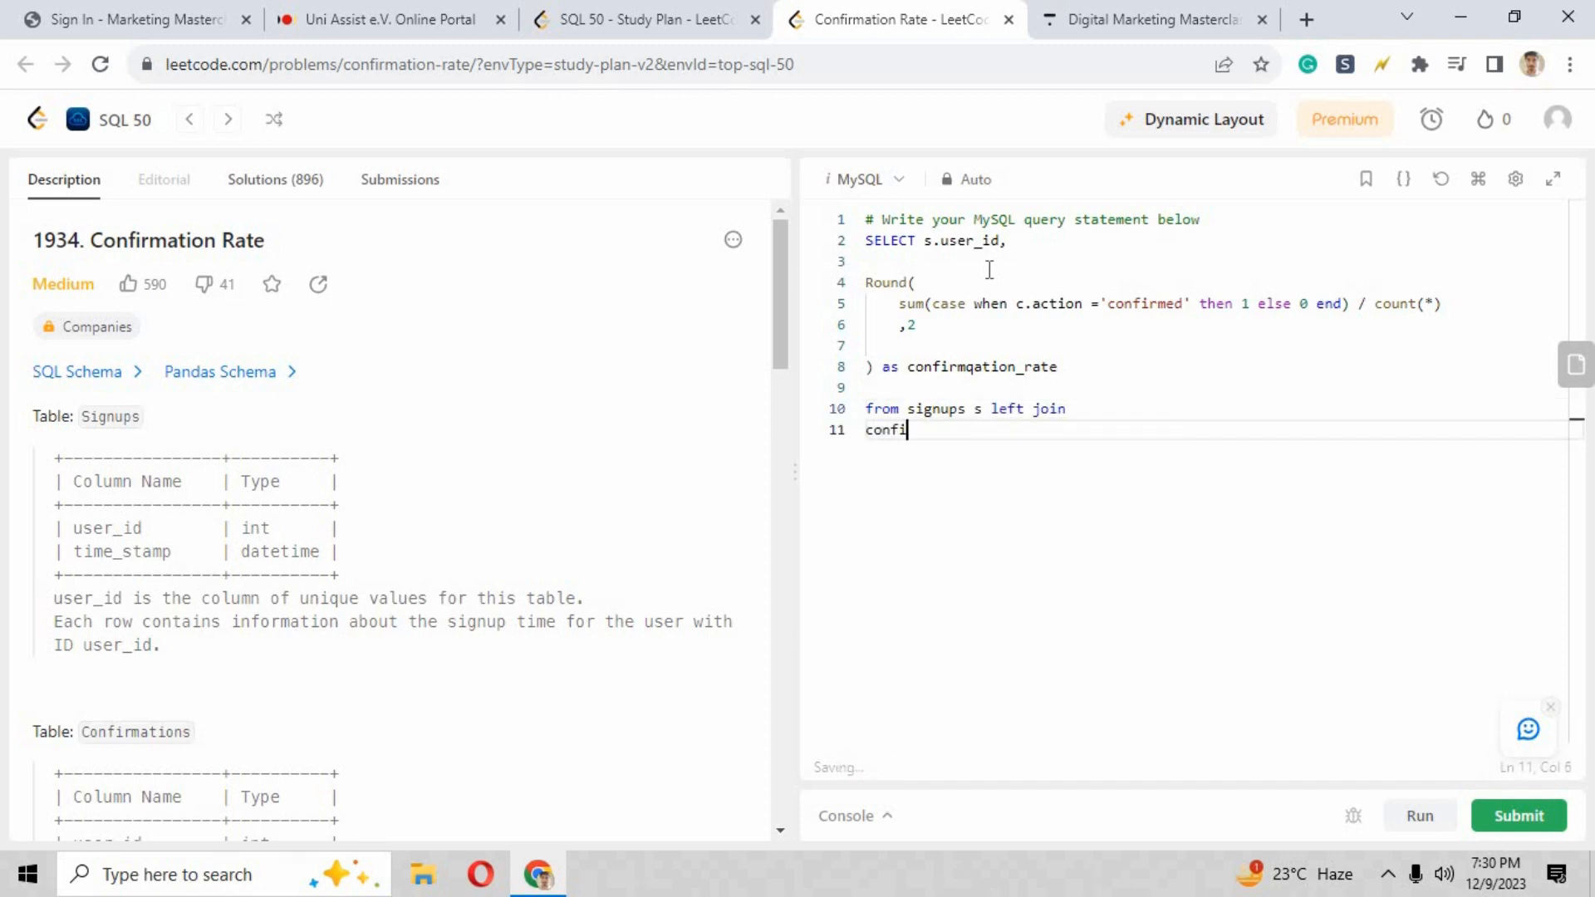
text(rmataions)
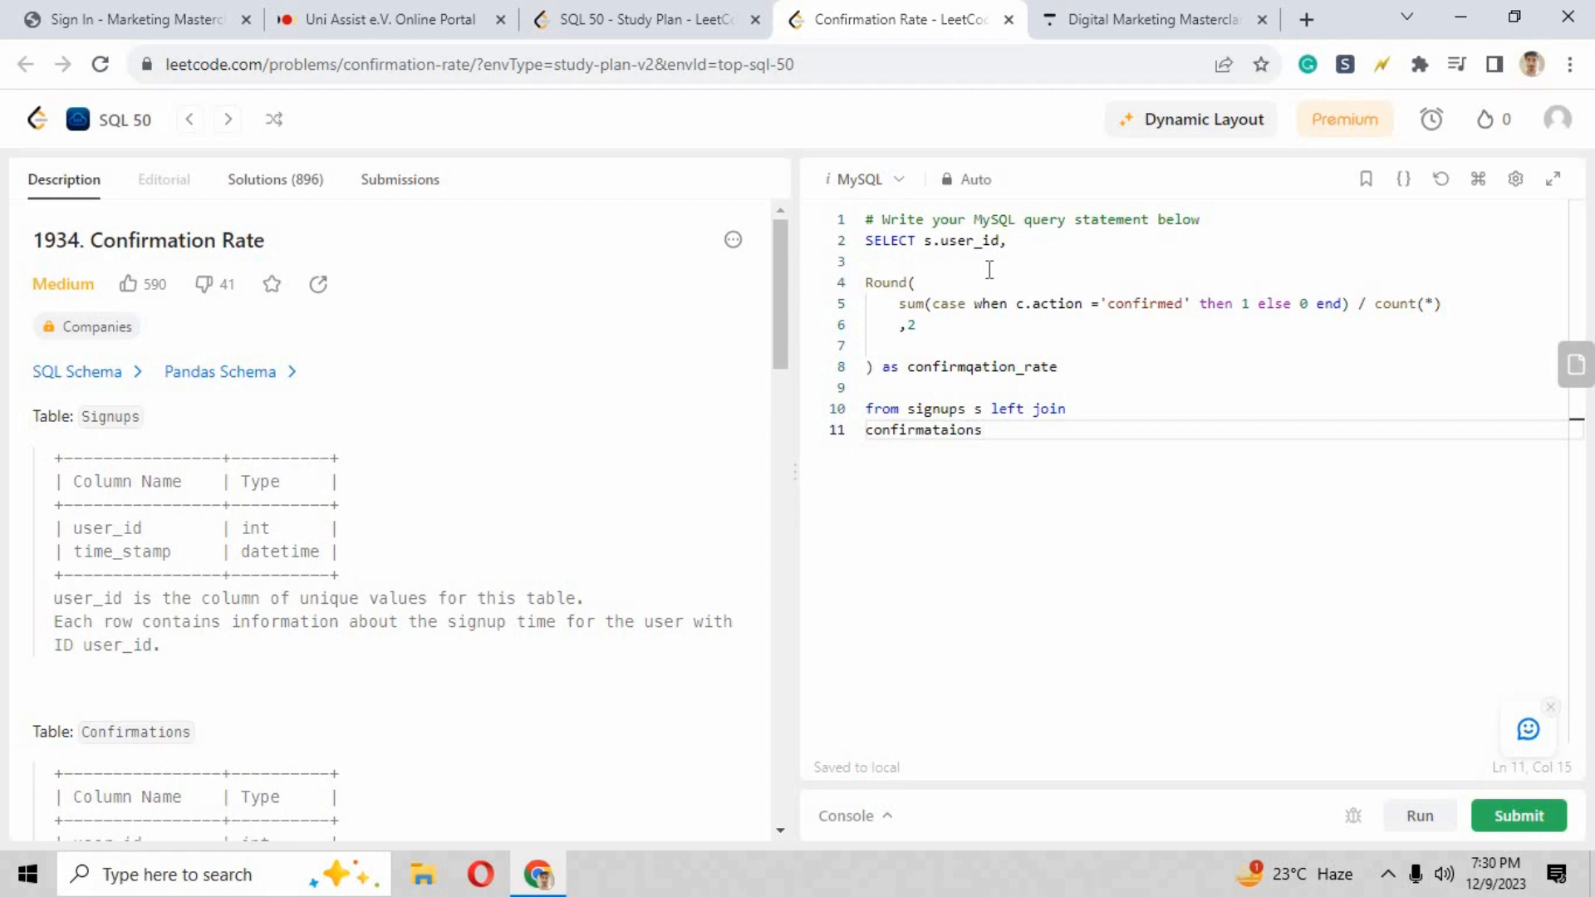
text(c on)
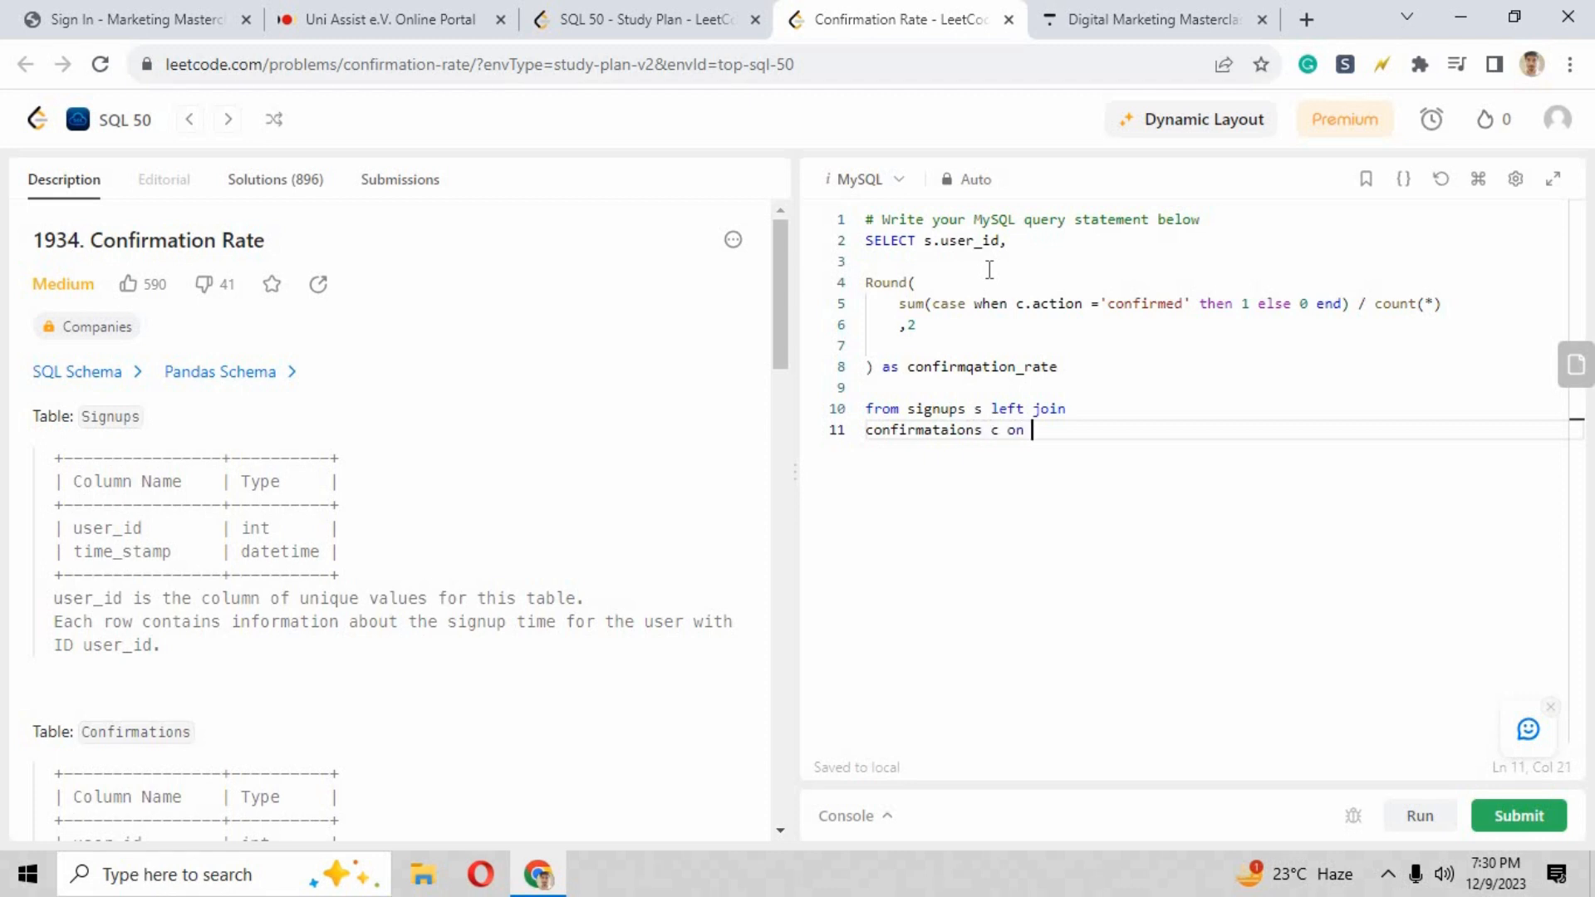
text(s)
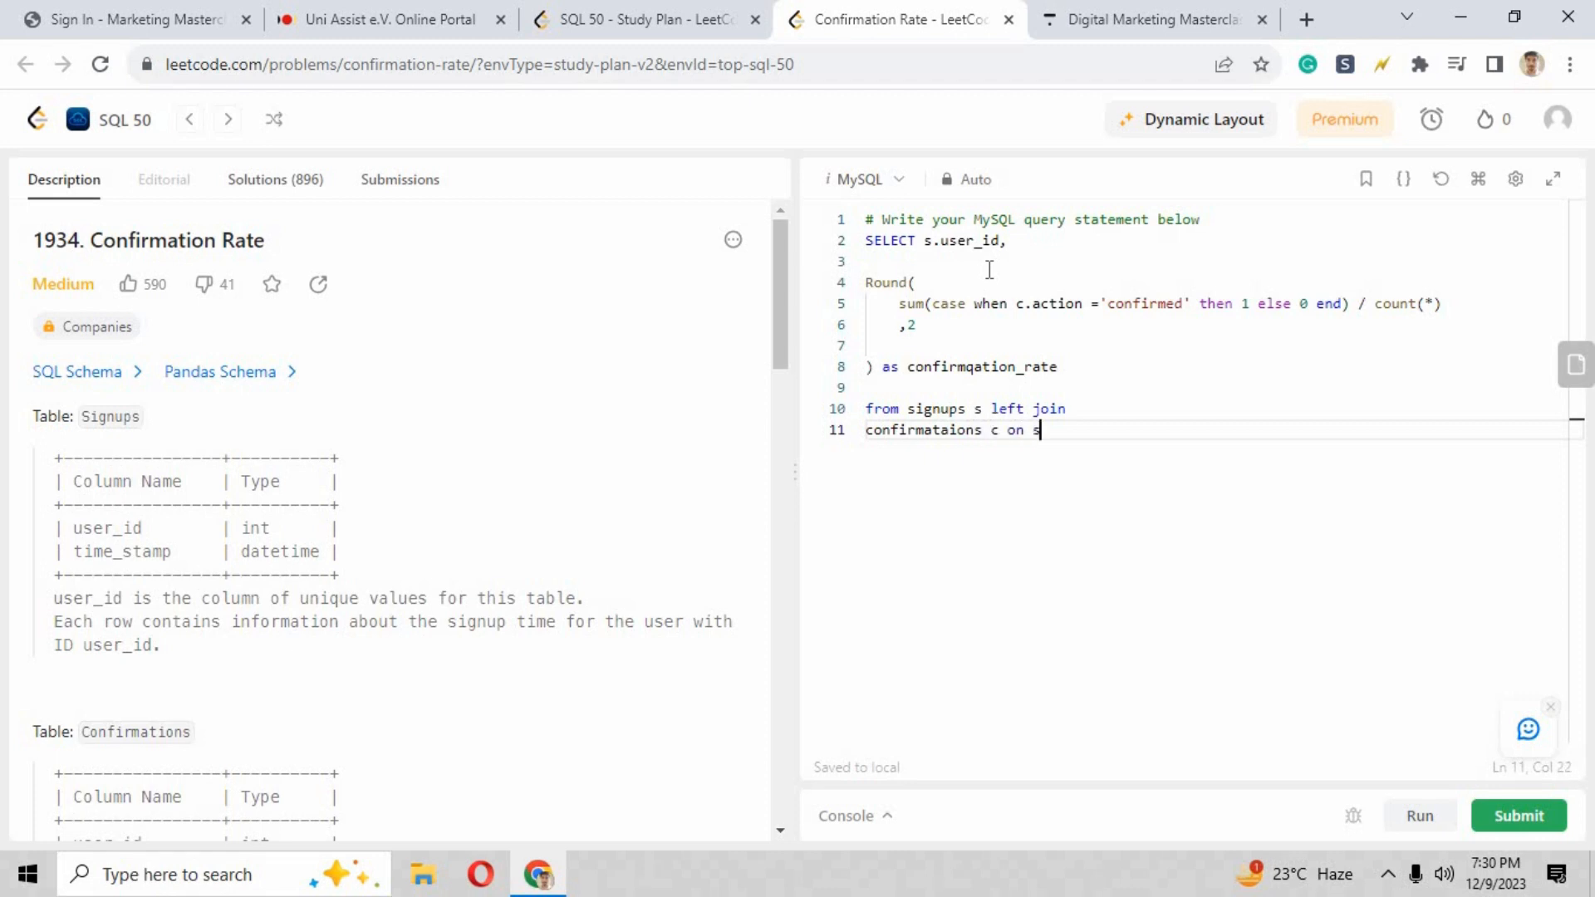
text(.user)
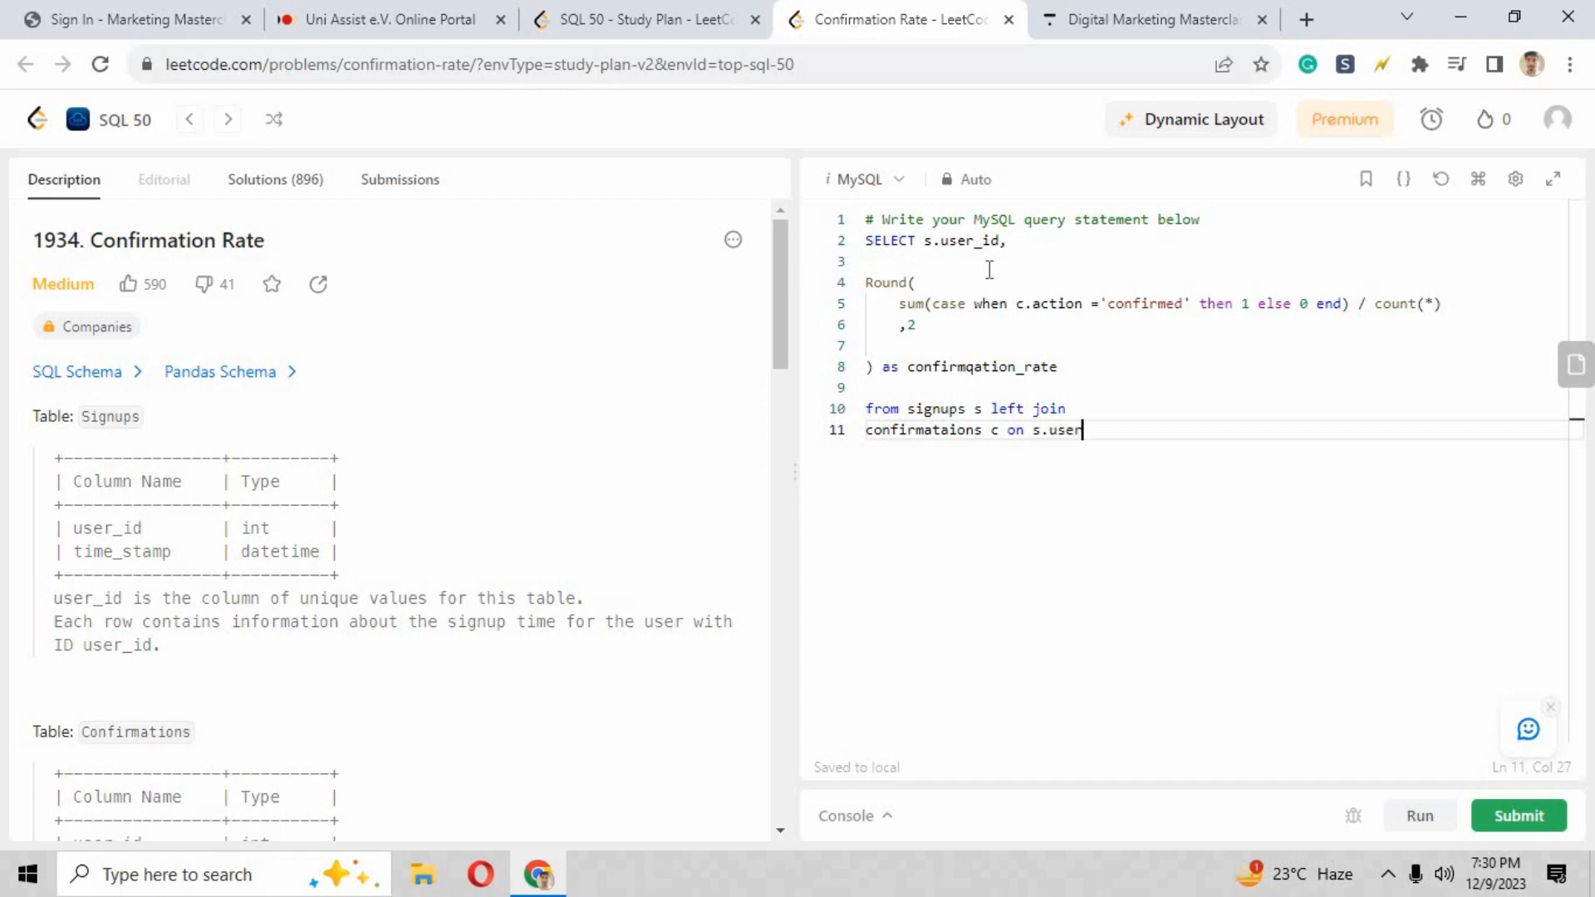
text(_id = c.)
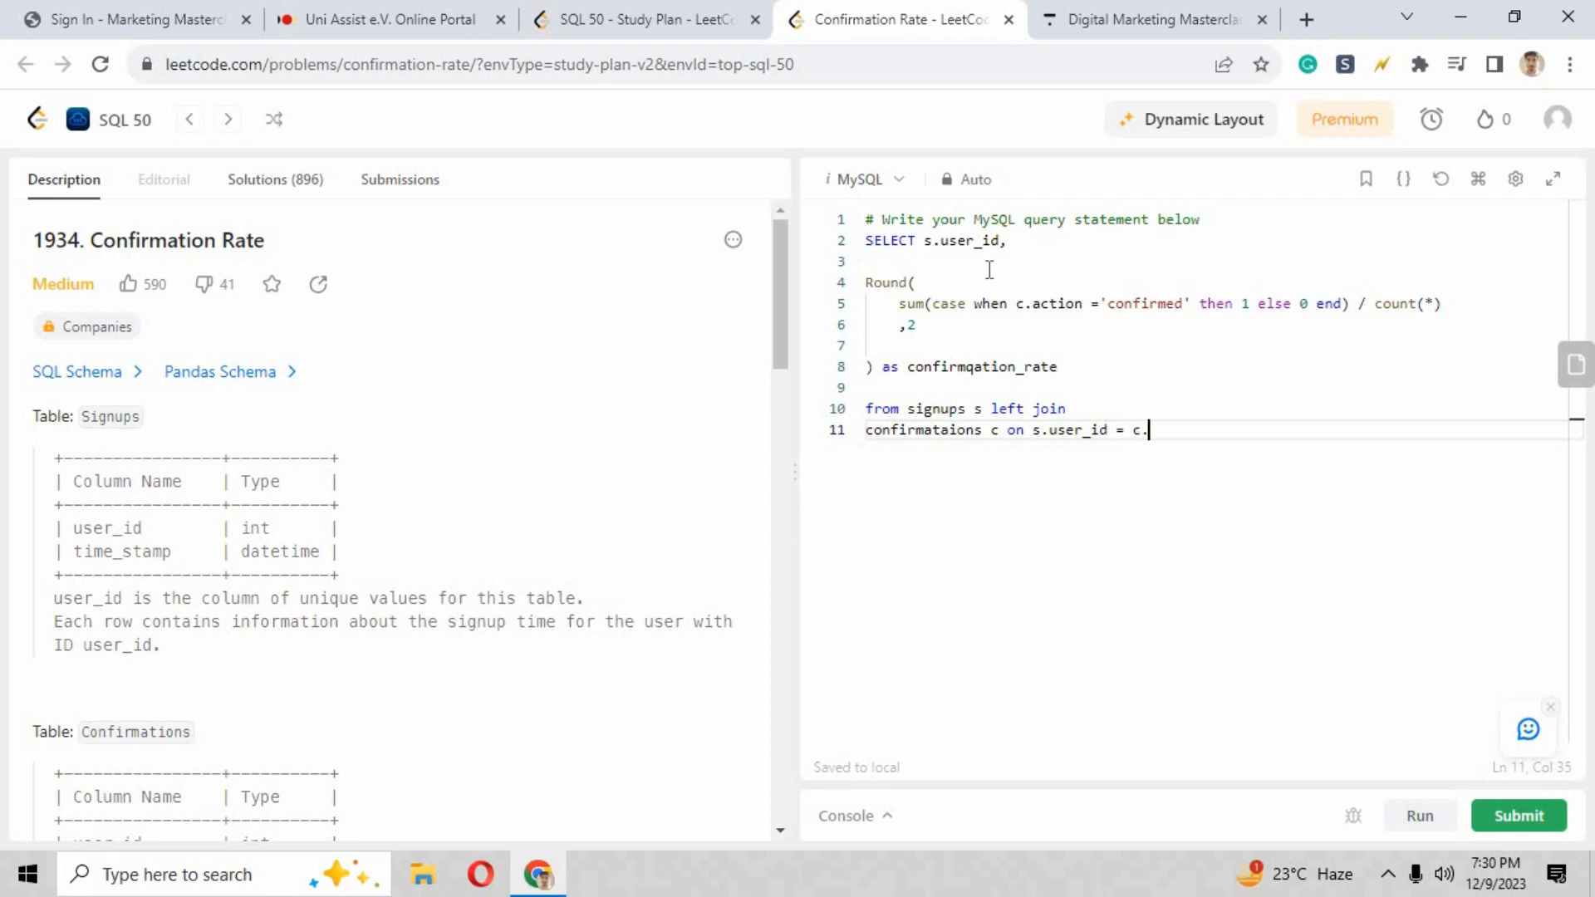
text(user_id)
text(grou)
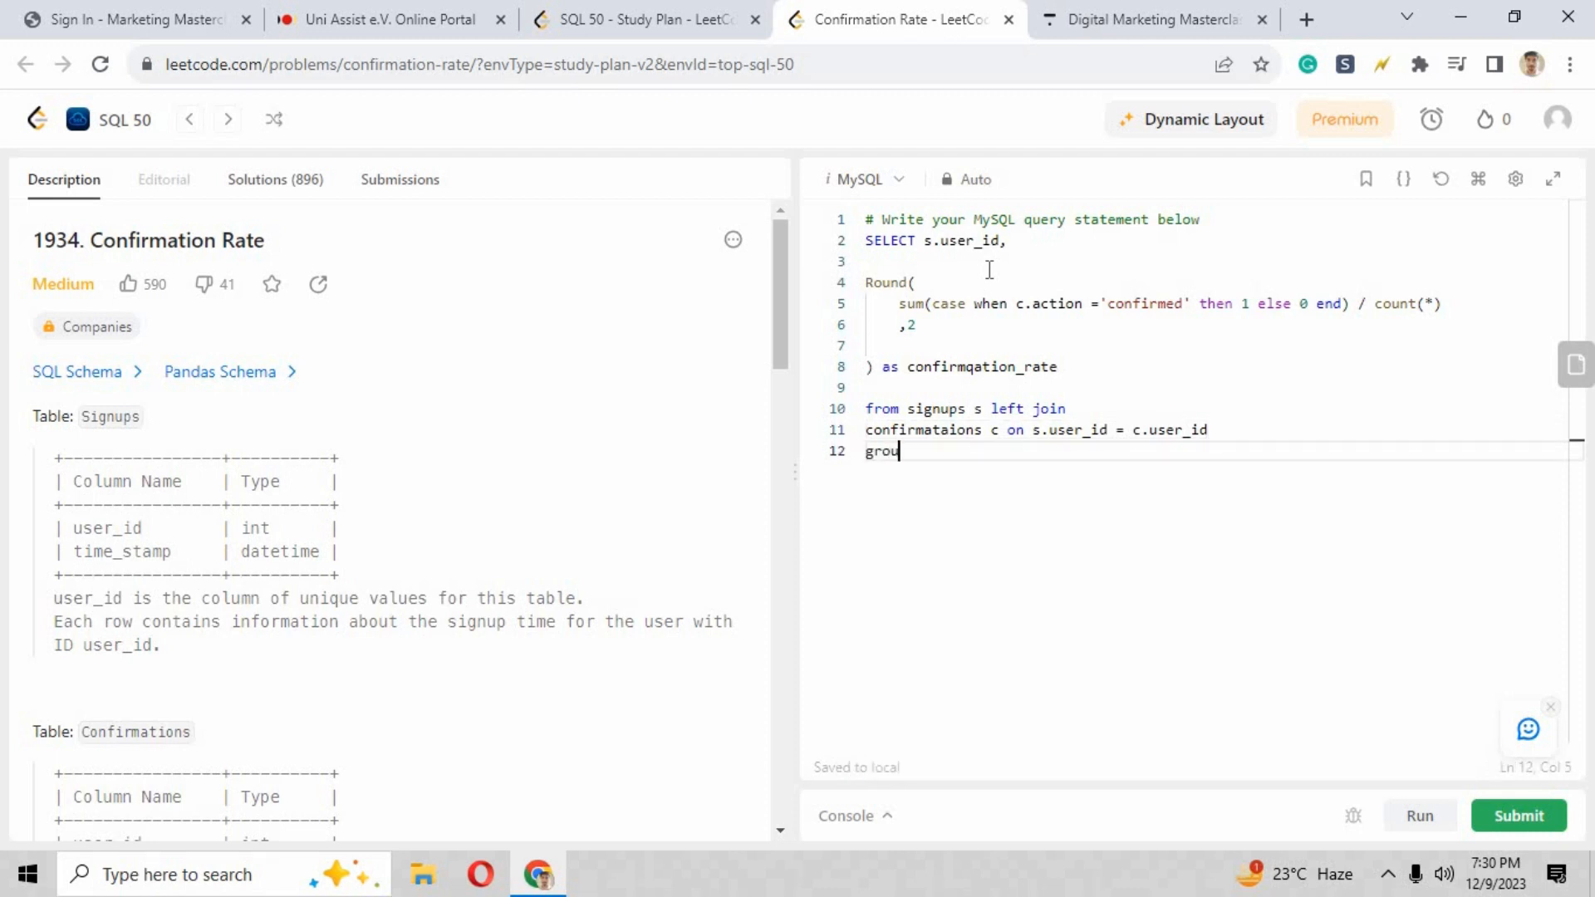
Step: Add GROUP BY s.user_id to aggregate per user
text(p by)
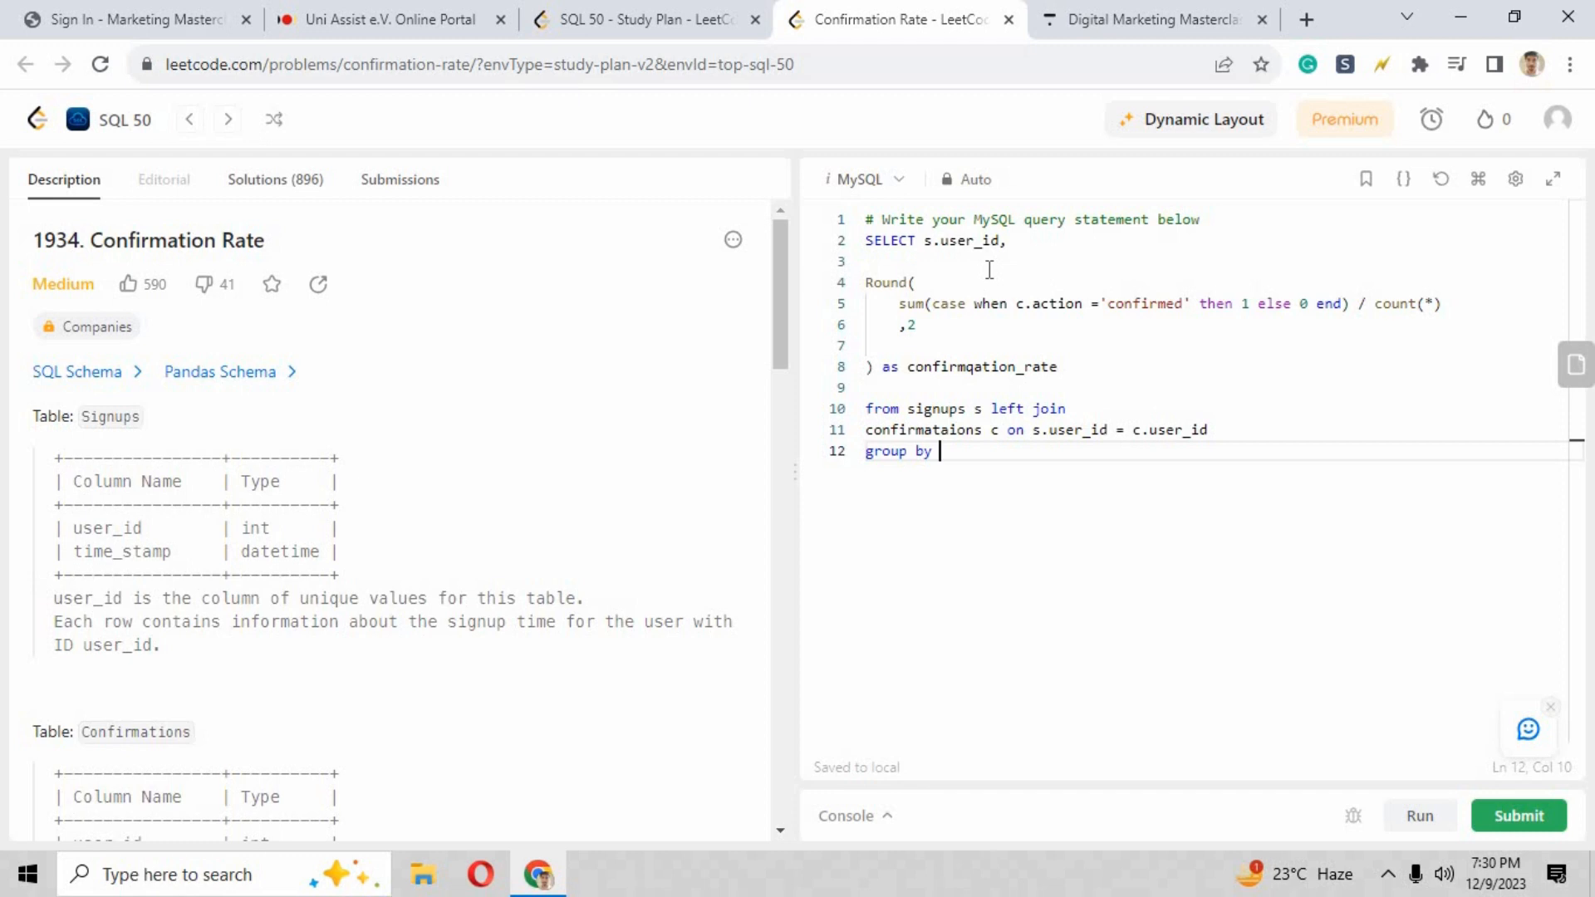
text(s.user)
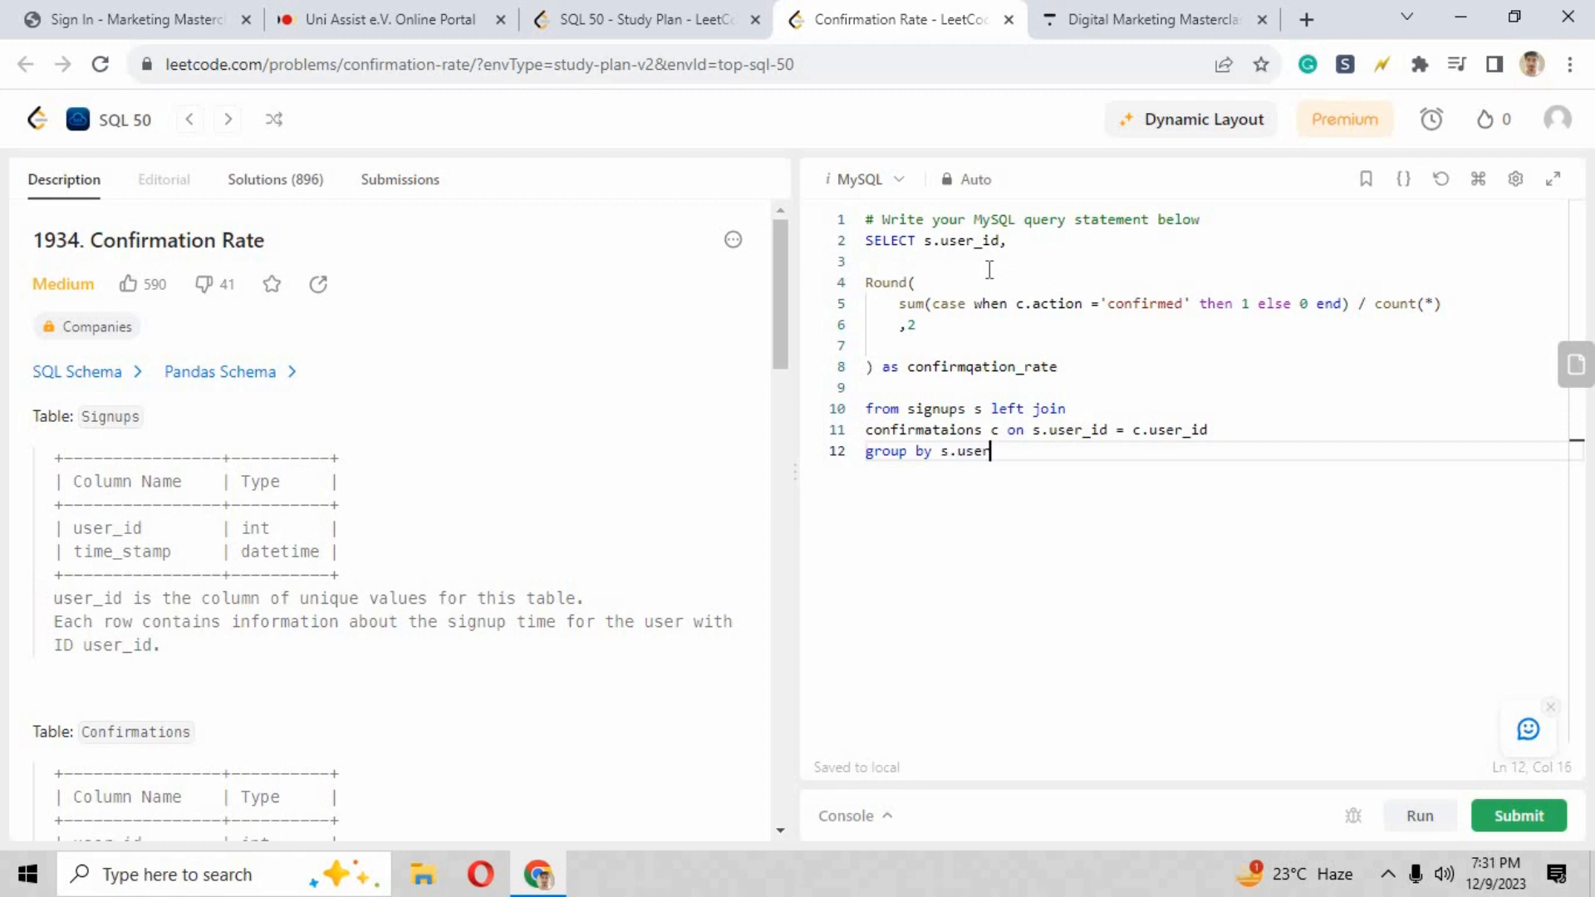
text(_id)
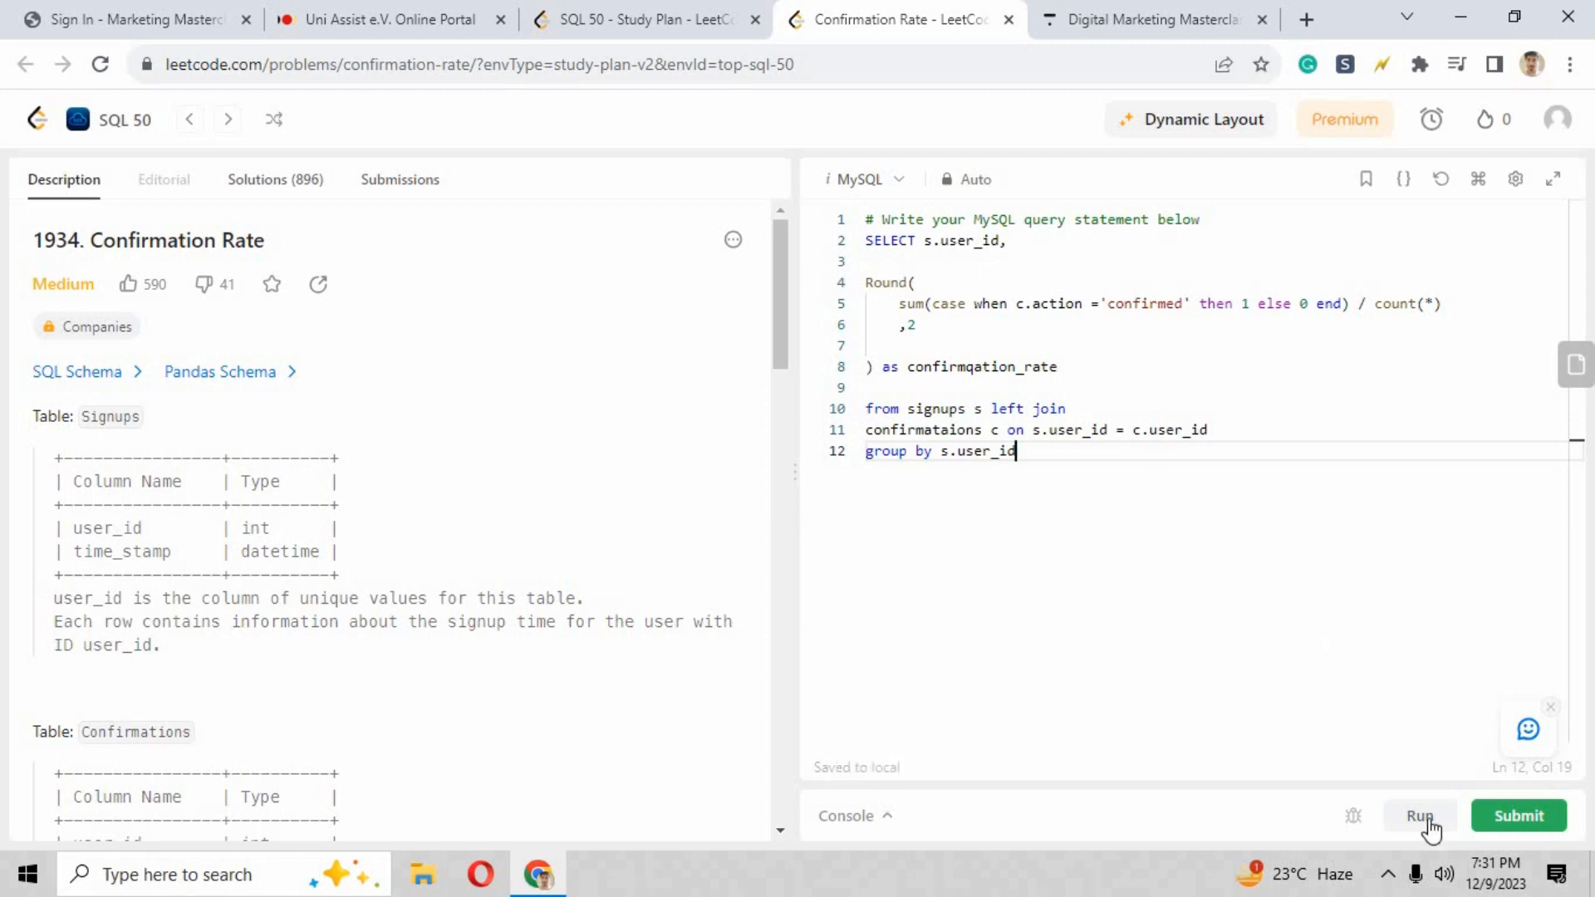
Step: Run, fix the table name to confirmations after the missing-table error, and rerun (Wrong Answer)
click(1418, 813)
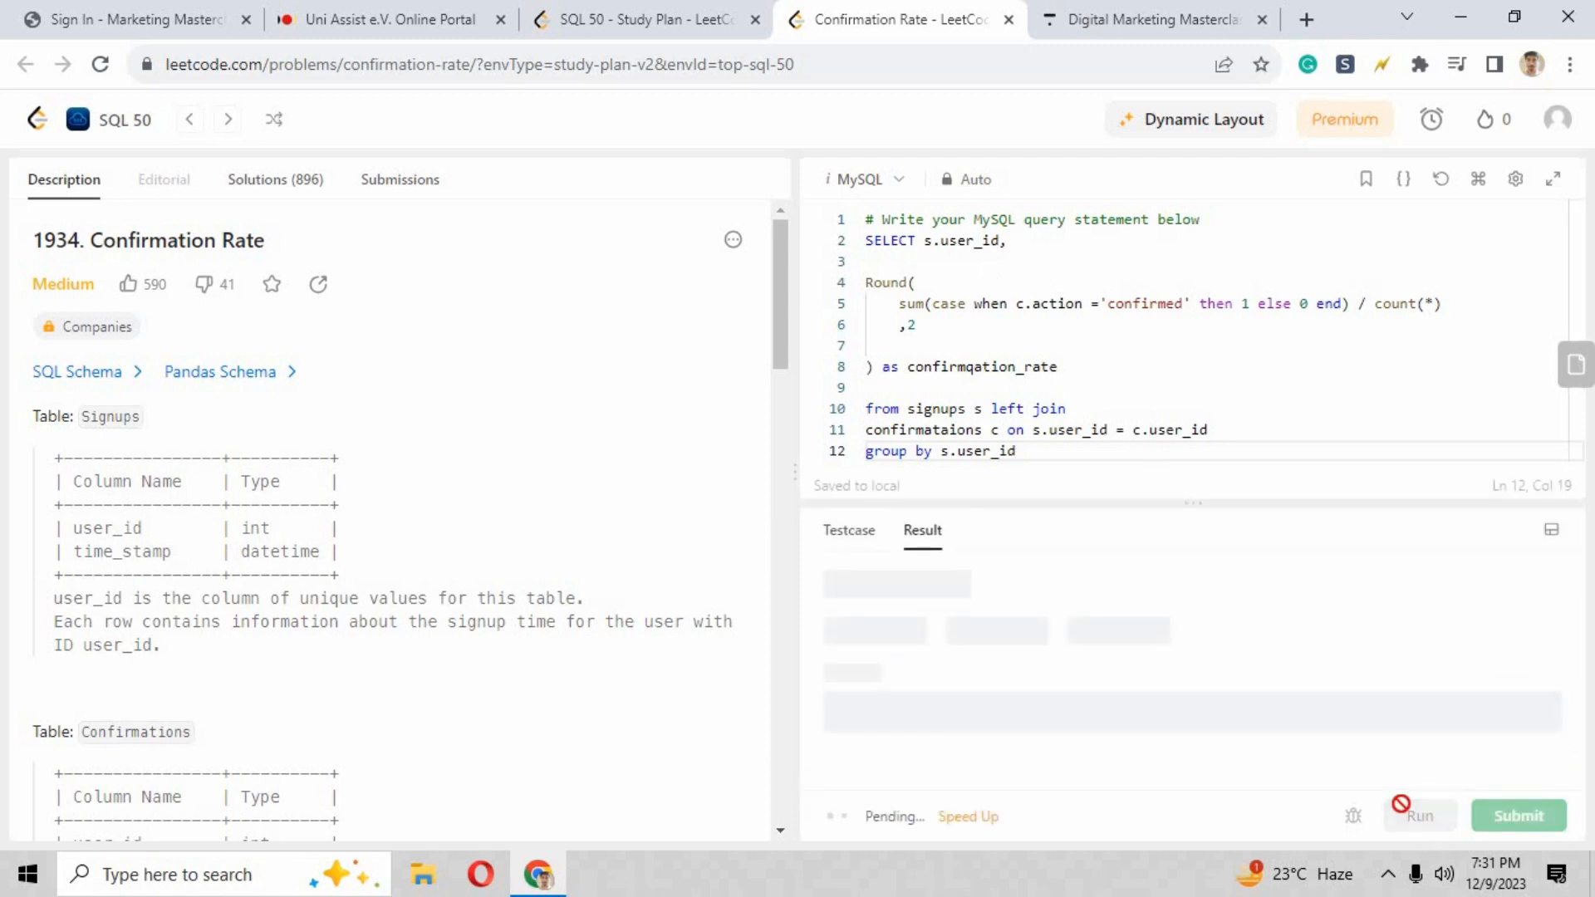
click(1417, 814)
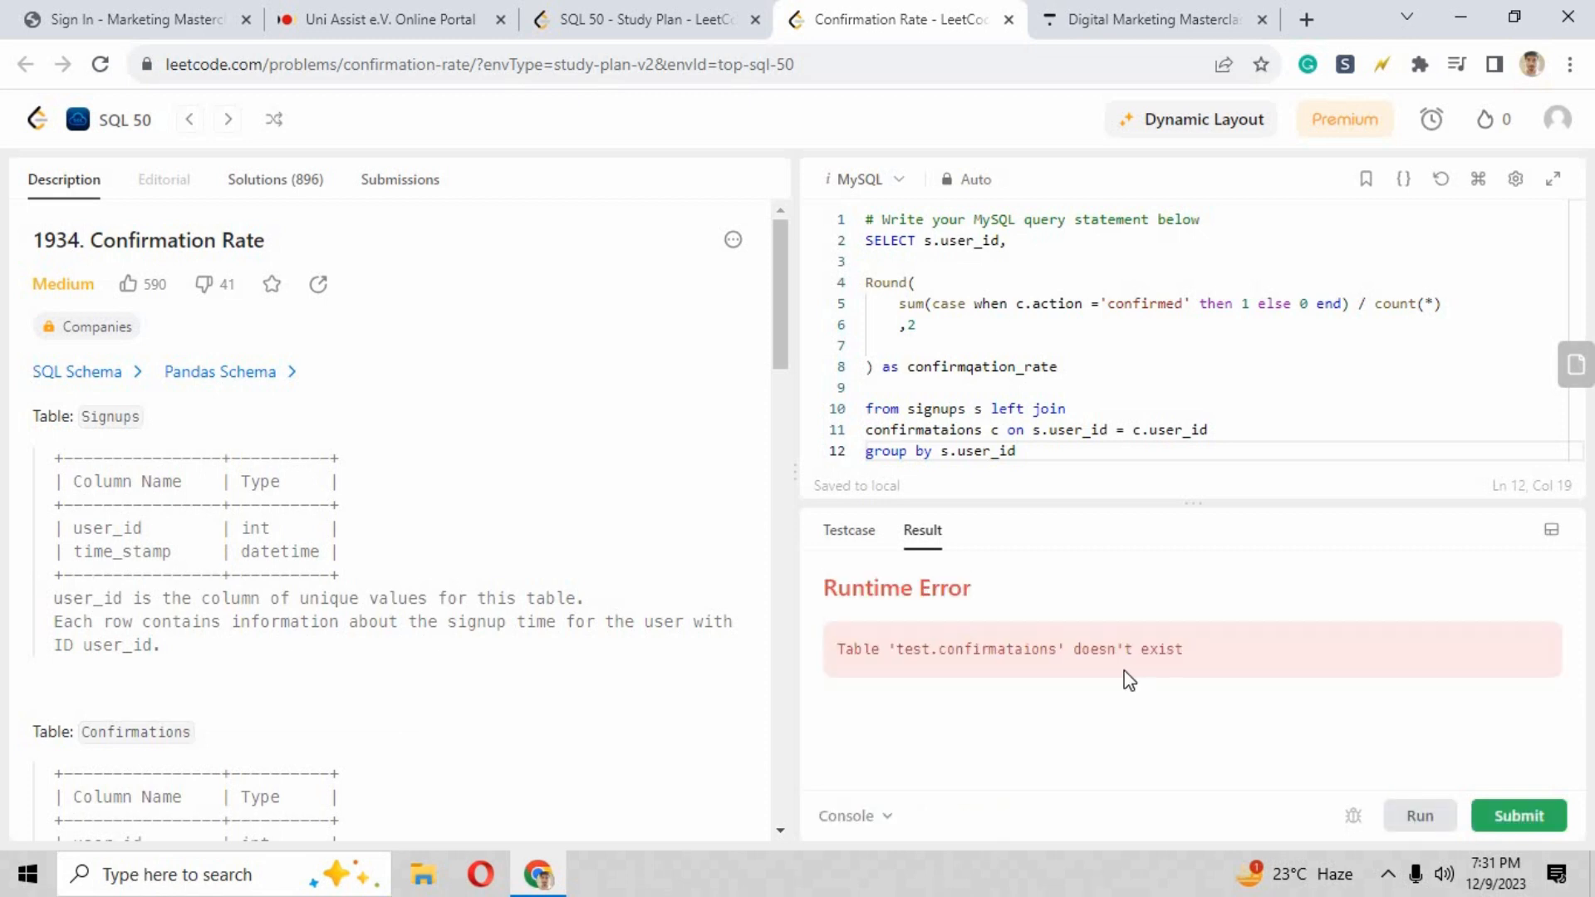
click(939, 429)
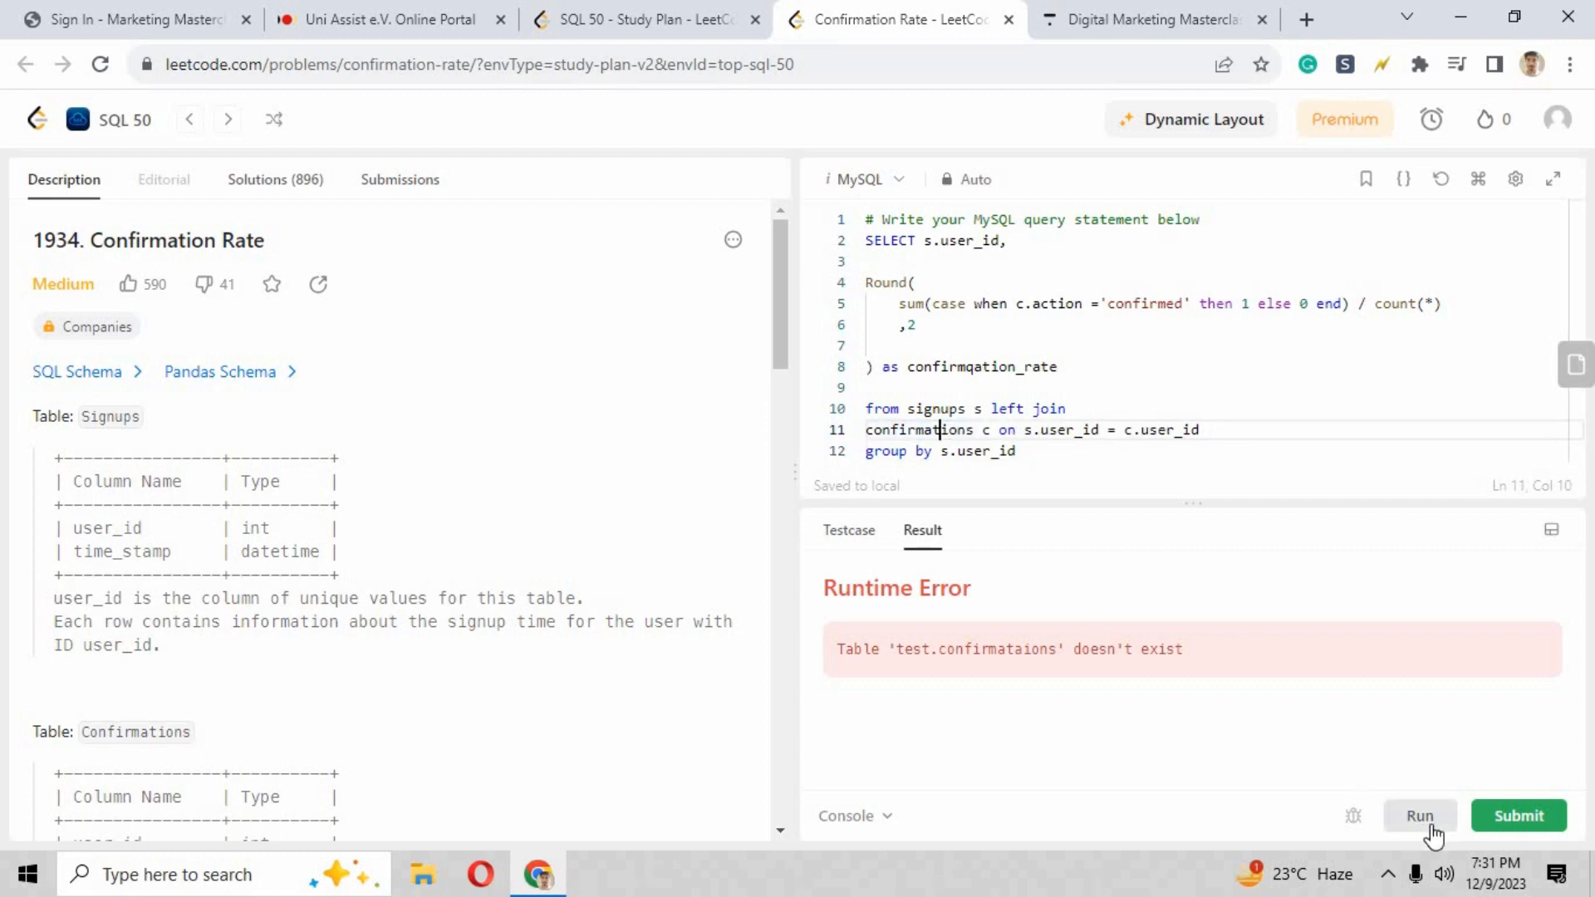
click(1418, 814)
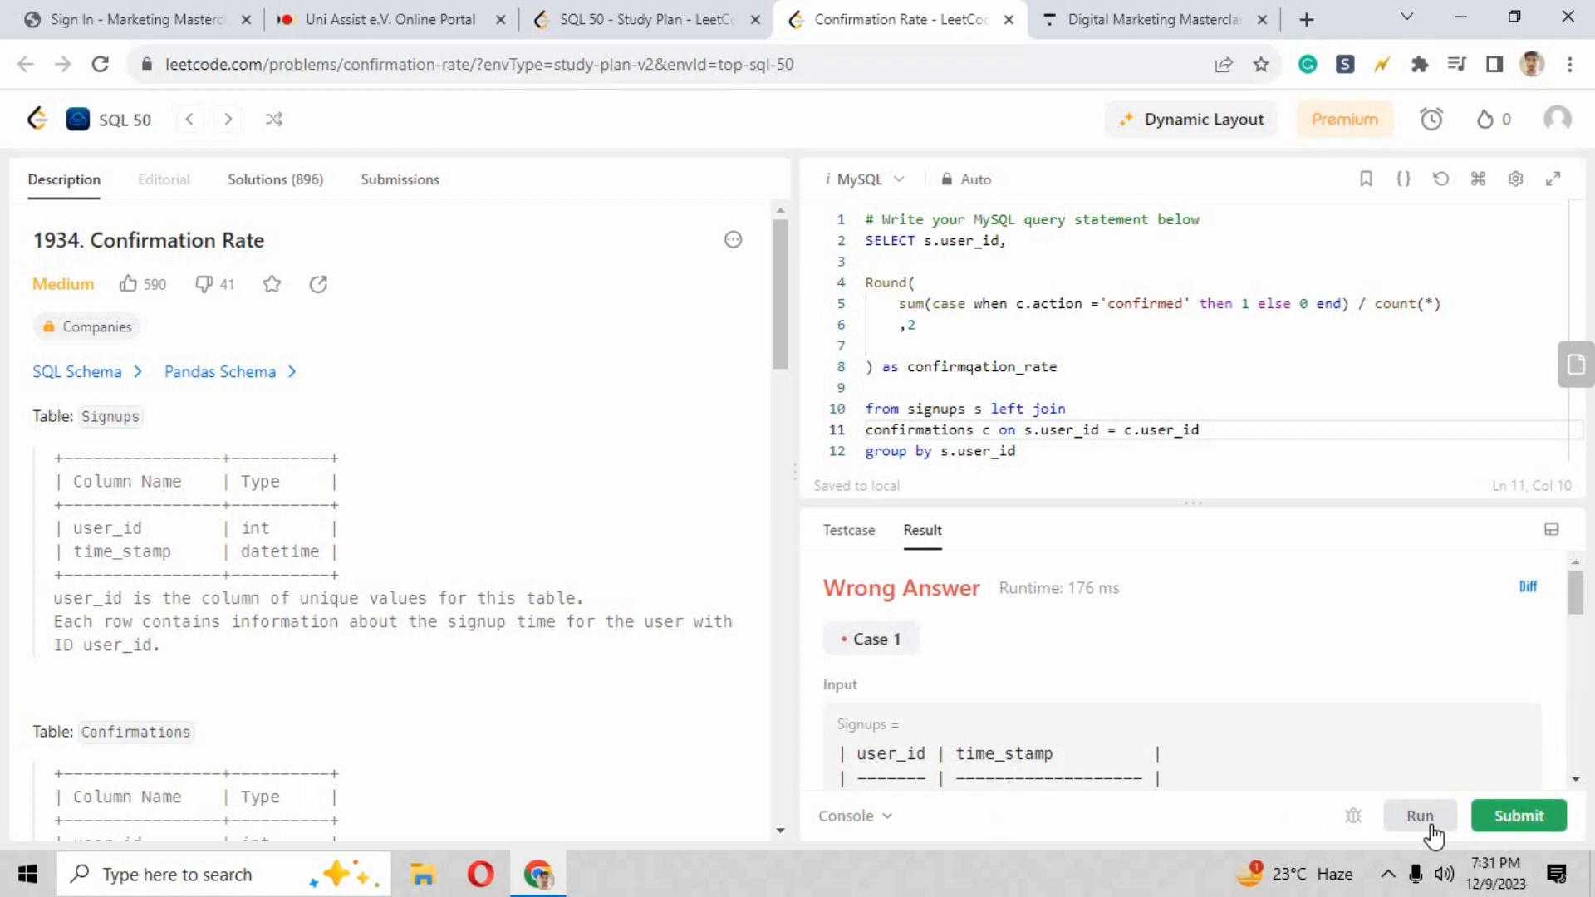
mouse_move(1456, 763)
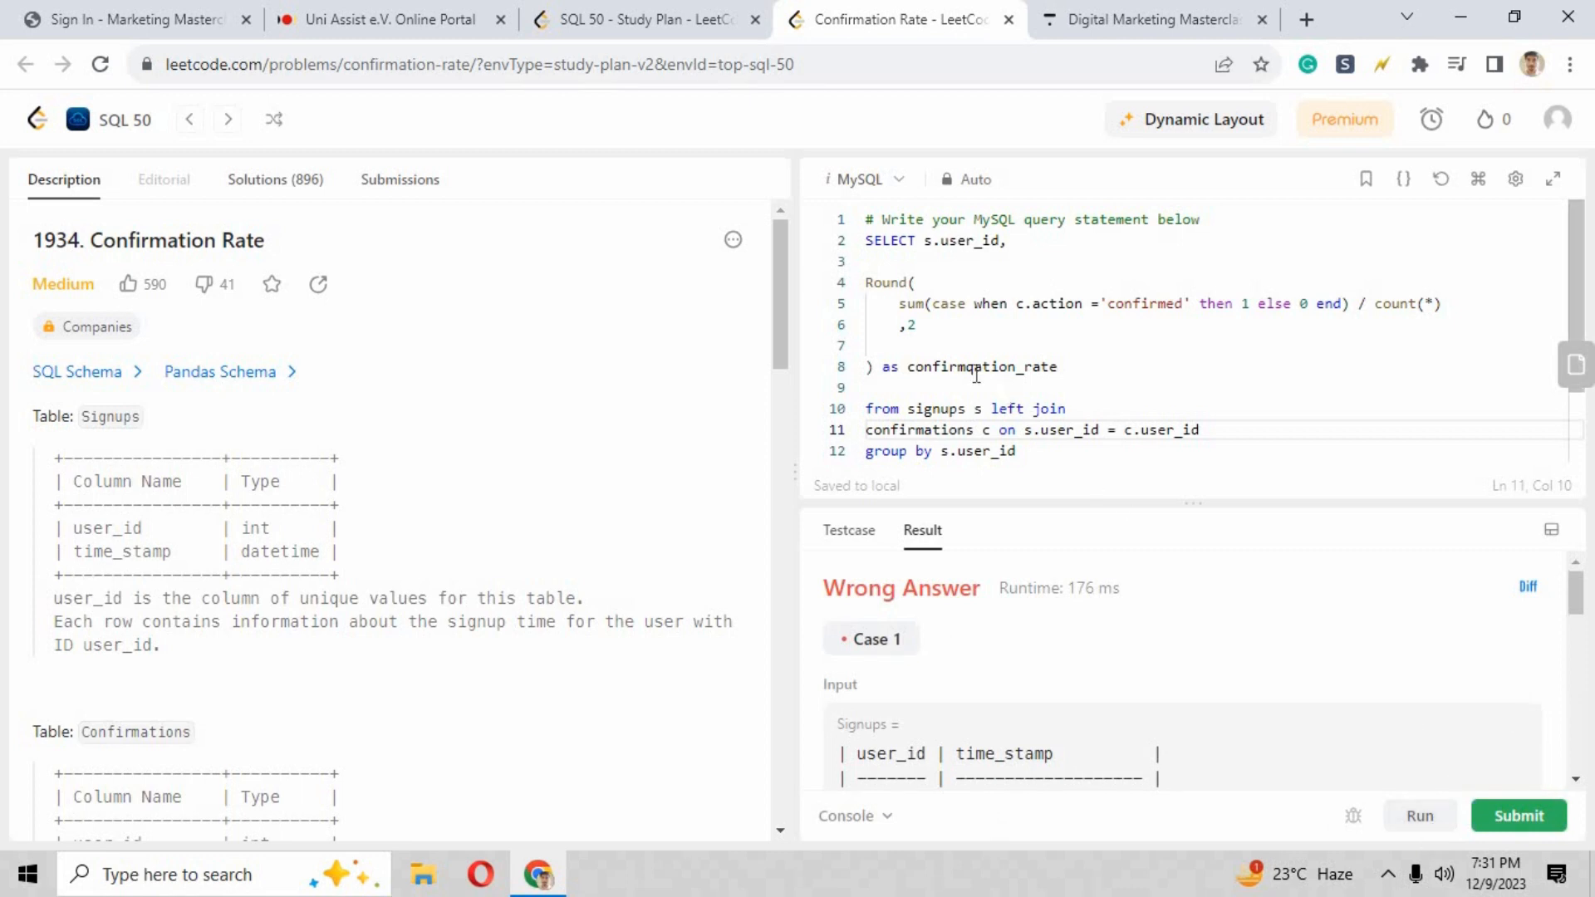
Step: Correct the alias to confirmation_rate and rerun to get Accepted with user 7 at 1, user 2 at 0.5
click(963, 365)
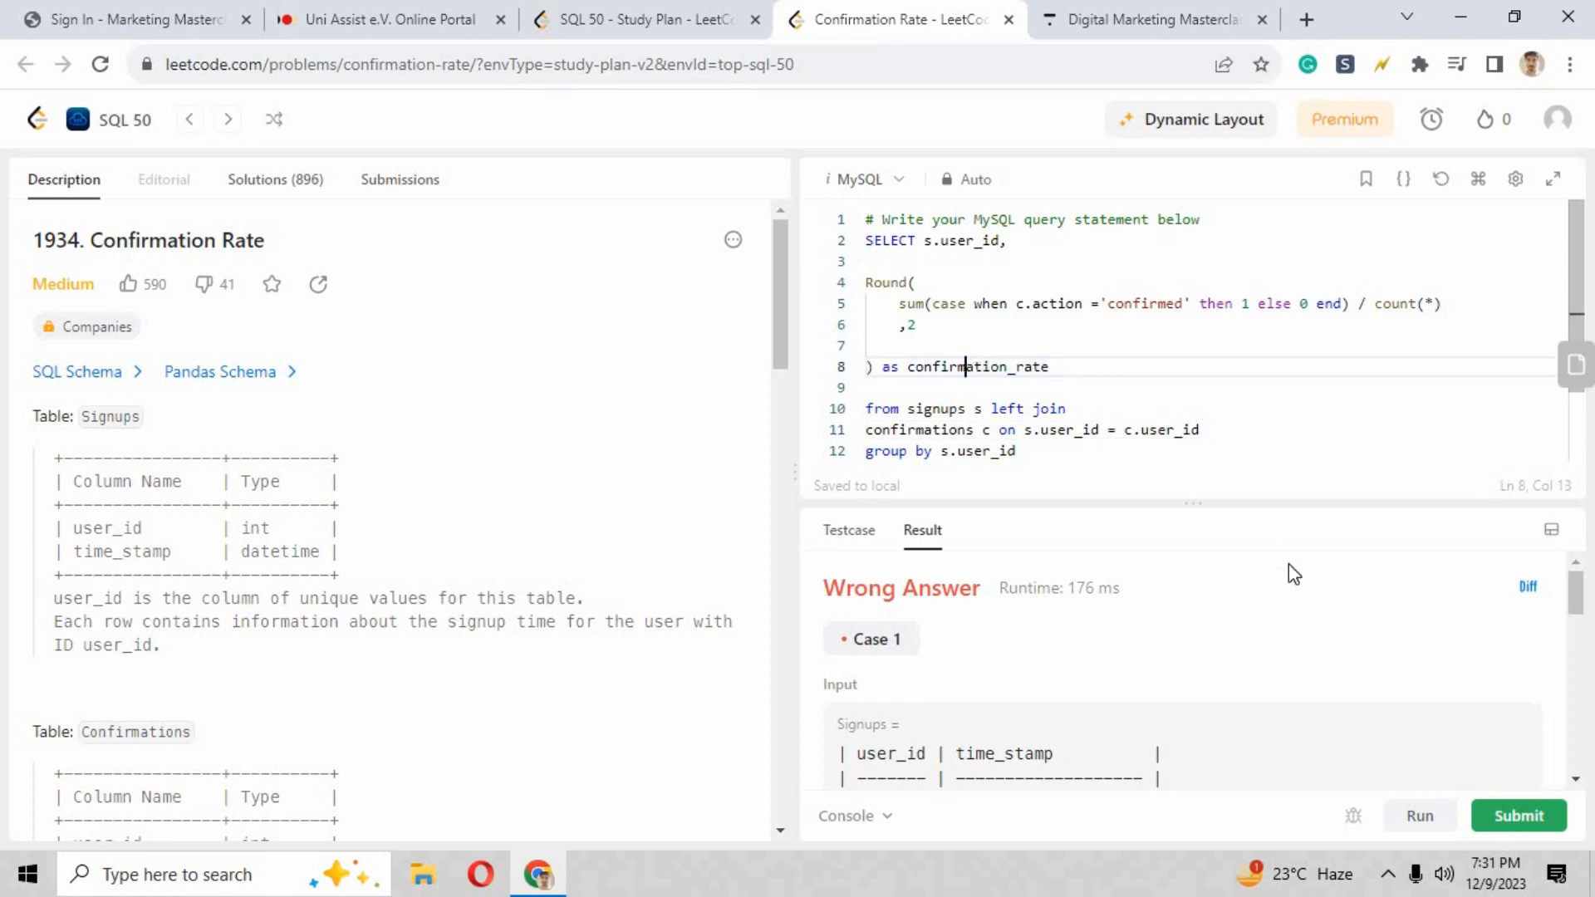
click(1516, 813)
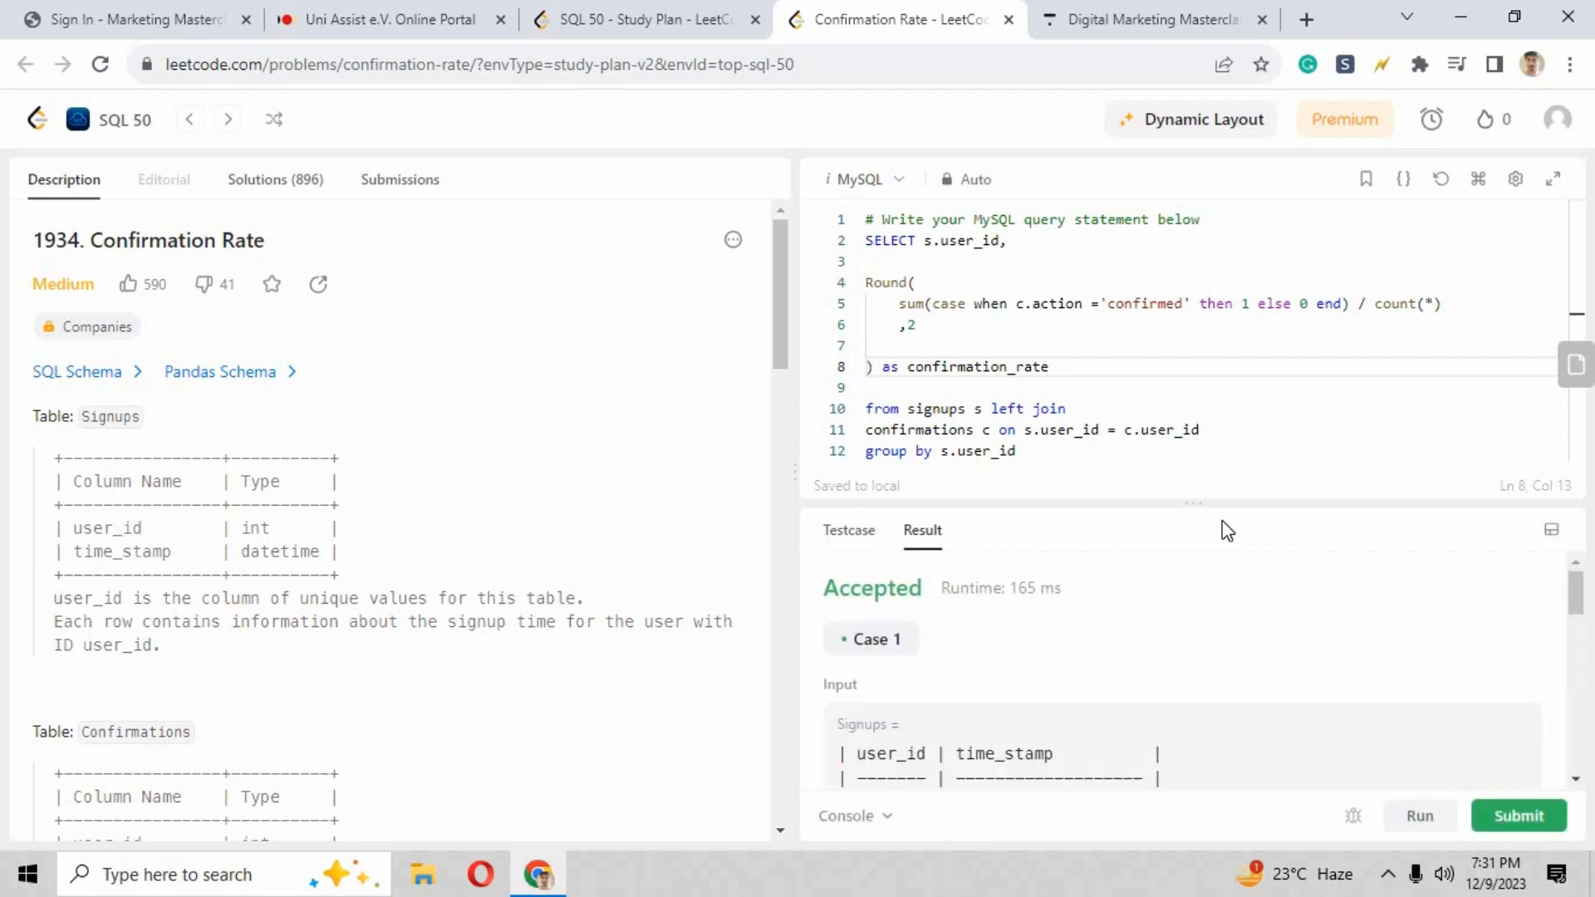
mouse_move(1242, 691)
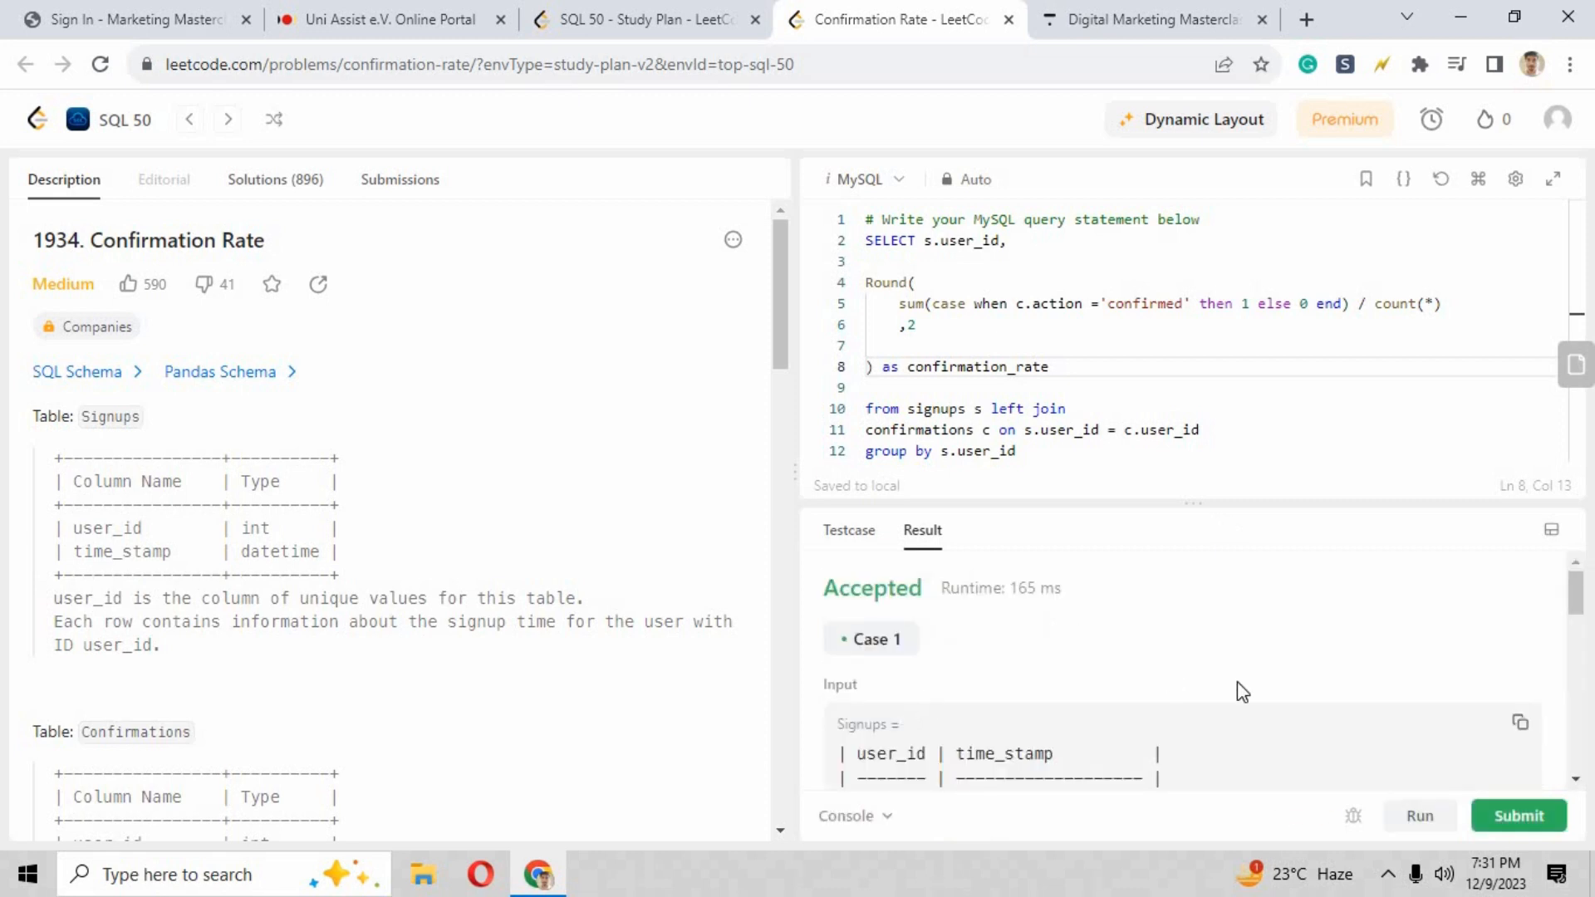
scroll(down, 3)
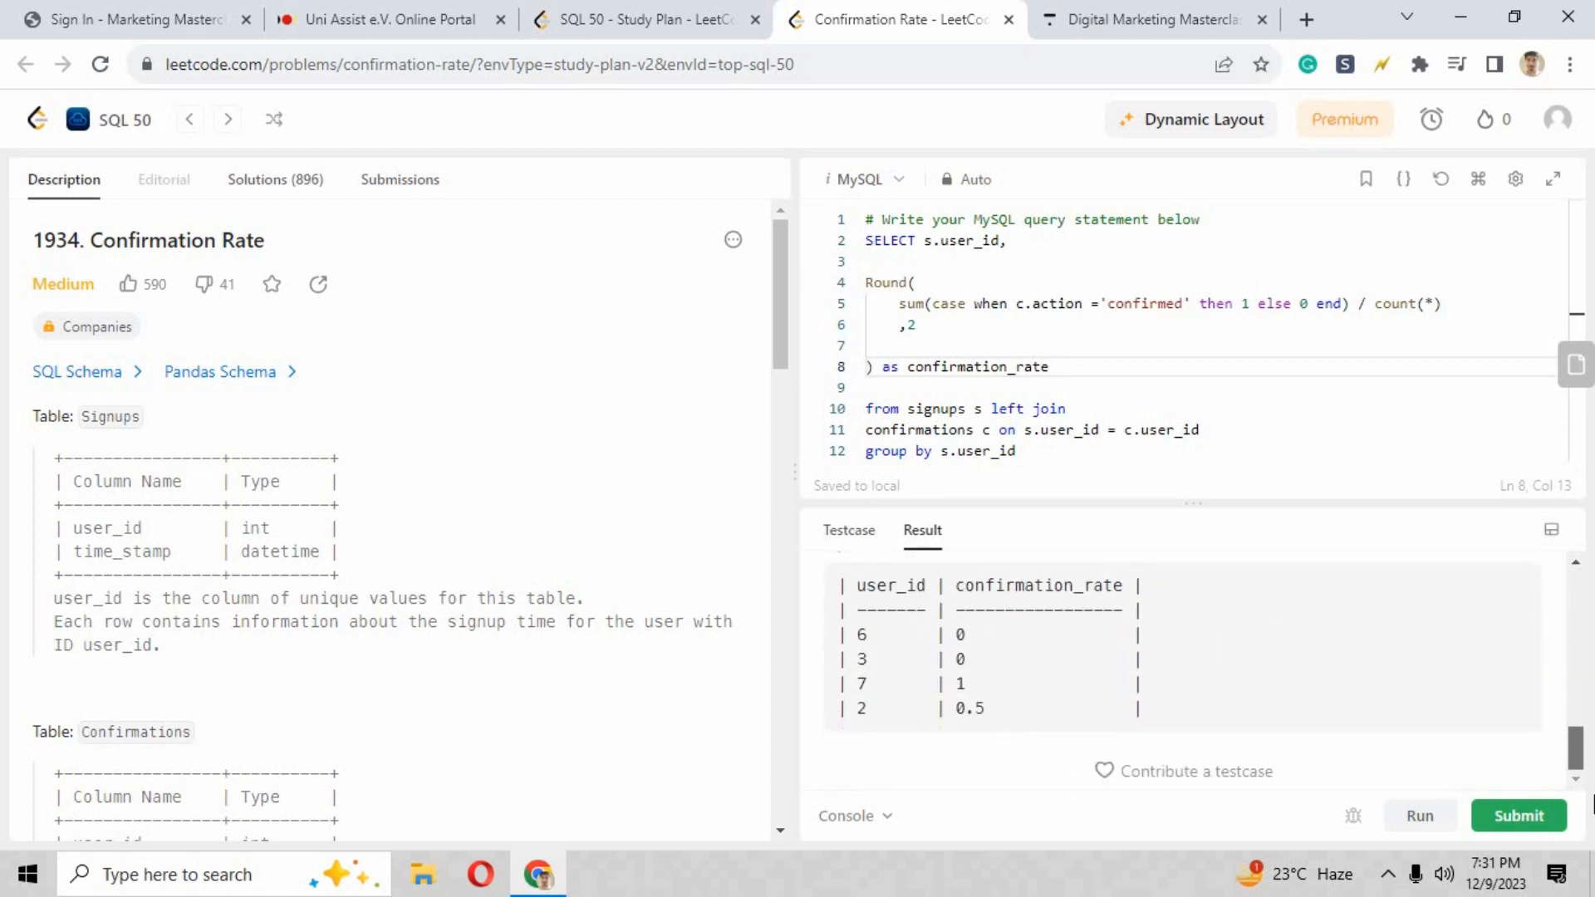
mouse_move(1518, 814)
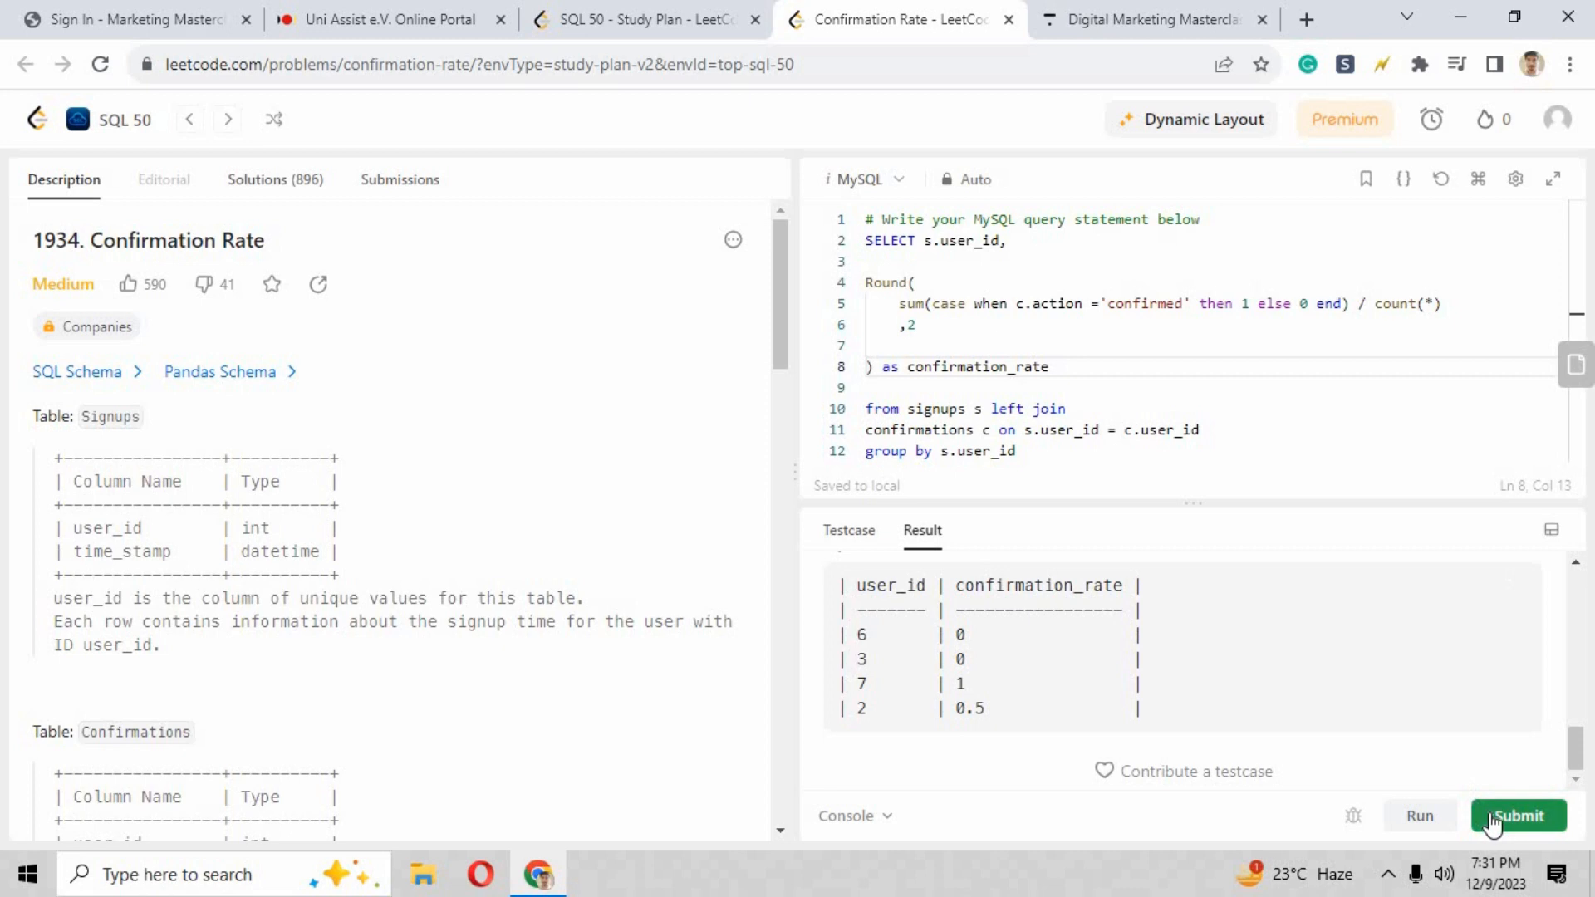
Step: Submit the query and see it Accepted in 2176 ms in the submissions history
click(1516, 813)
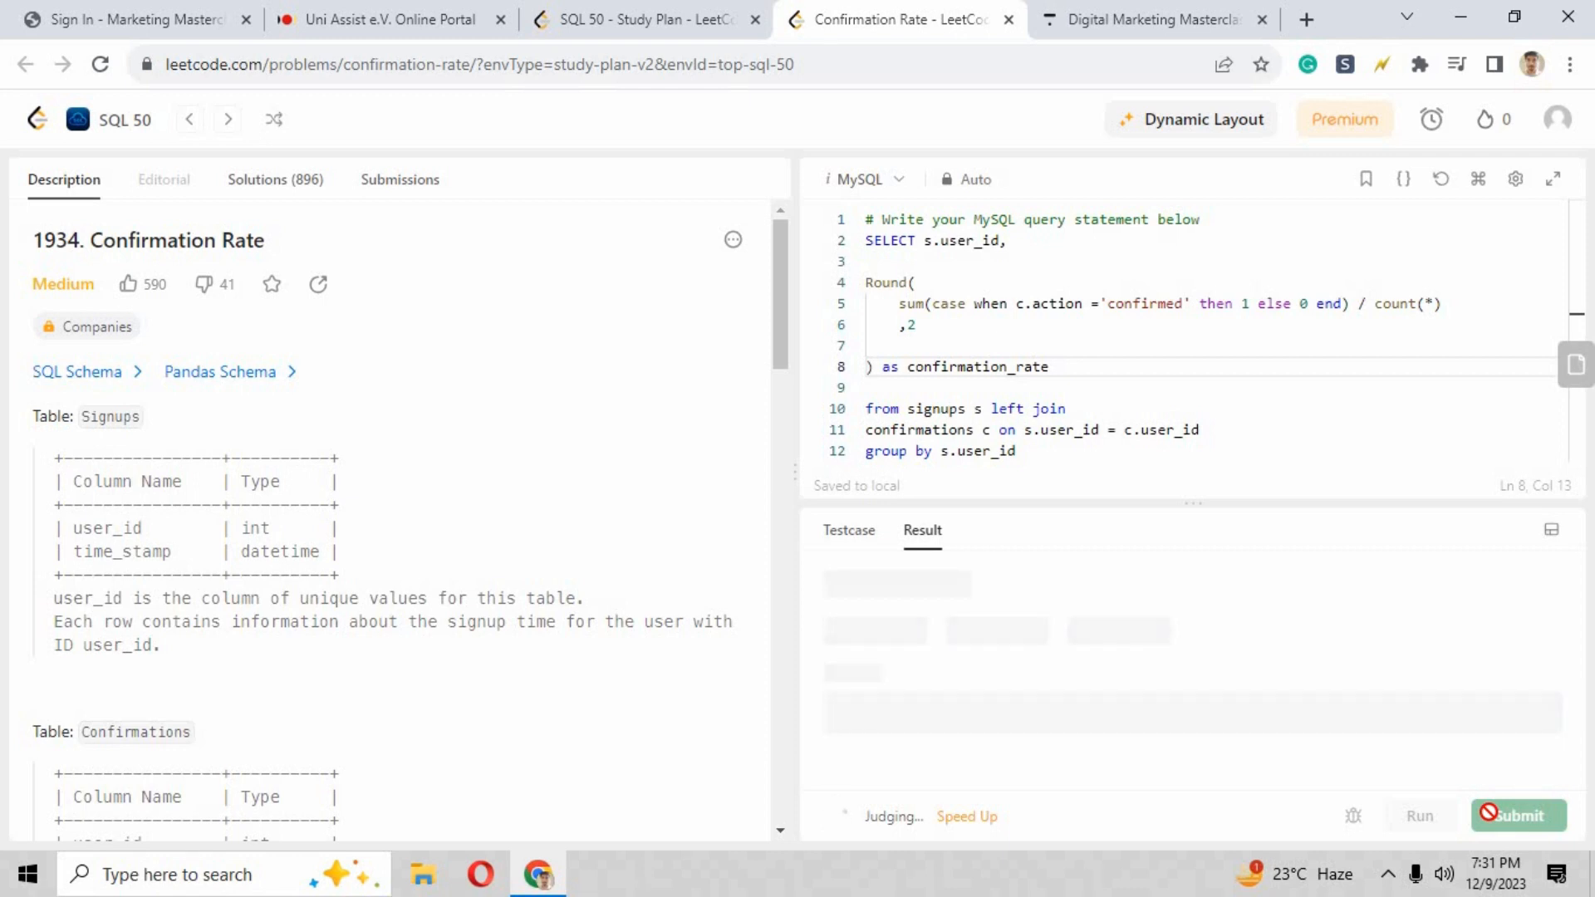
click(1516, 814)
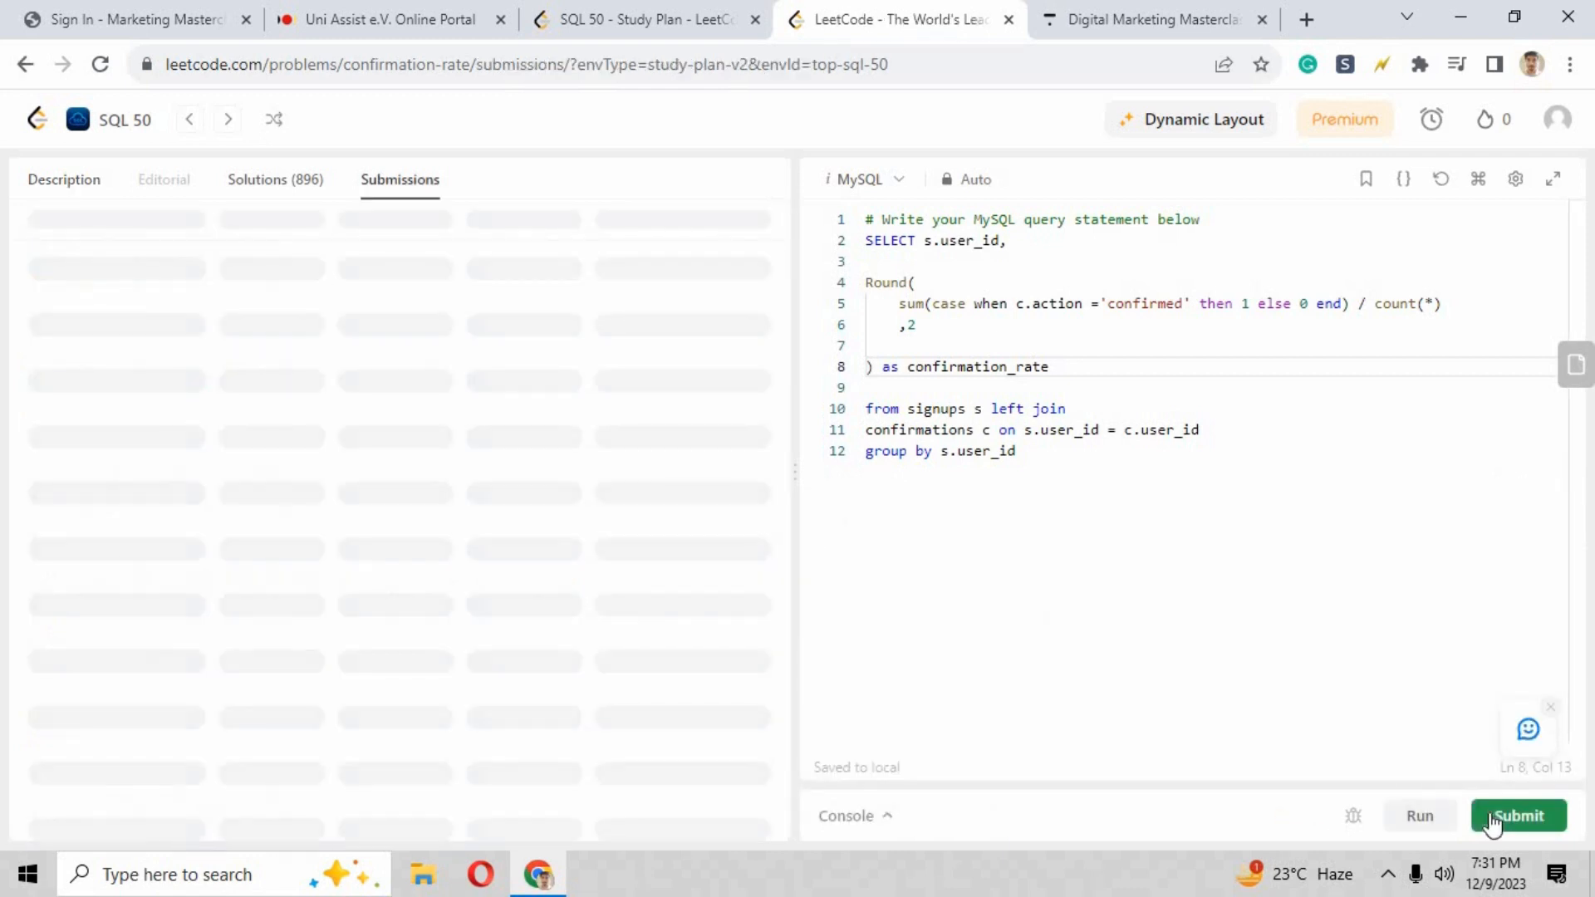
click(1516, 814)
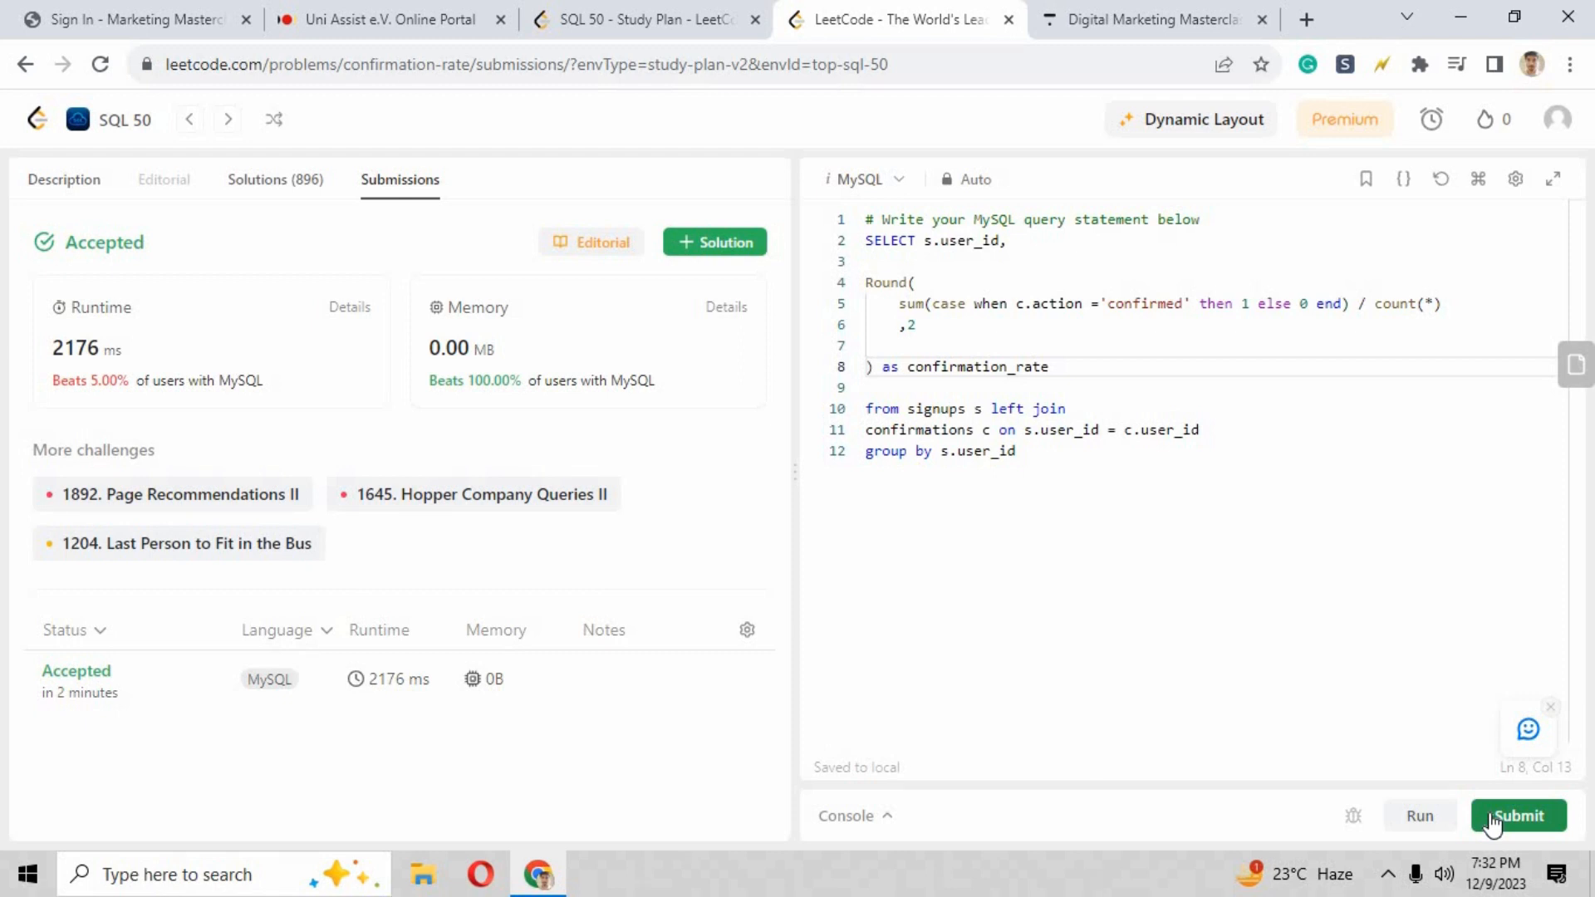
mouse_move(437, 492)
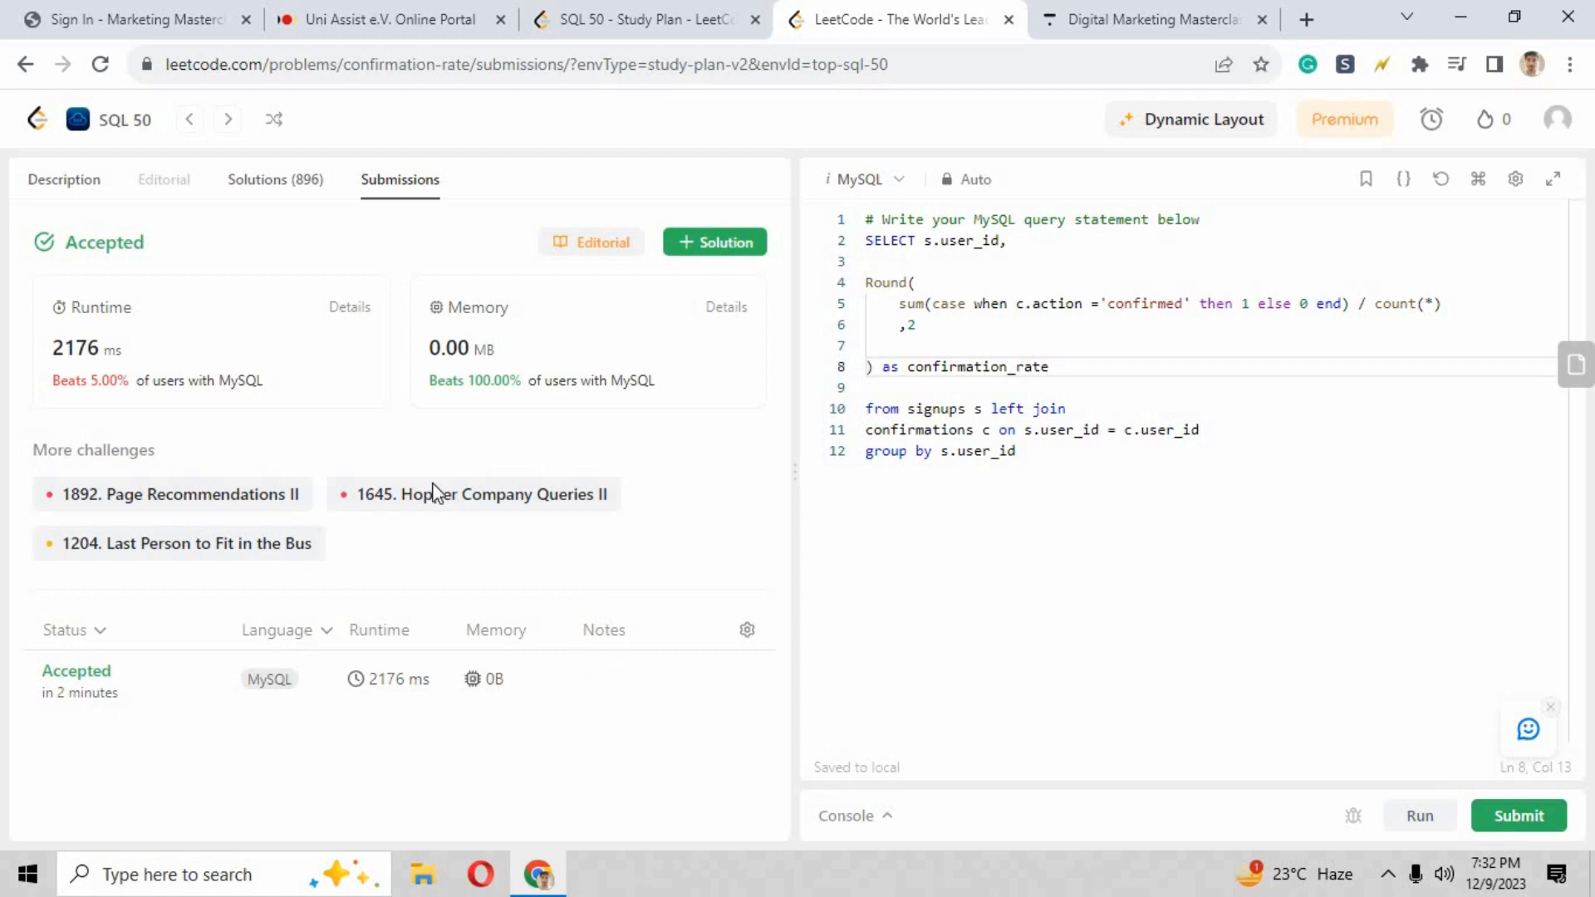